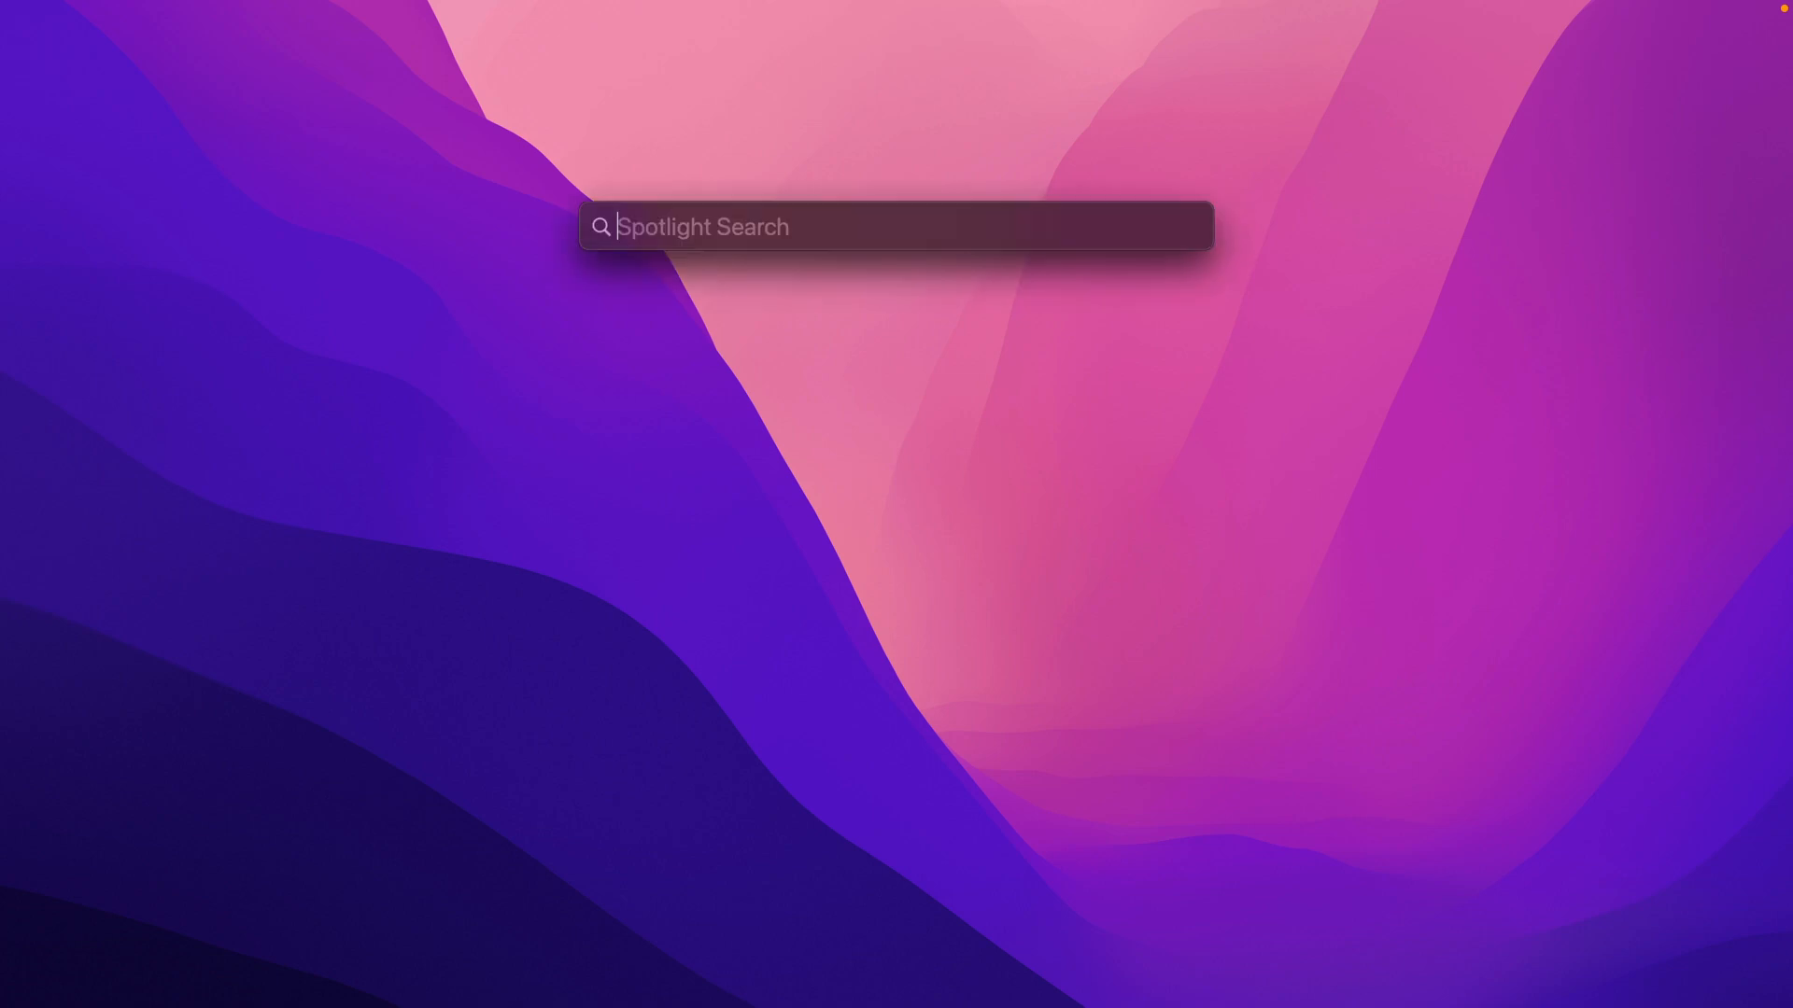
# Launch Safari from Spotlight and enter 'vscod' to surface code.visualstudio.com.
pyautogui.write('safari')
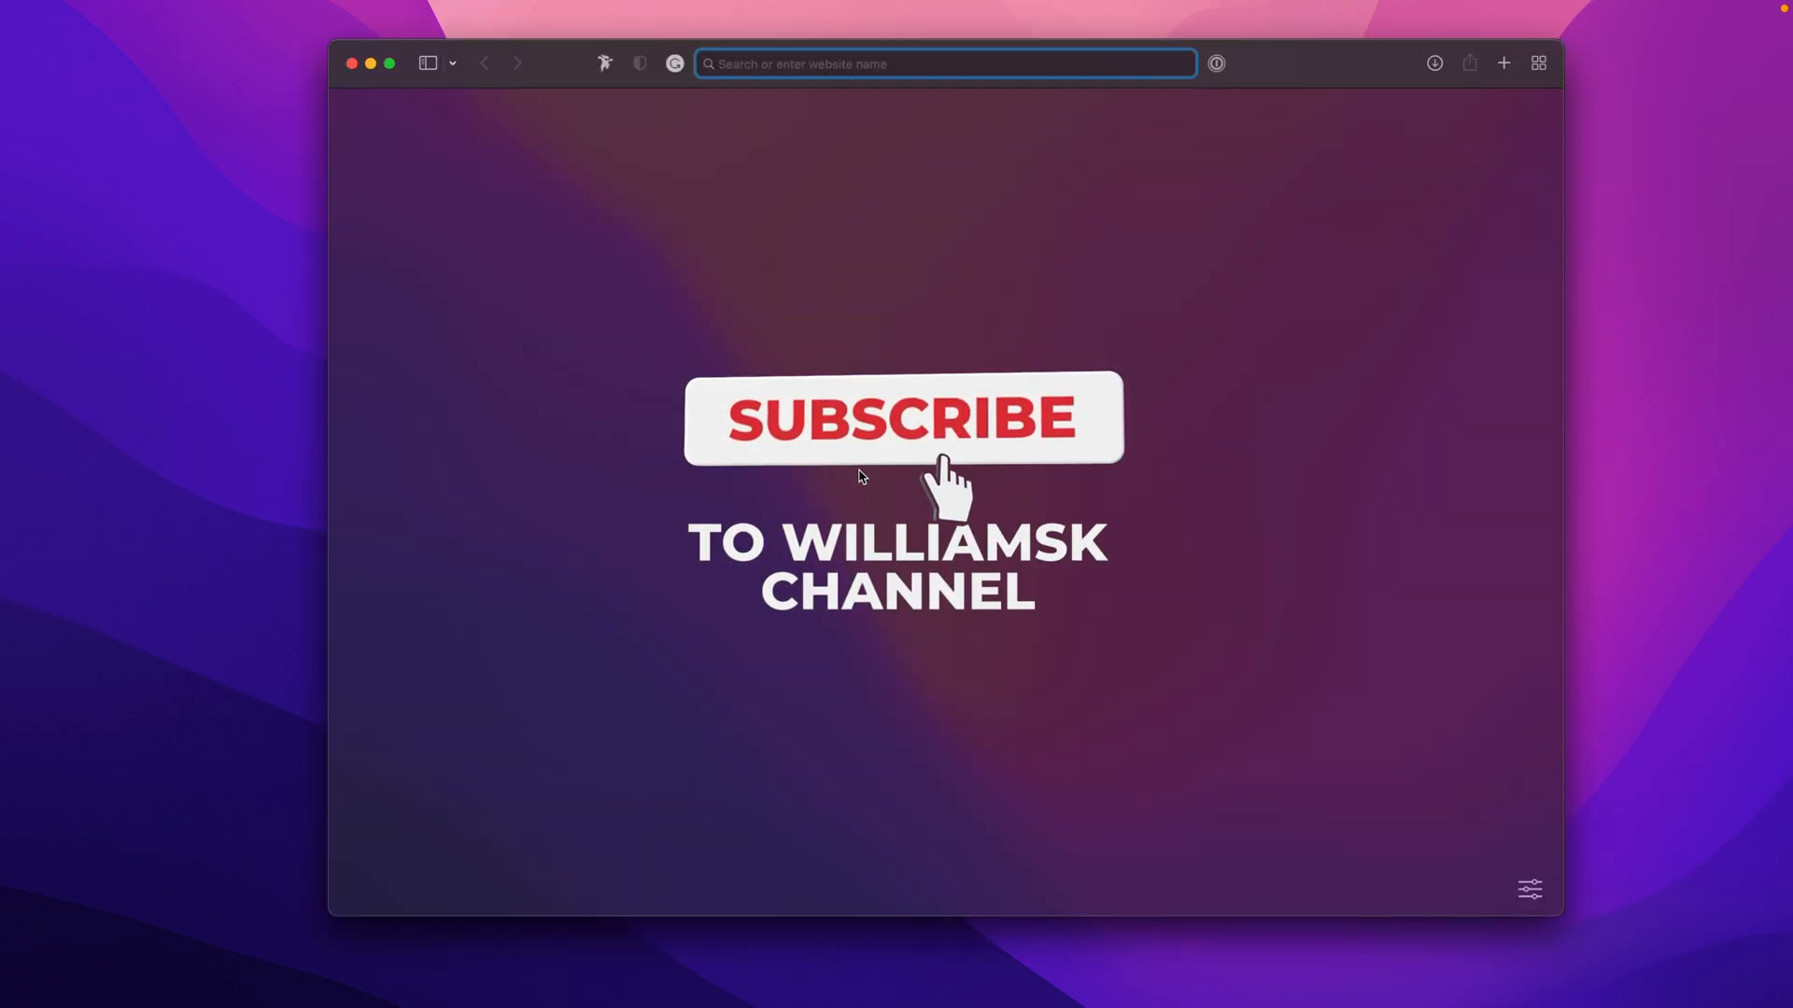
pyautogui.write('vscode')
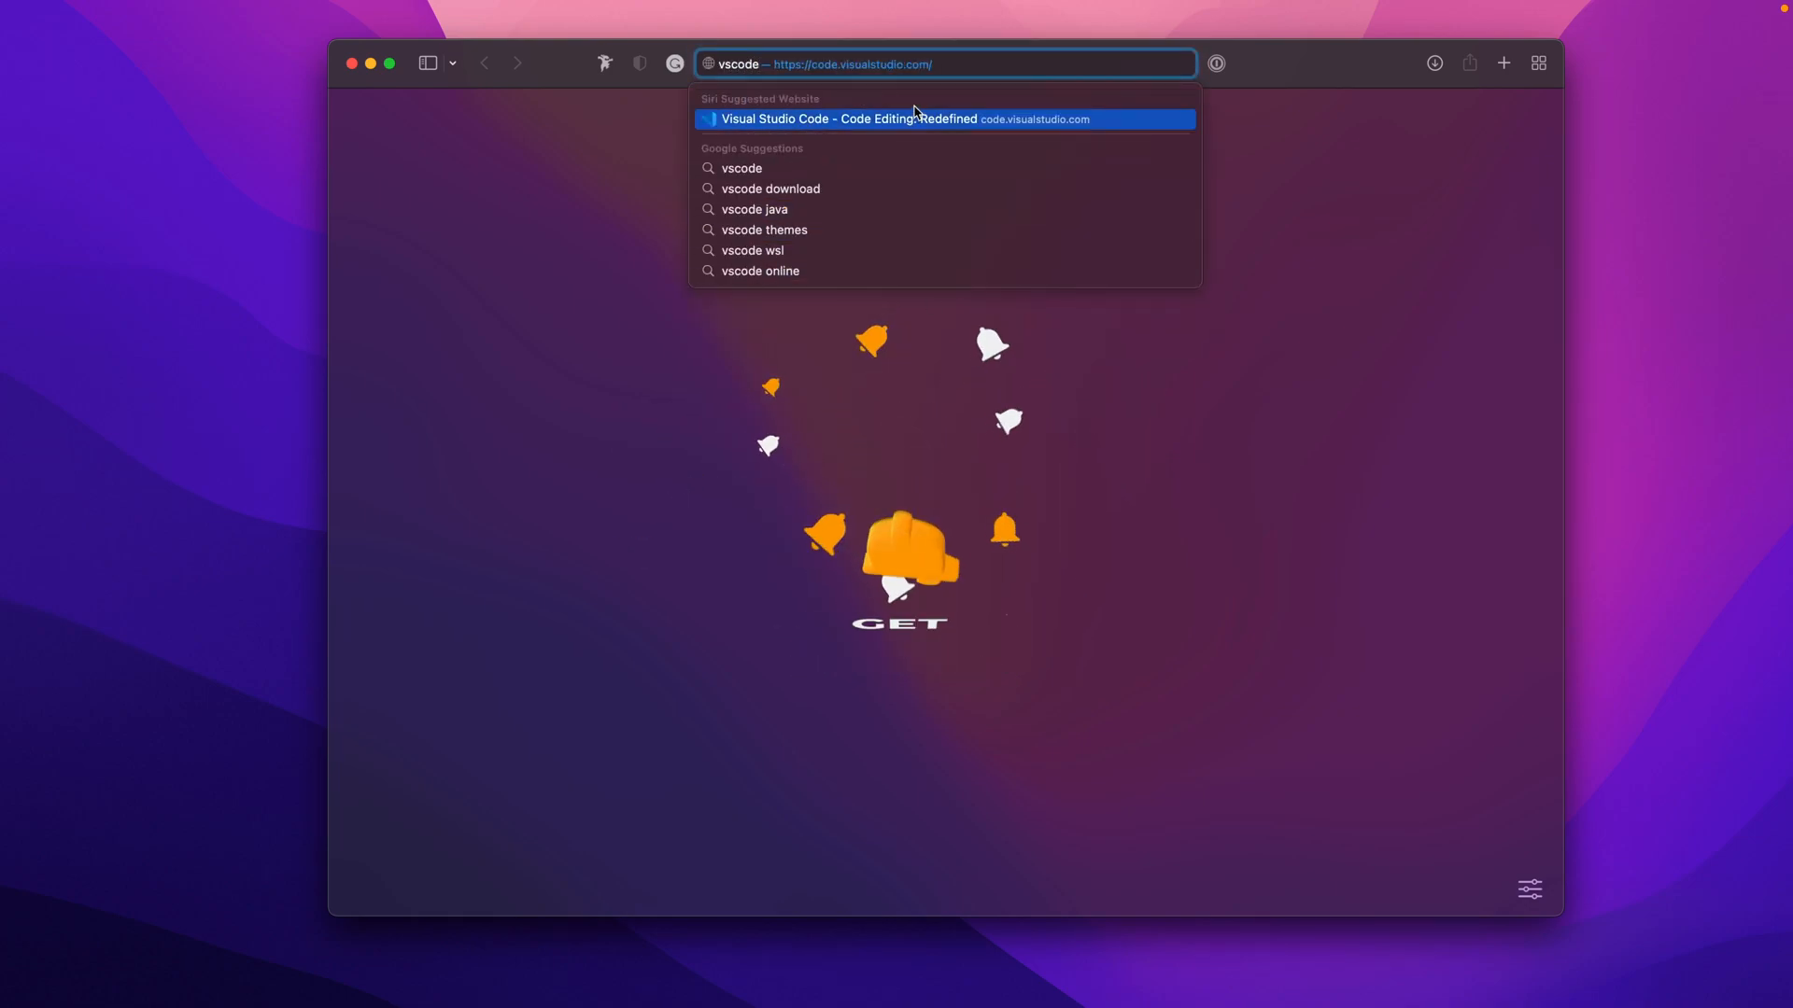
# Go to code.visualstudio.com and scroll down to the Windows, Linux and Mac downloads.
pyautogui.click(894, 118)
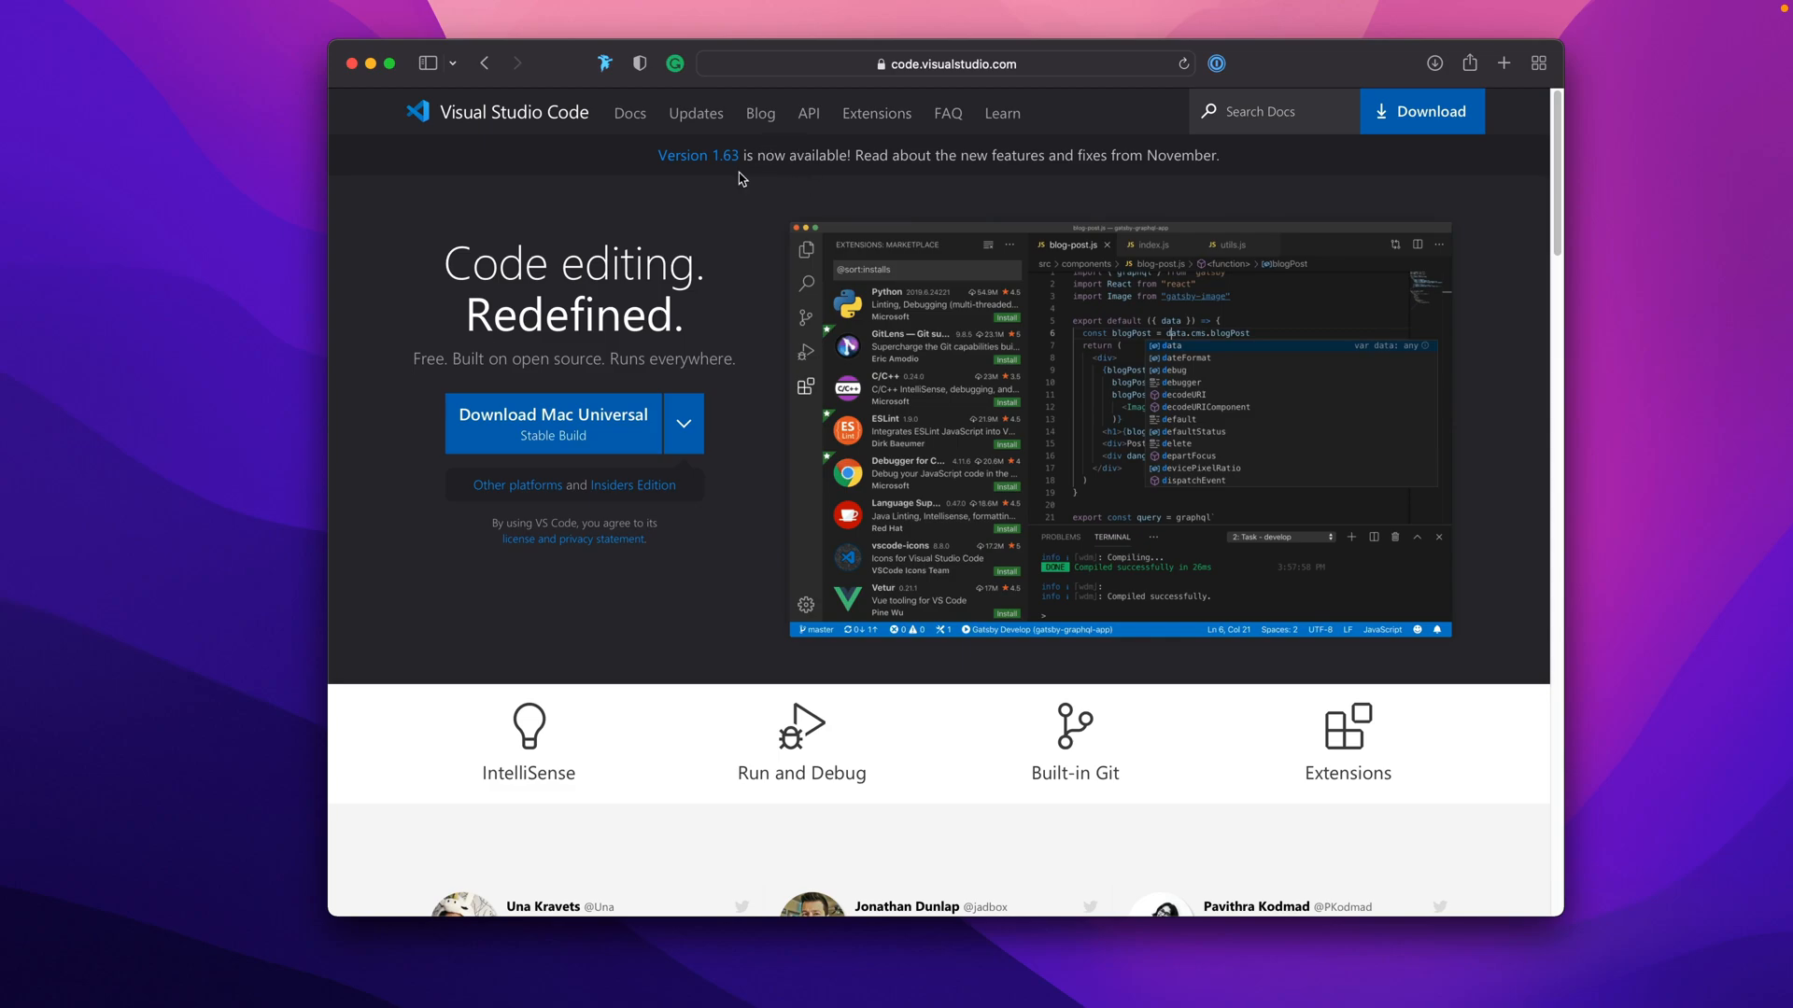
pyautogui.moveTo(731, 235)
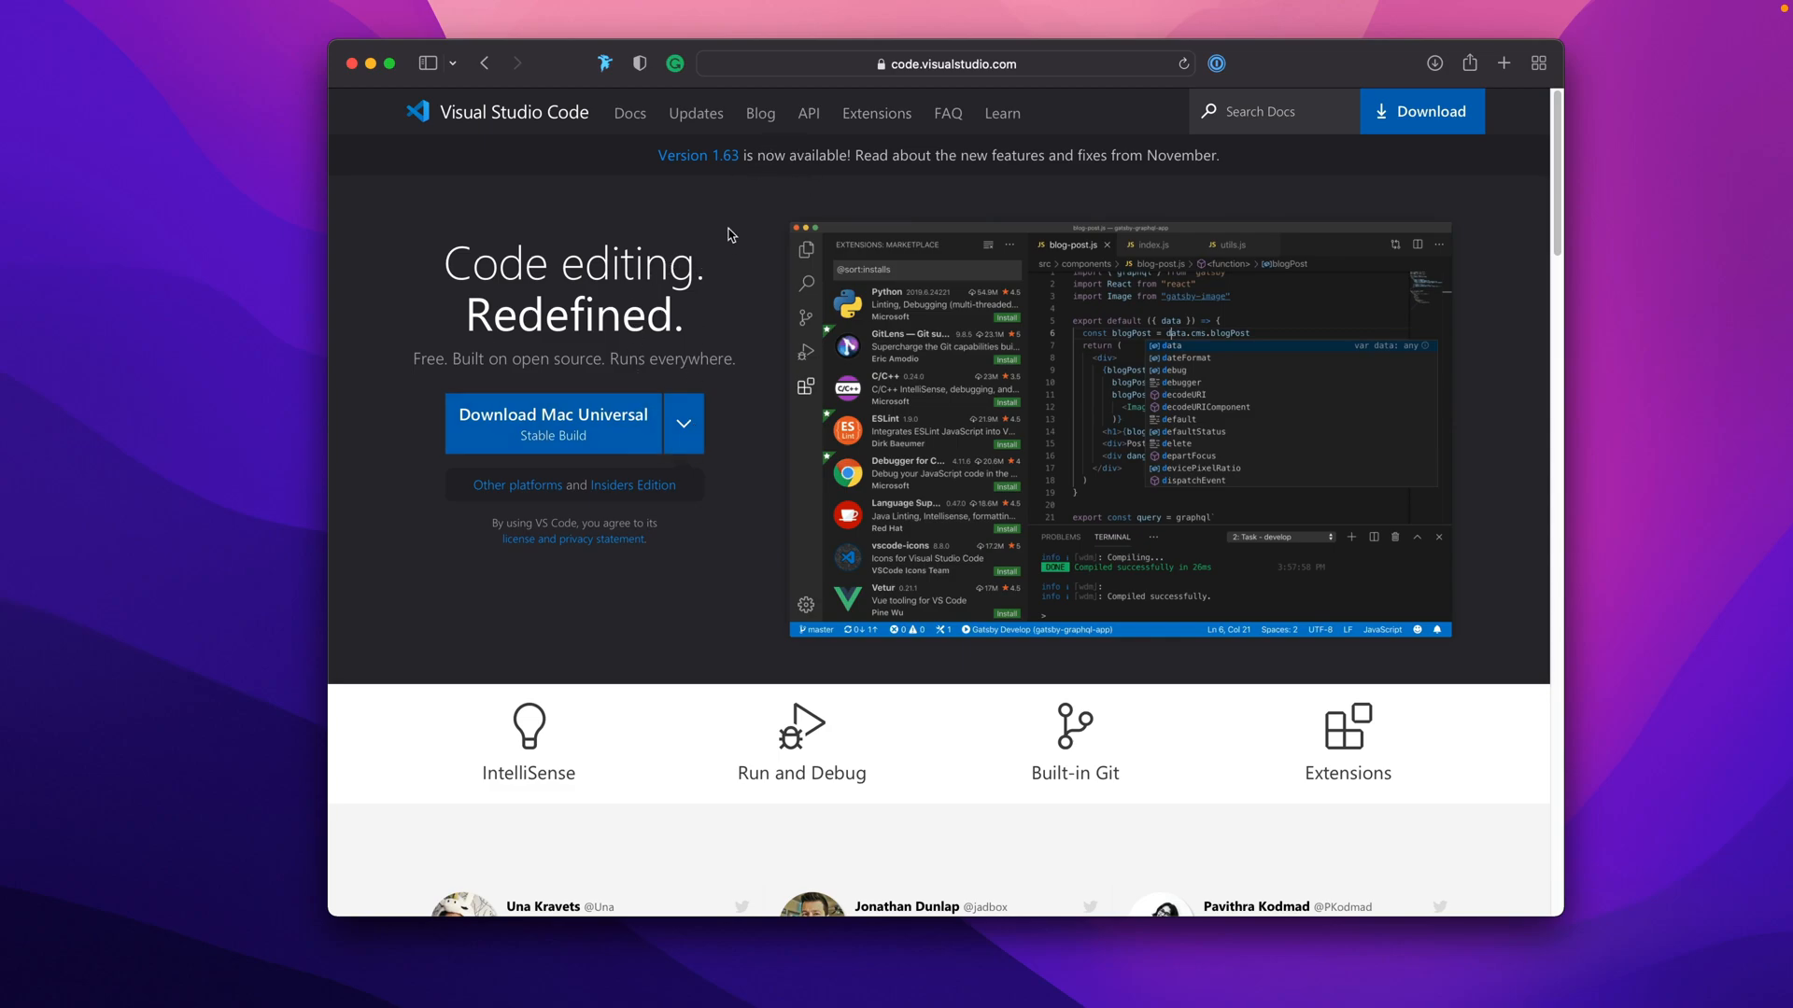
pyautogui.moveTo(714, 182)
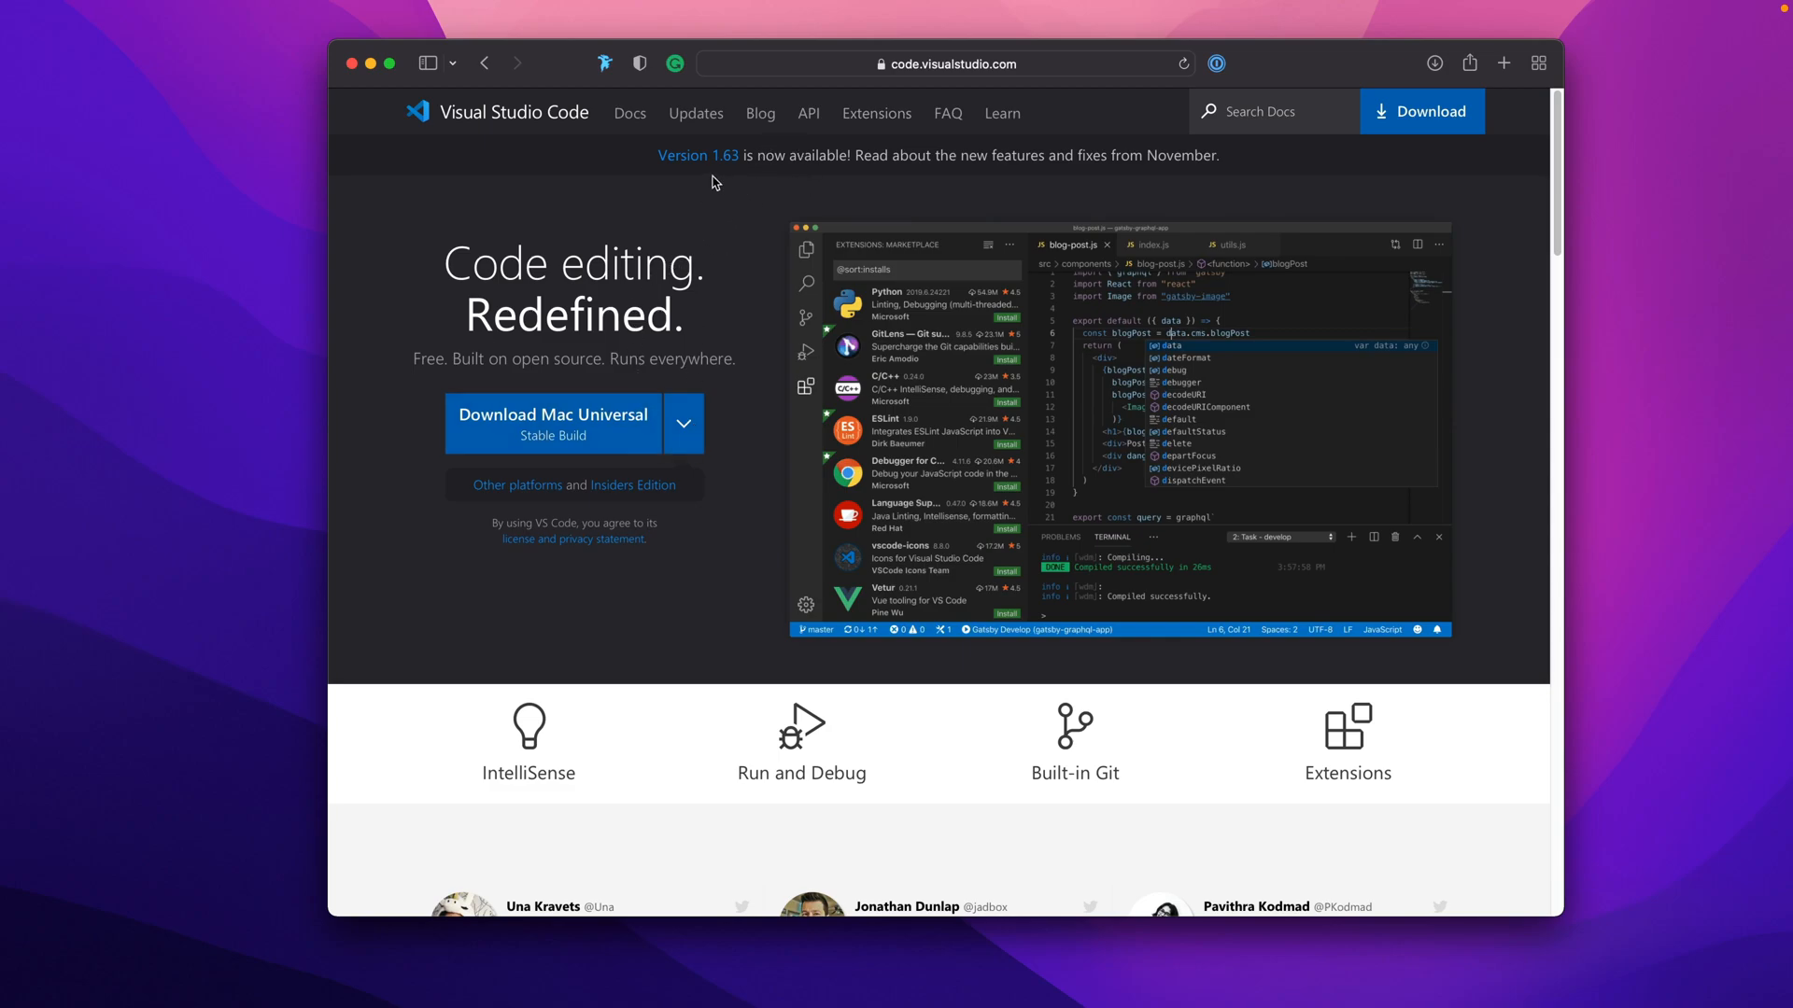
pyautogui.moveTo(707, 182)
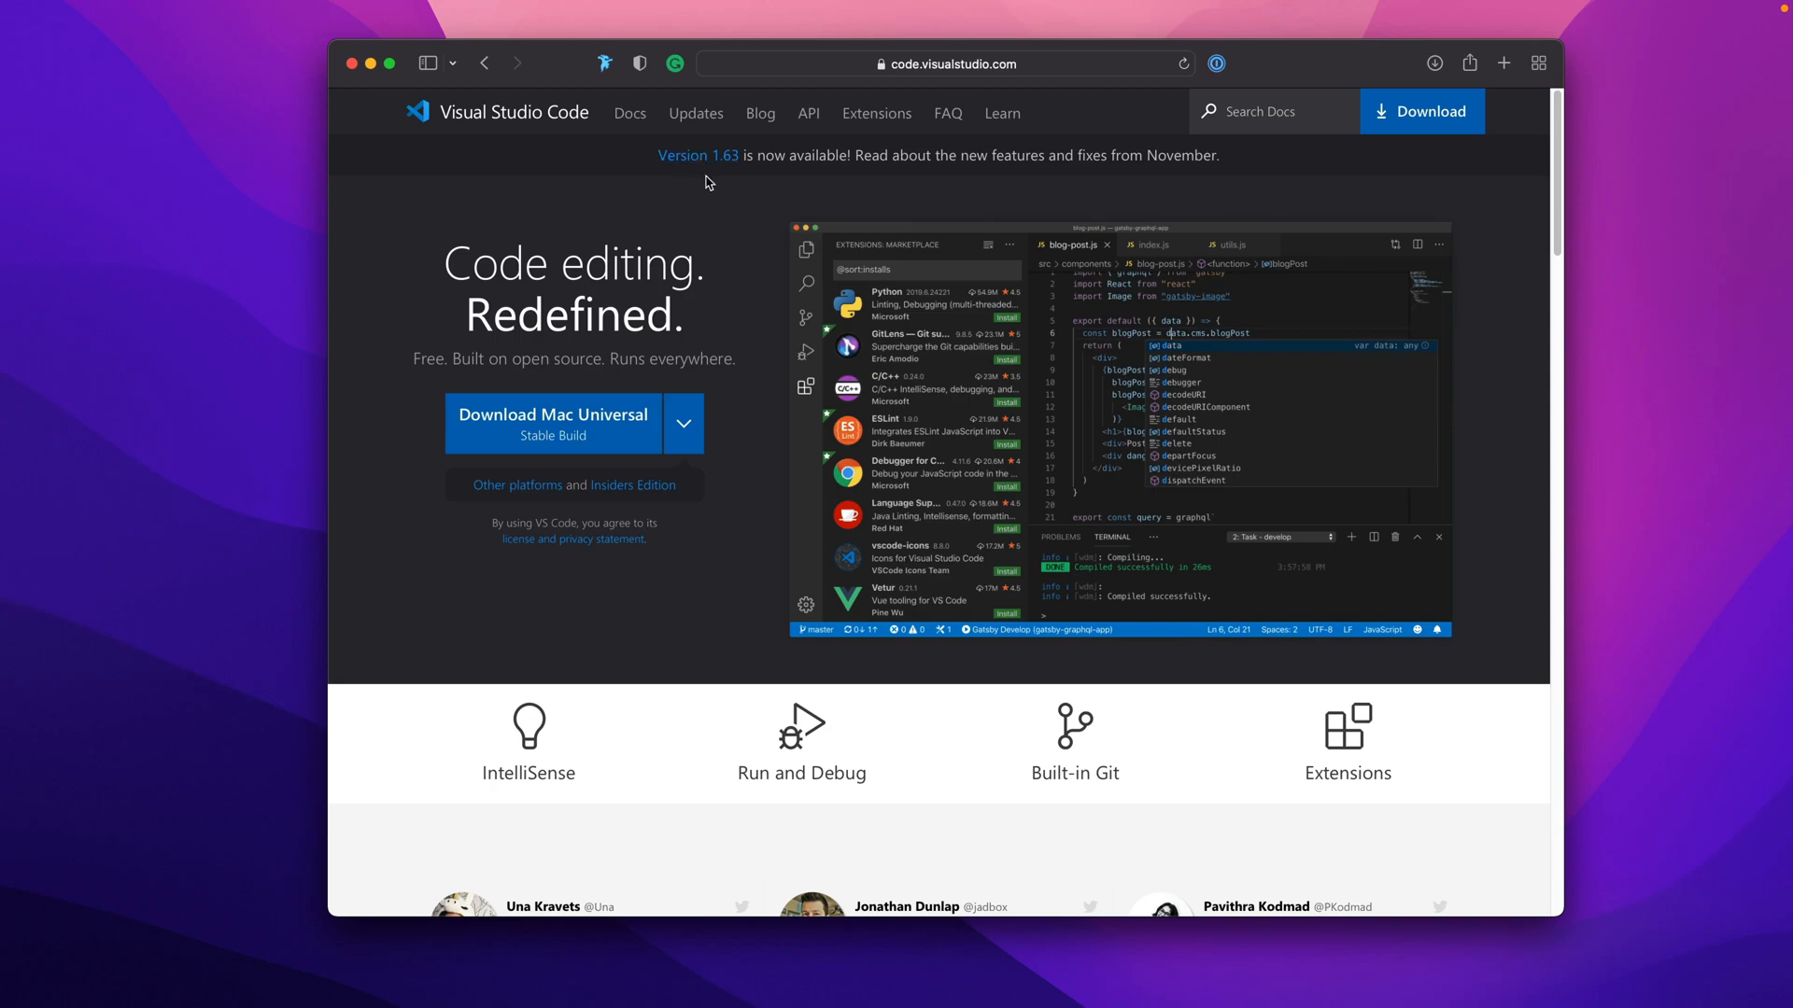
pyautogui.moveTo(717, 408)
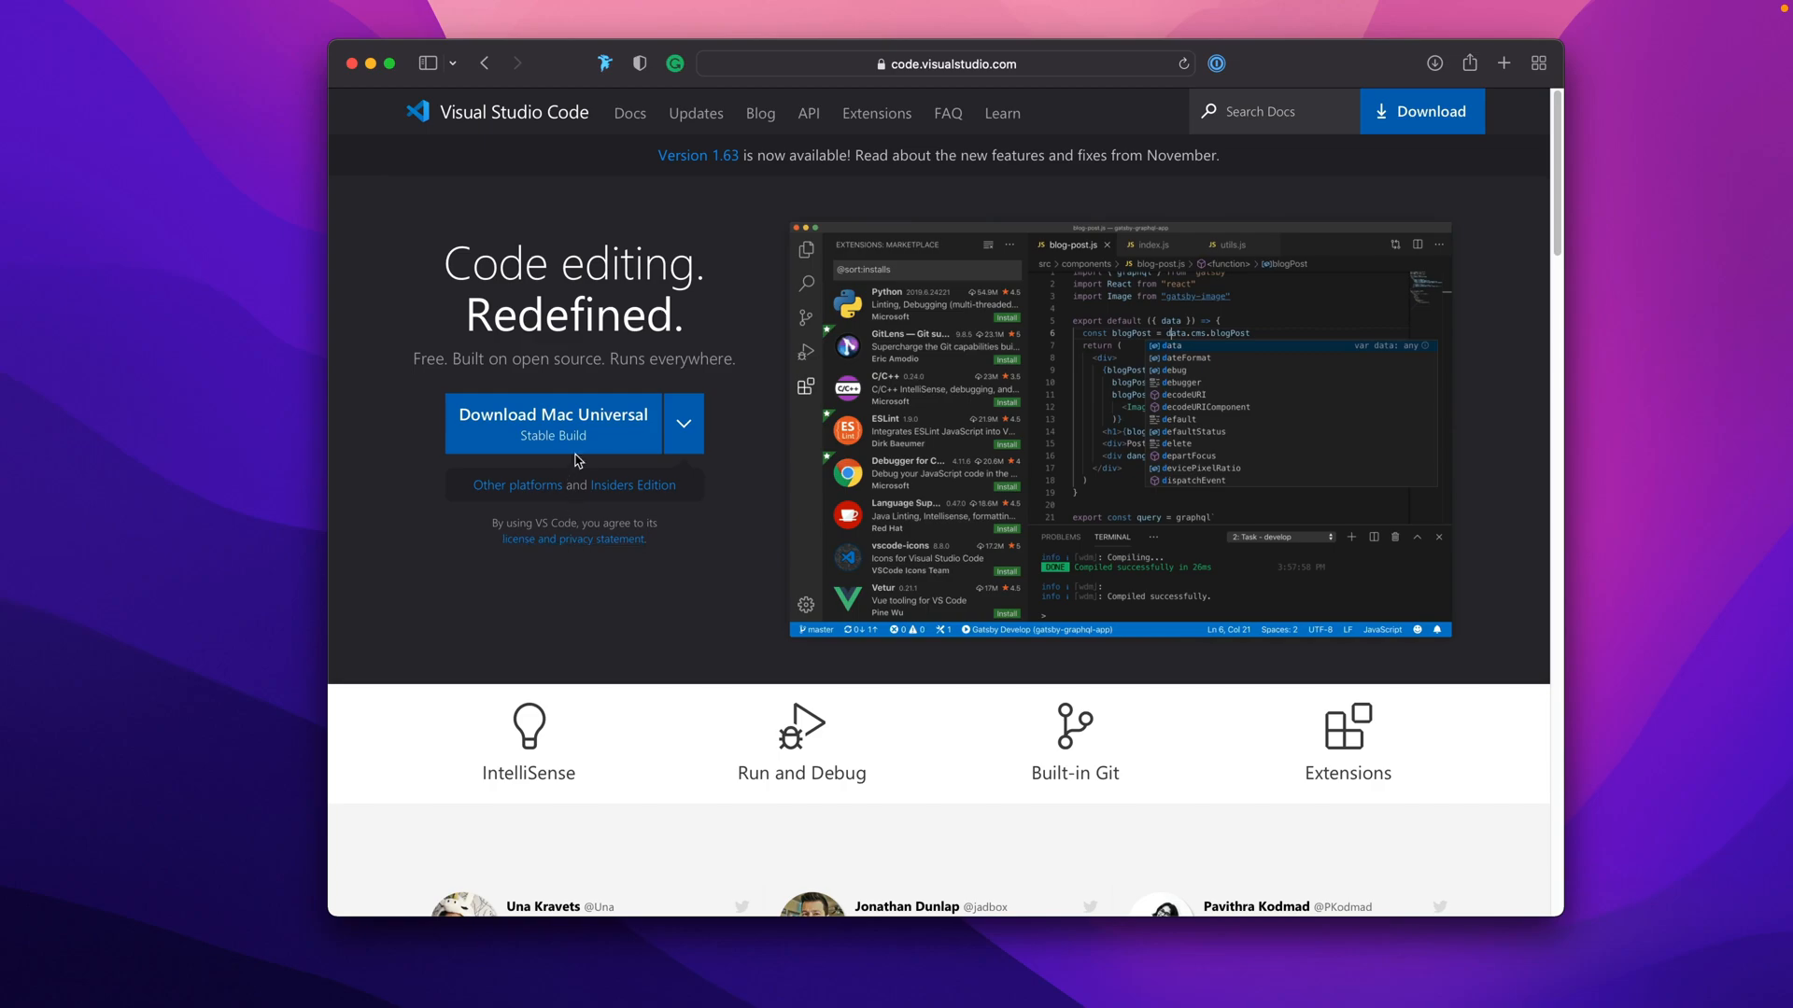
pyautogui.moveTo(669, 640)
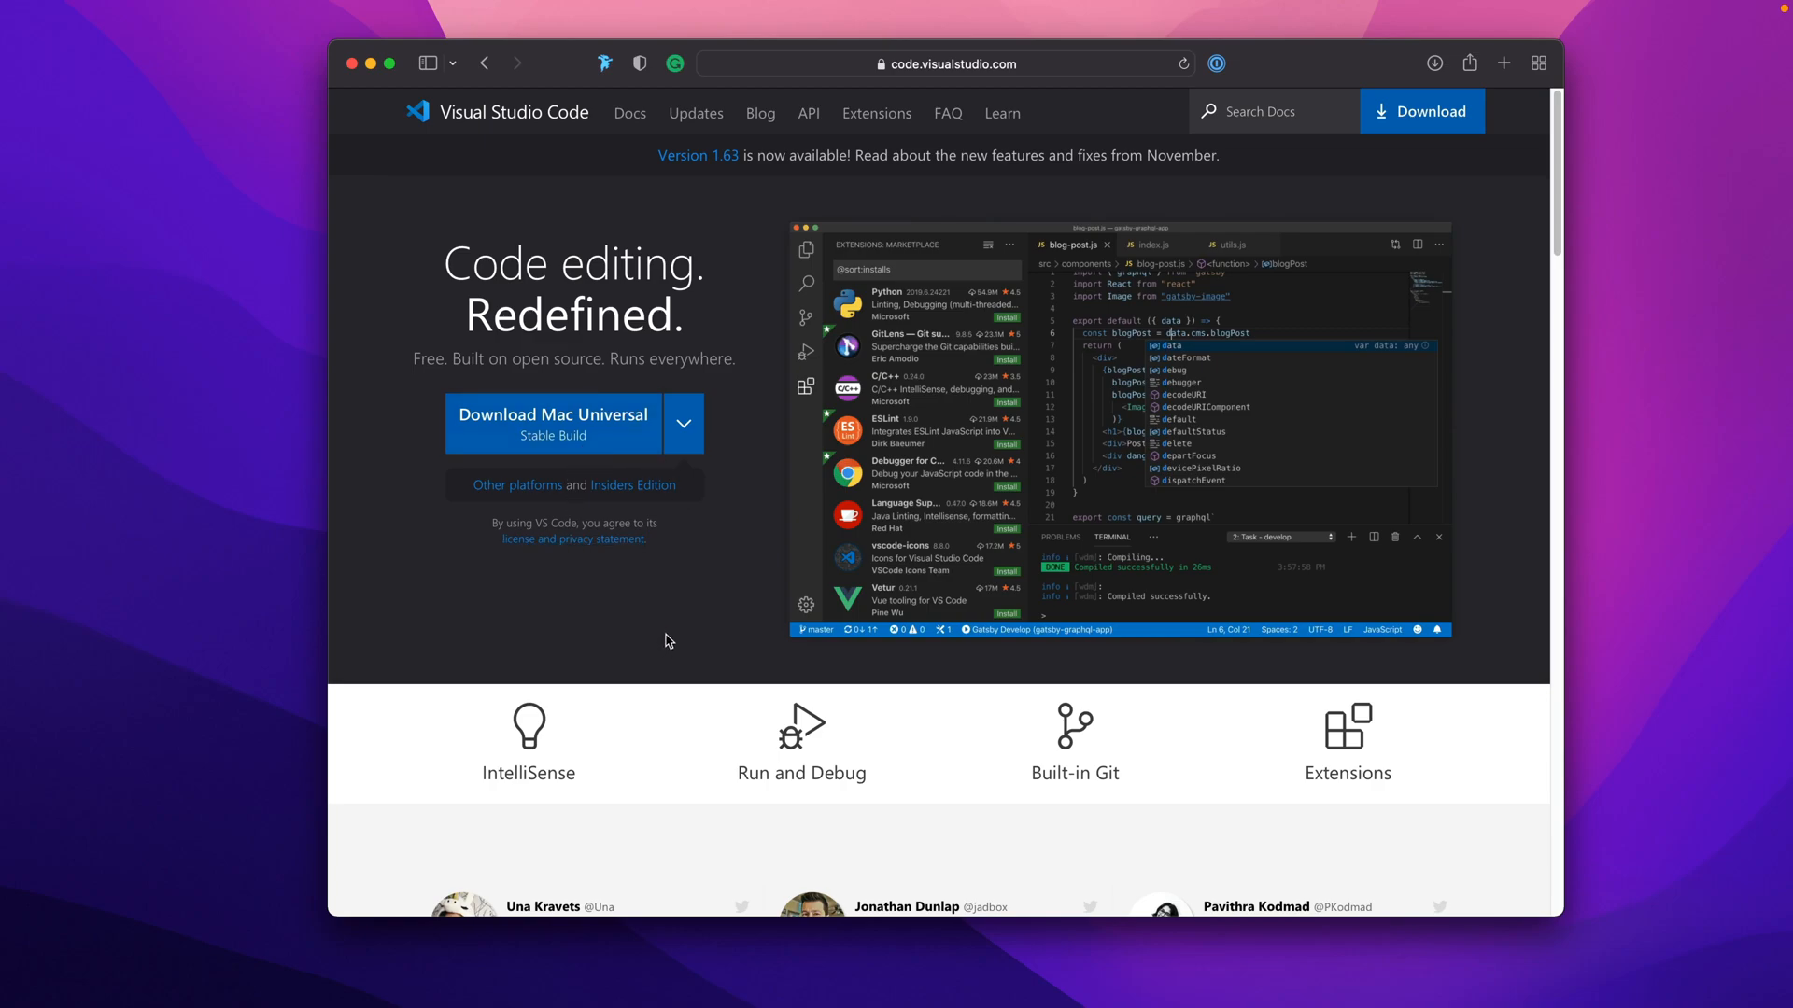
pyautogui.moveTo(689, 655)
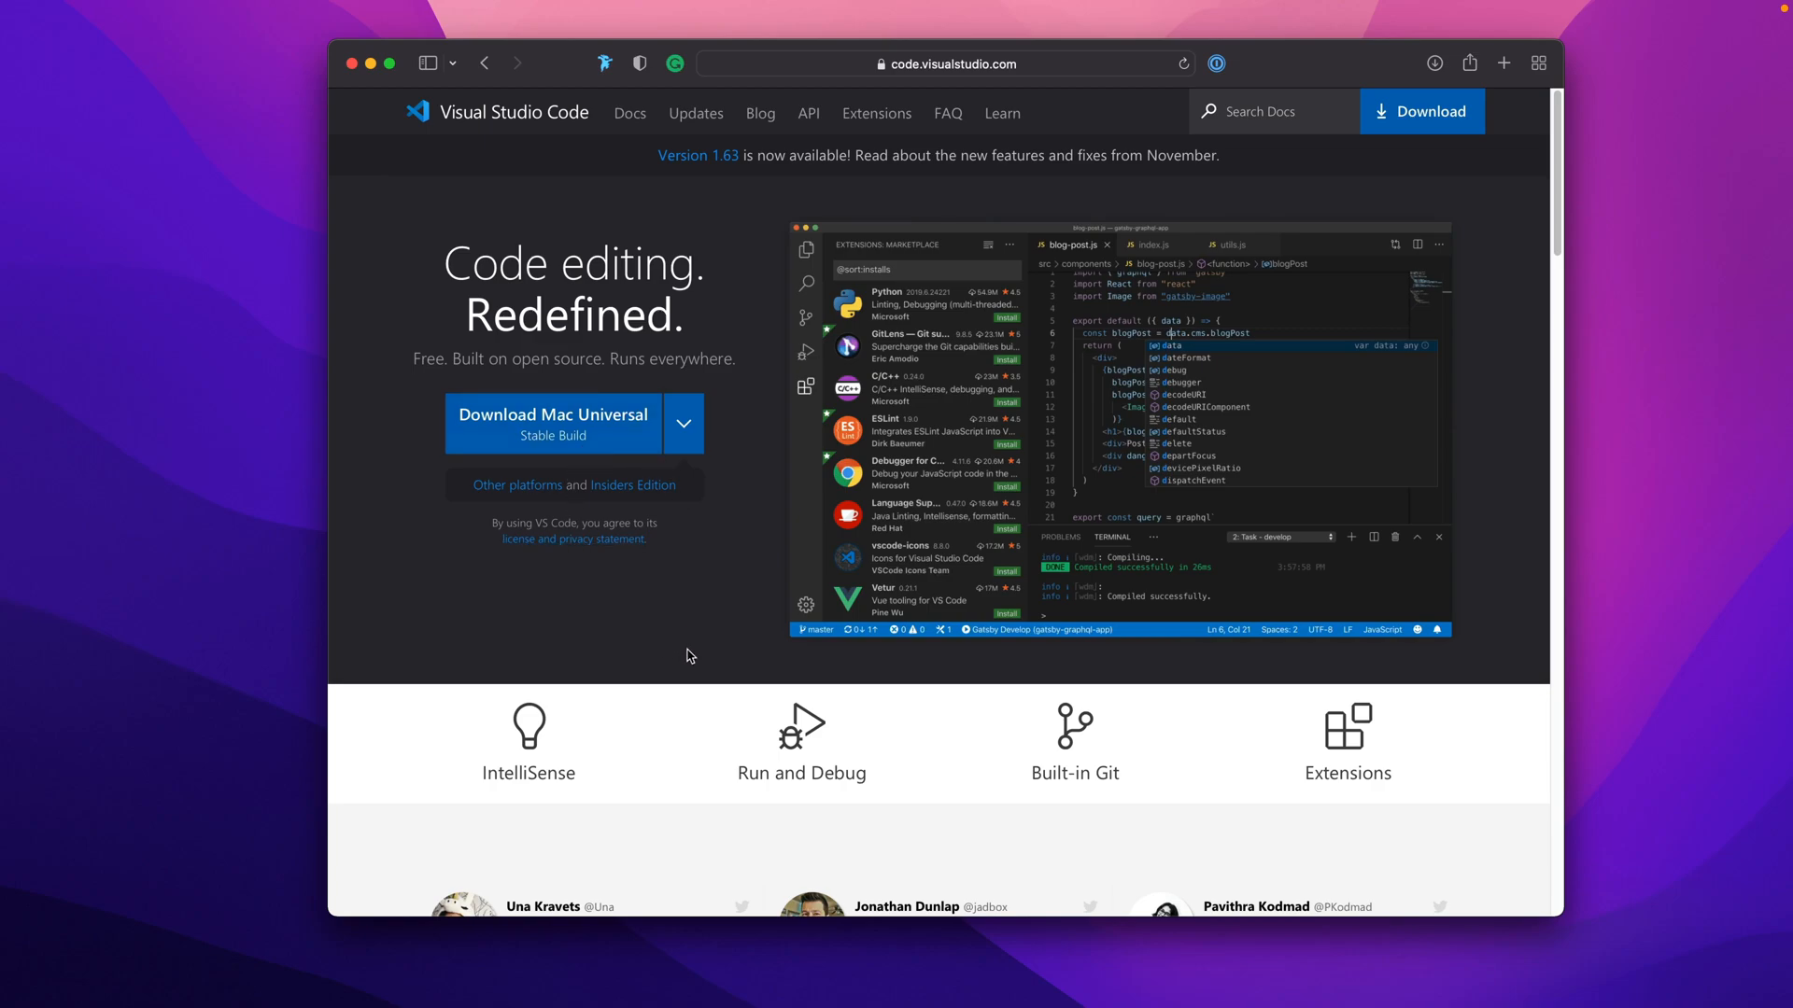
pyautogui.scroll(-3)
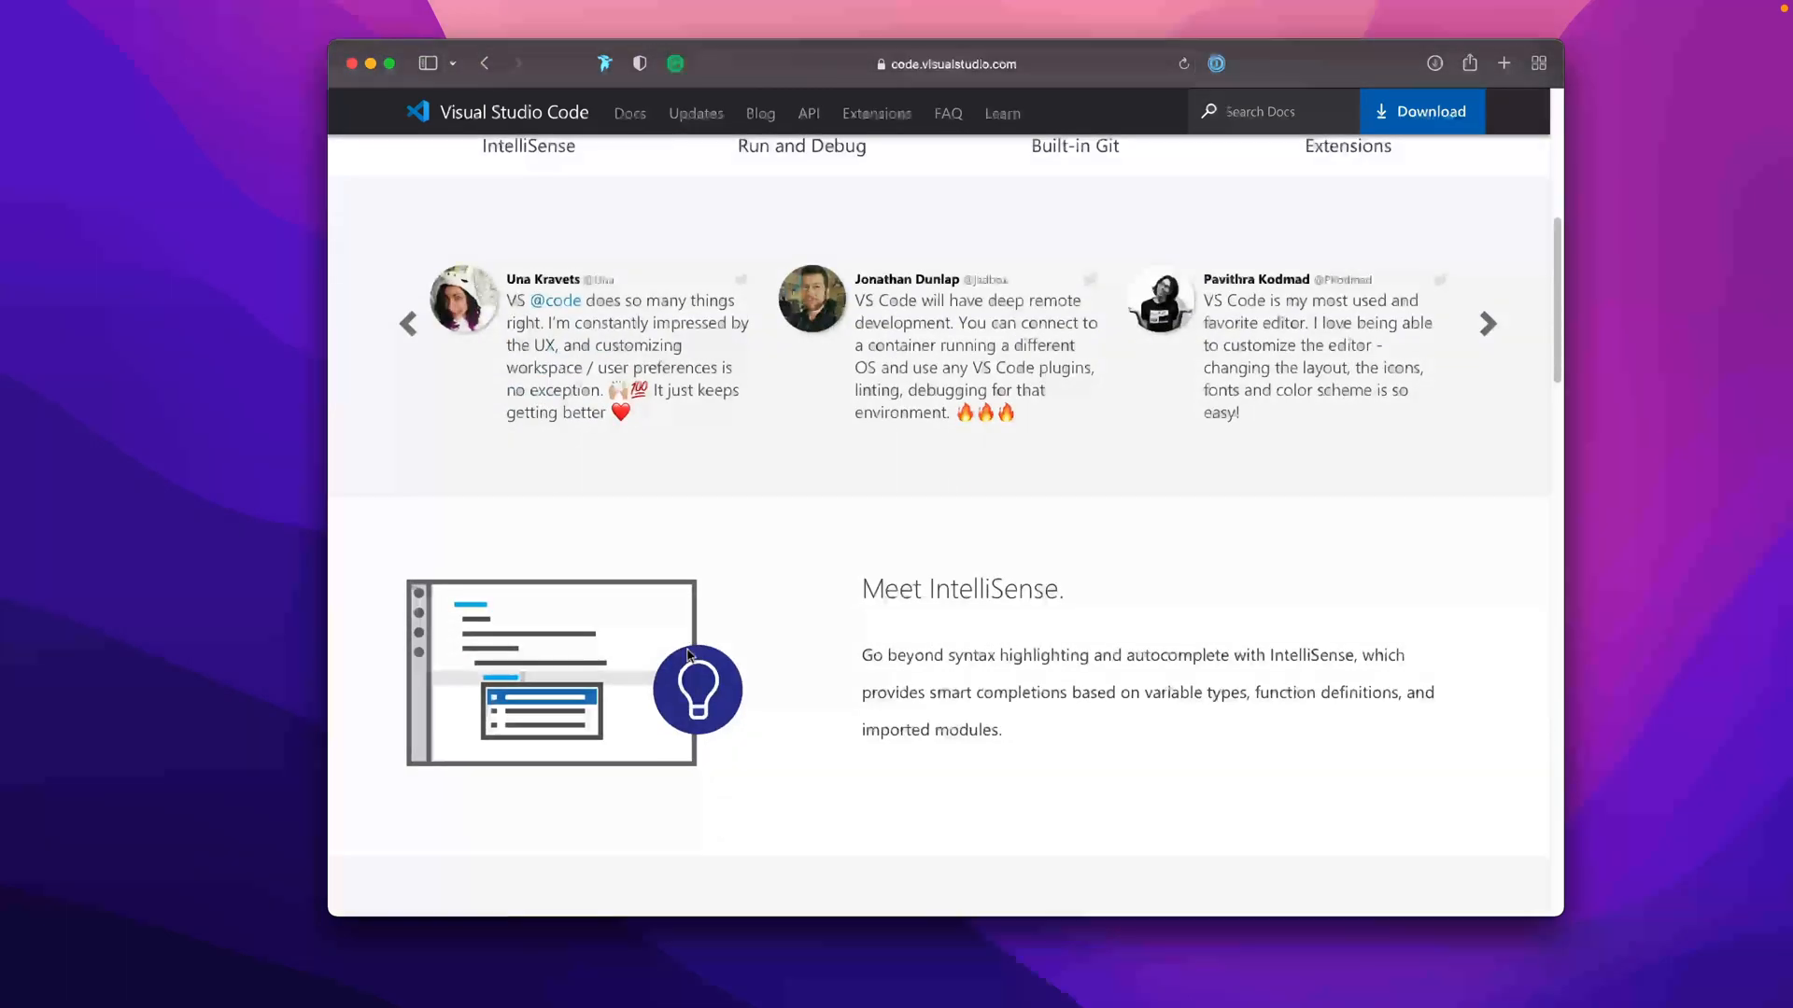
pyautogui.scroll(-3)
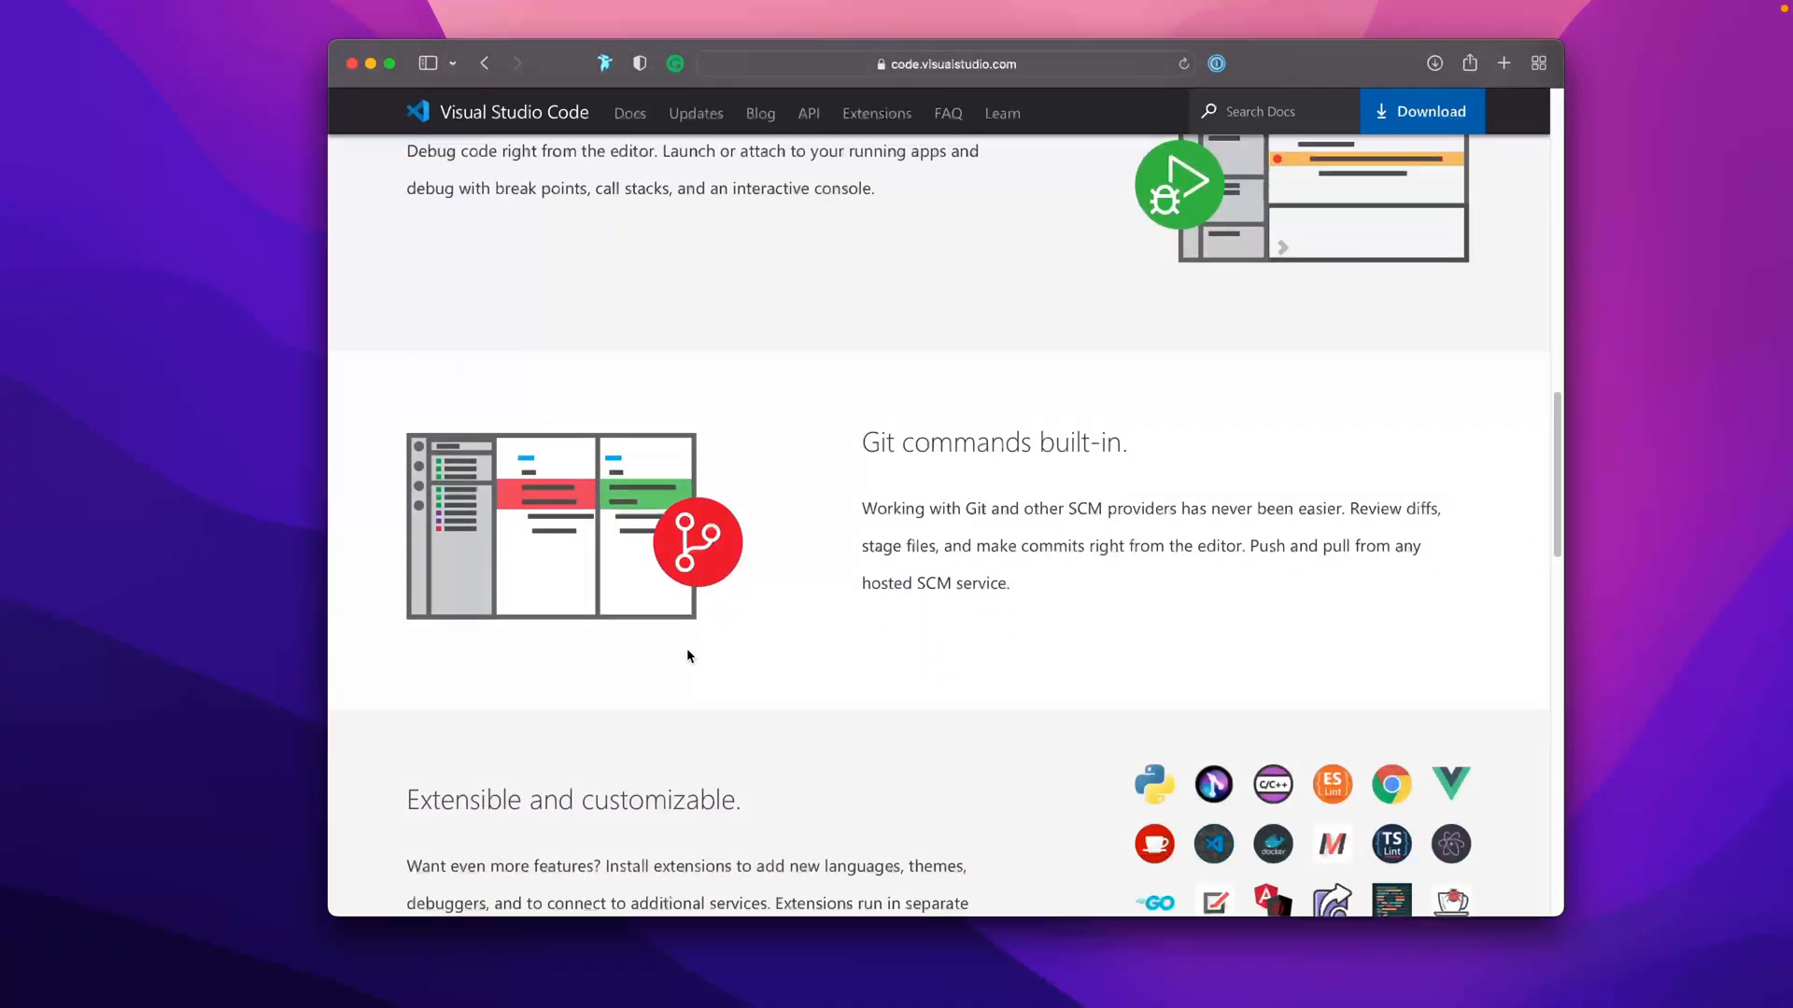
pyautogui.scroll(-3)
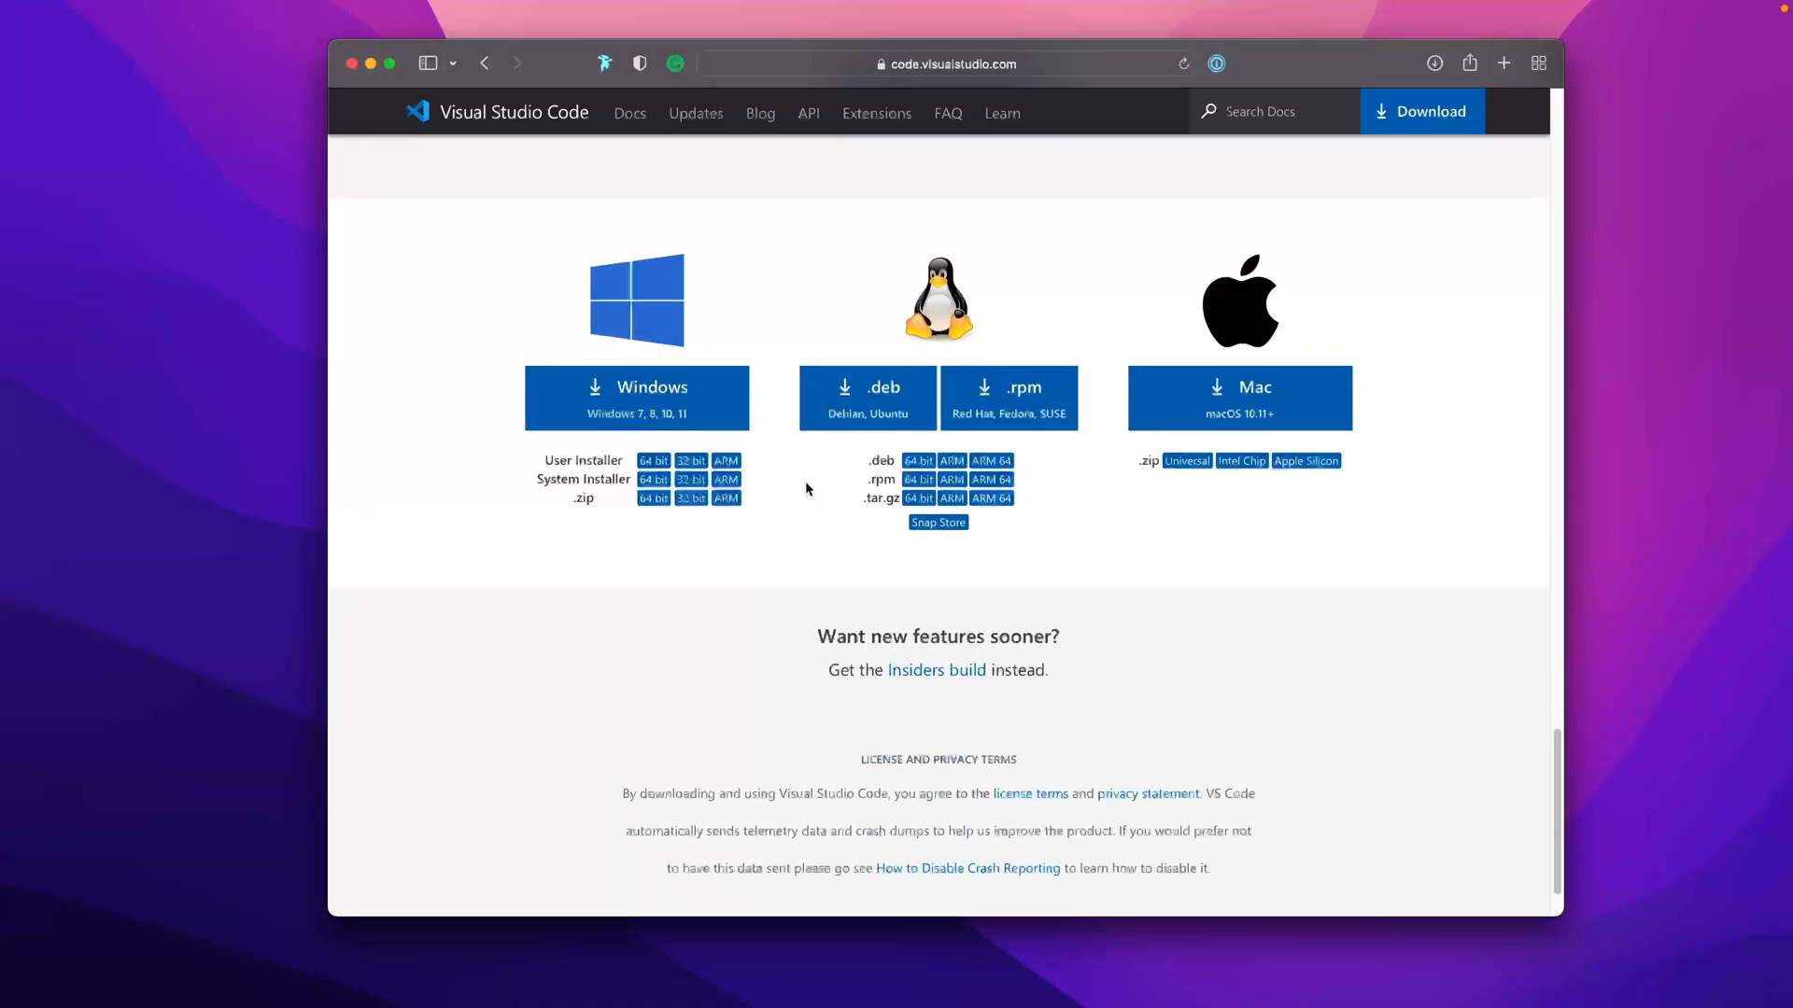
pyautogui.scroll(-3)
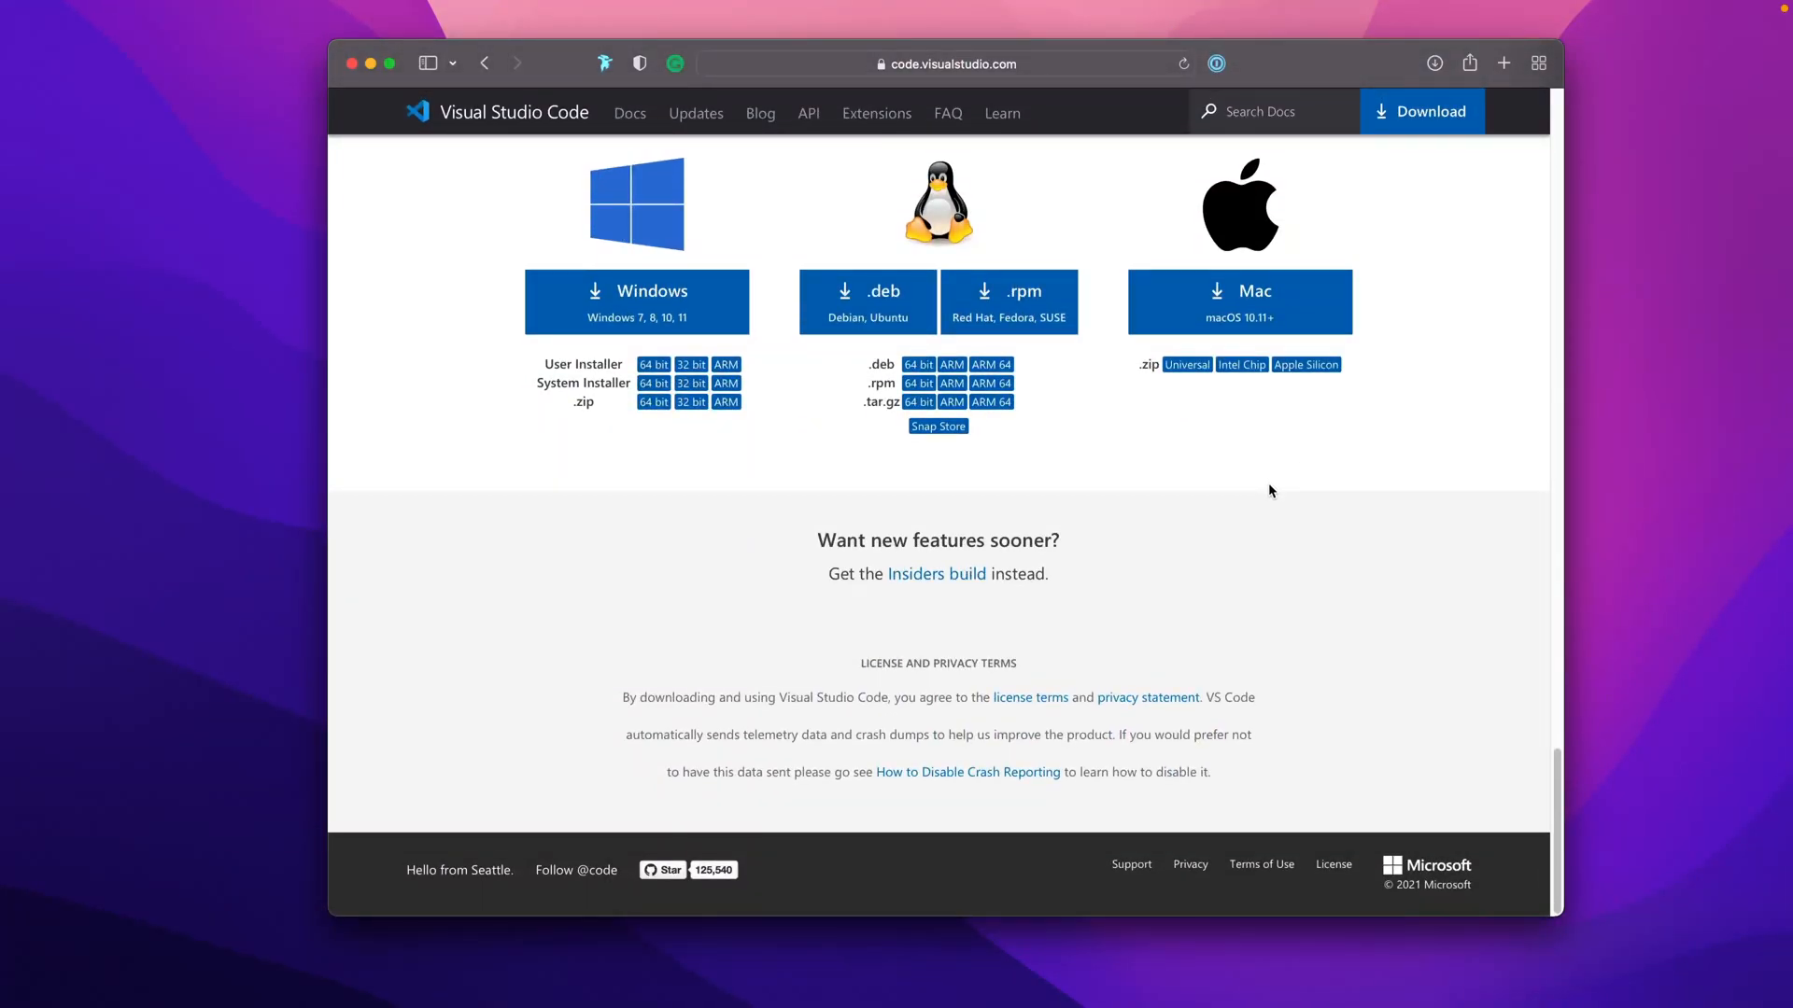
pyautogui.moveTo(1325, 369)
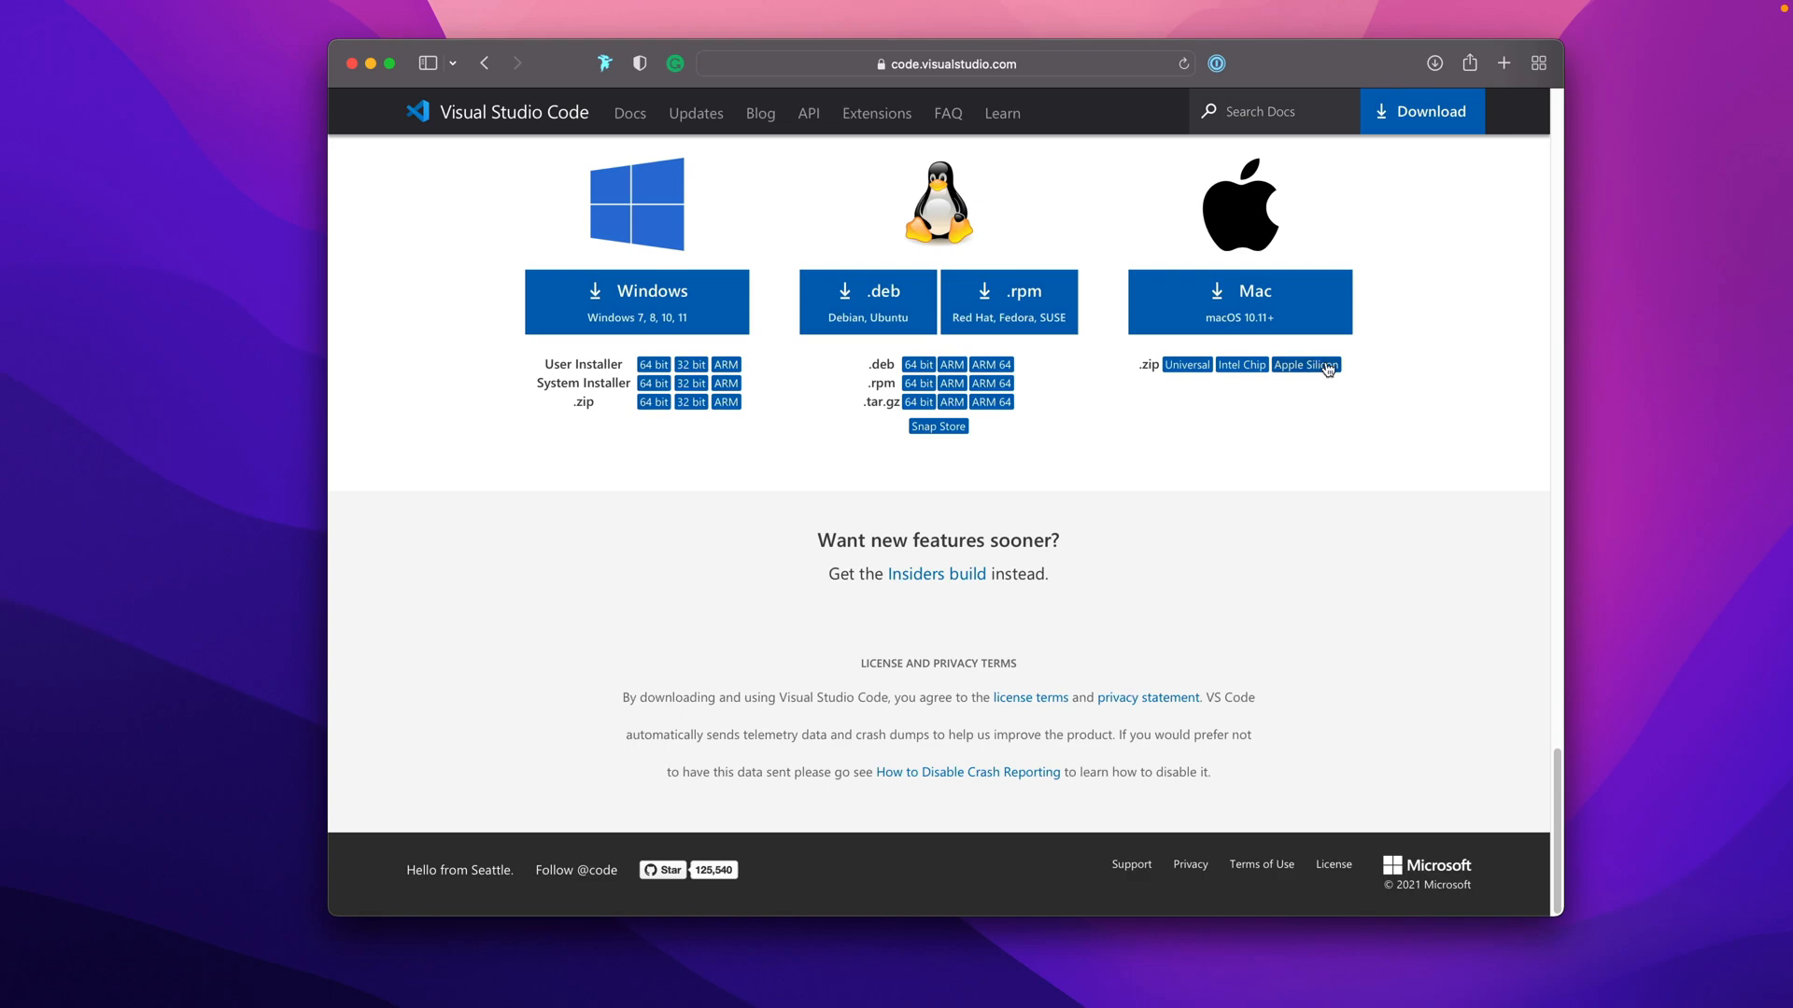
# Download the Apple Silicon Mac .zip build, then bring up Spotlight.
pyautogui.click(1305, 365)
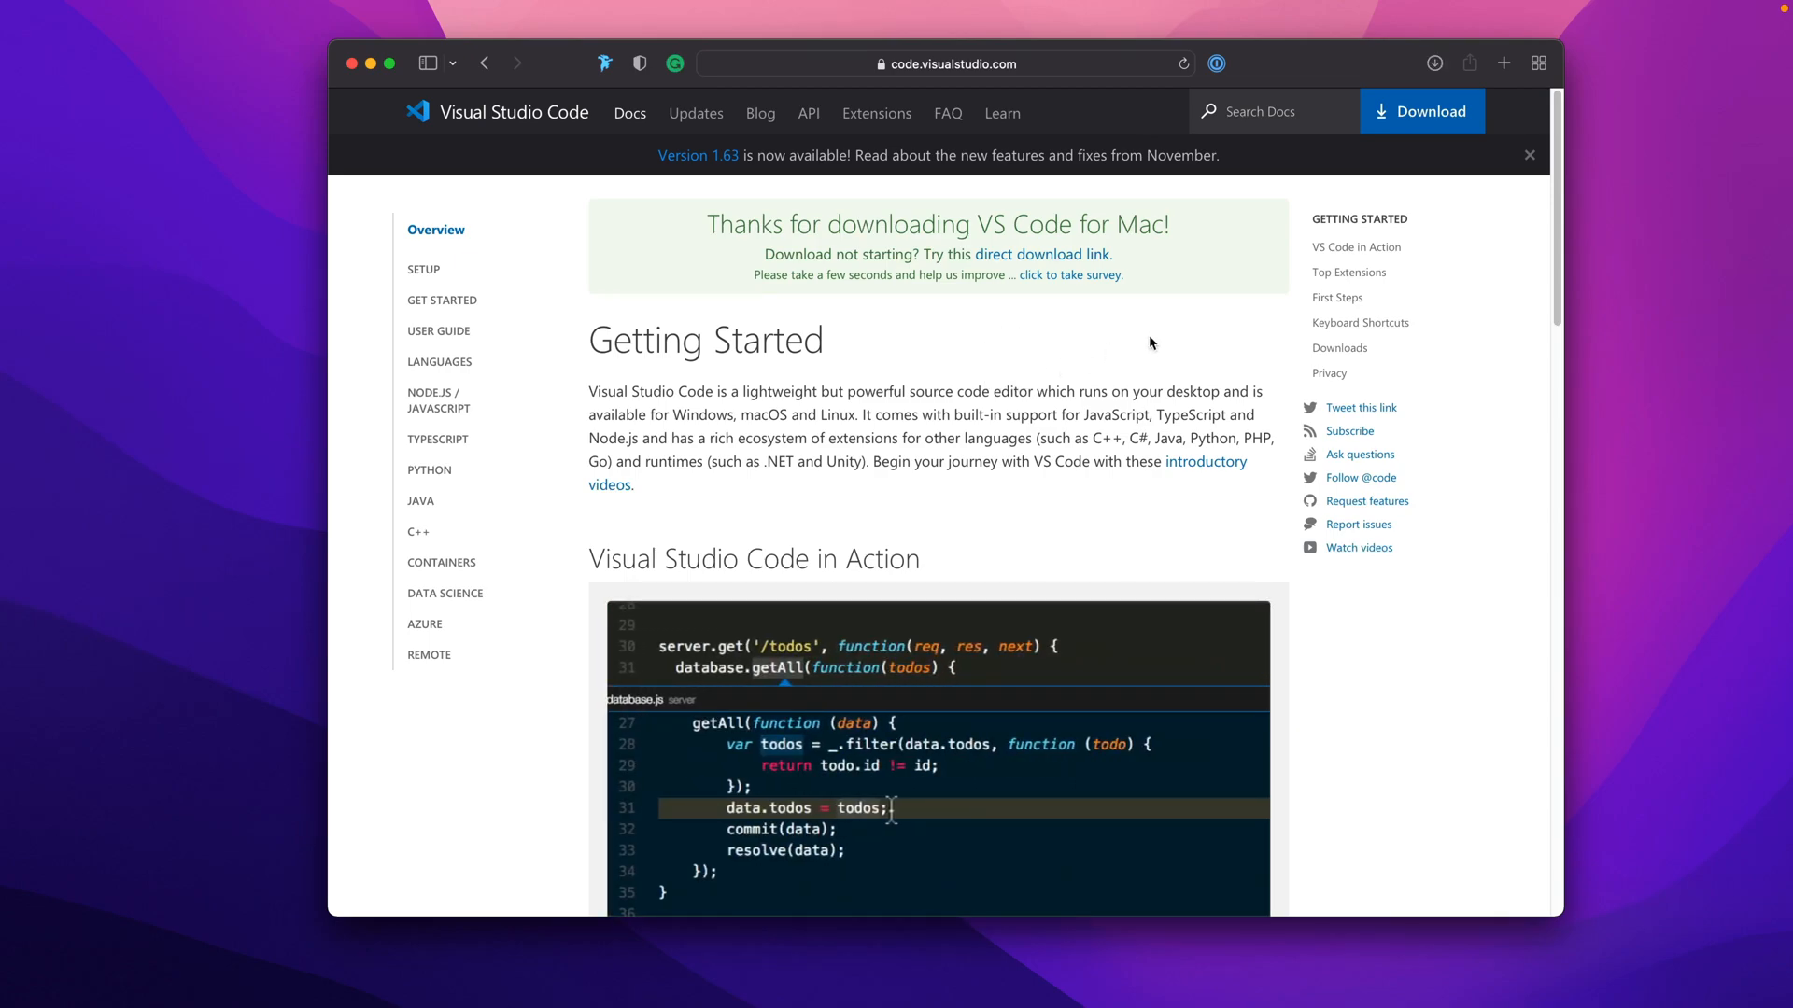
pyautogui.moveTo(1124, 305)
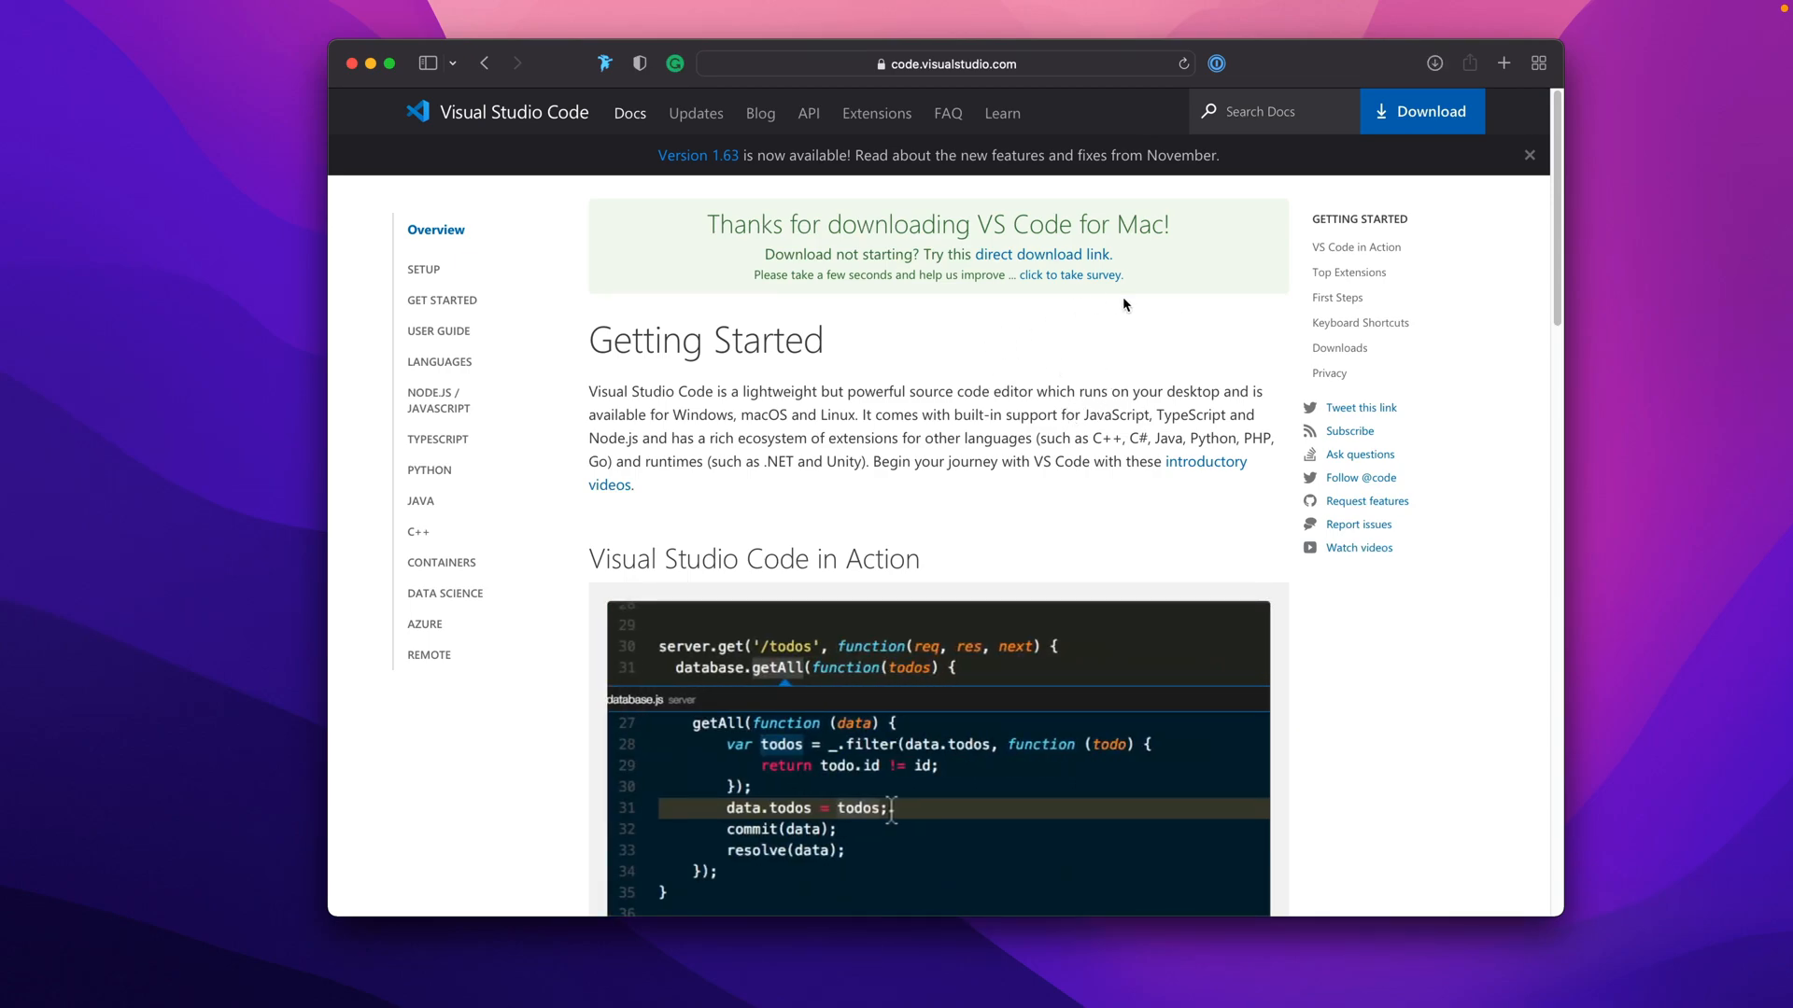
pyautogui.moveTo(1005, 571)
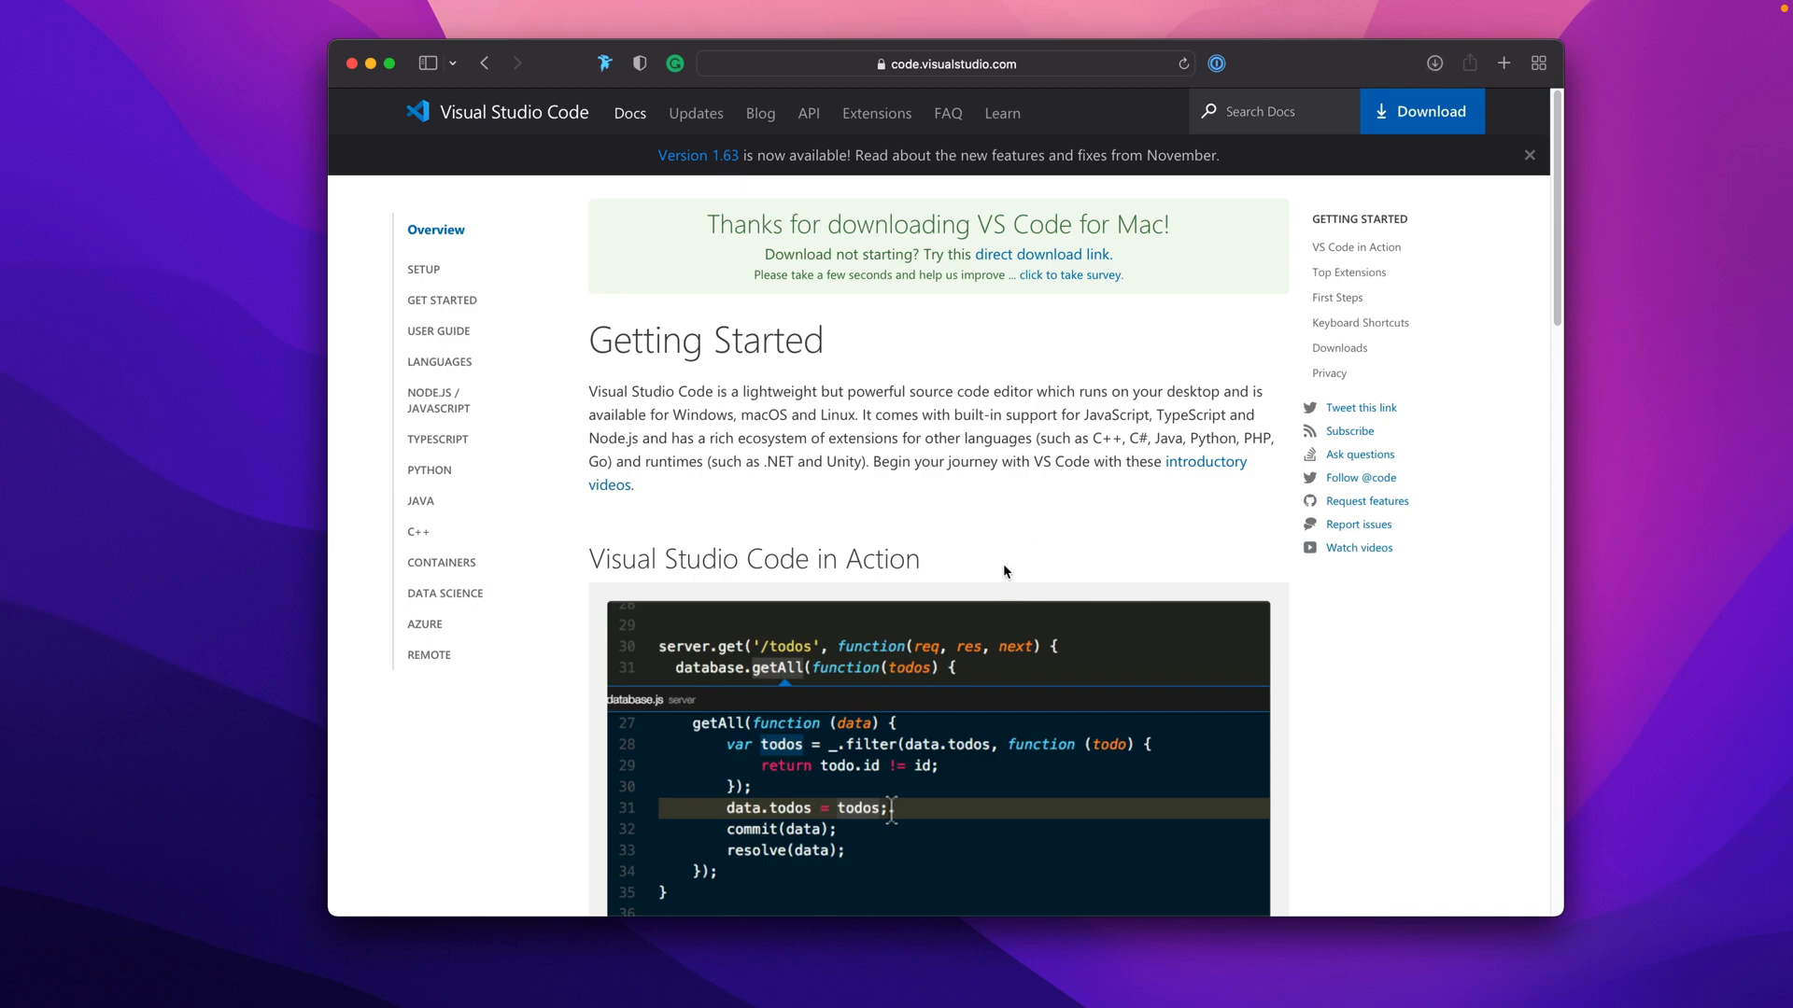
pyautogui.moveTo(951, 394)
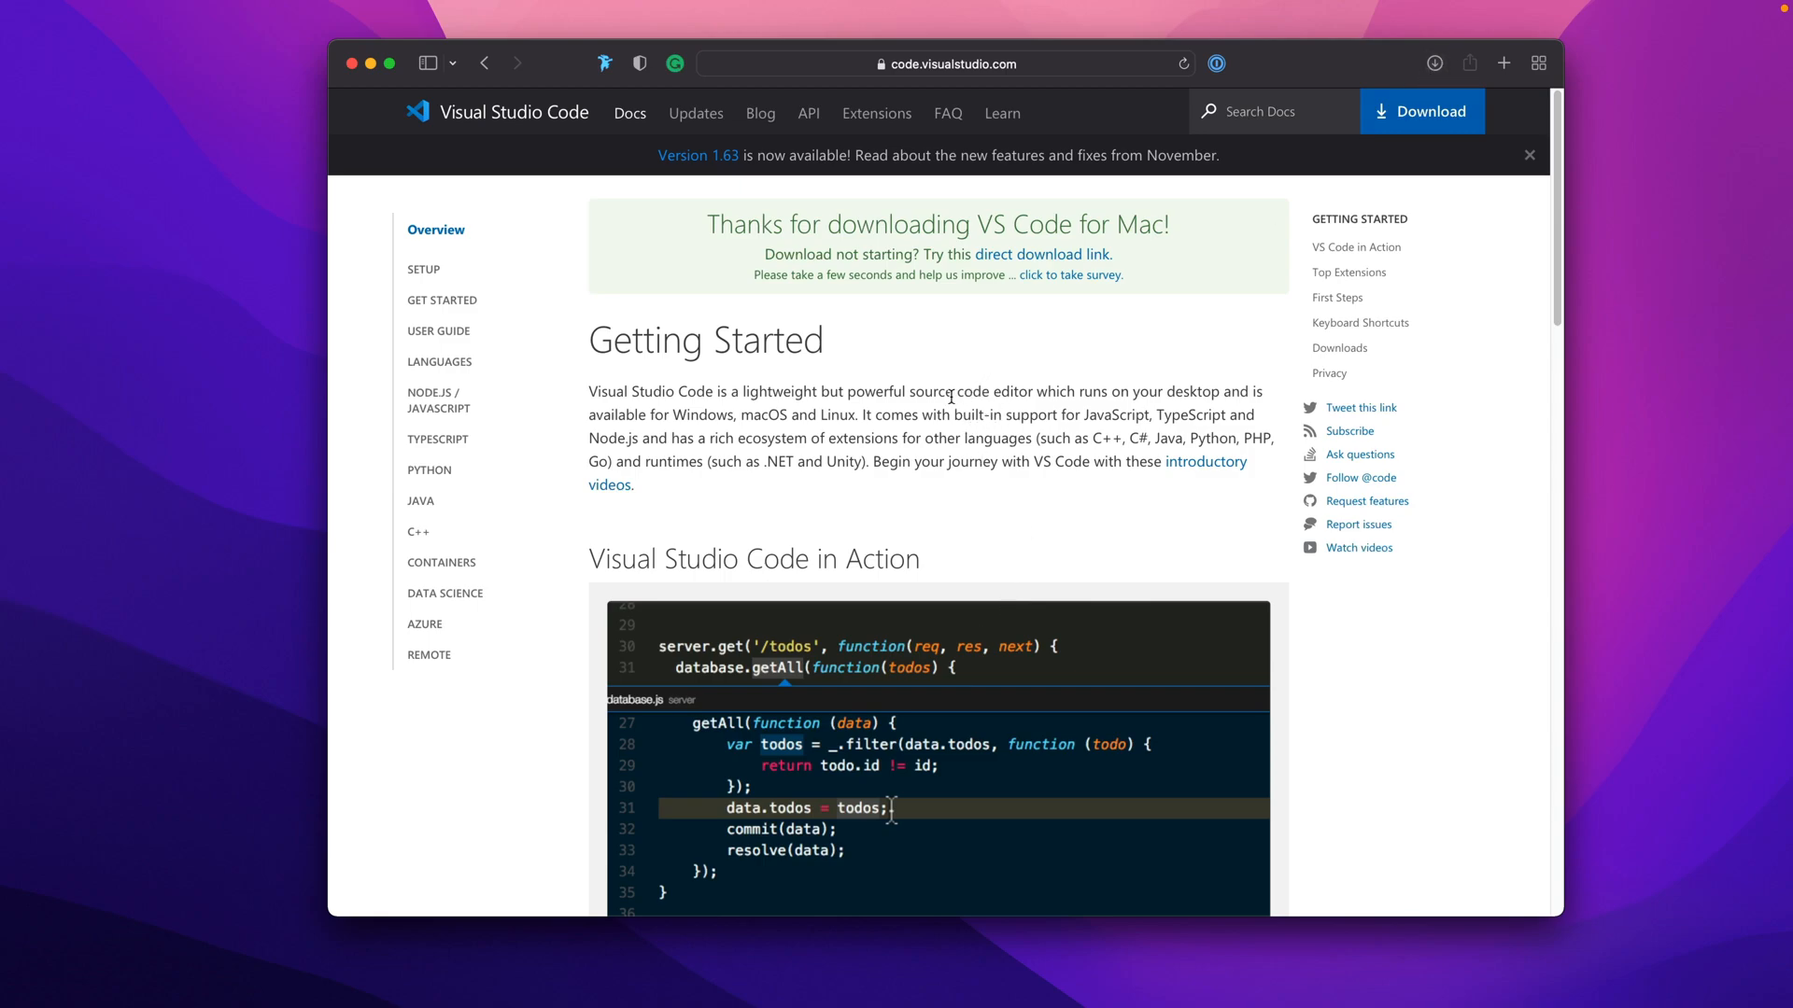
pyautogui.press('cmd+space')
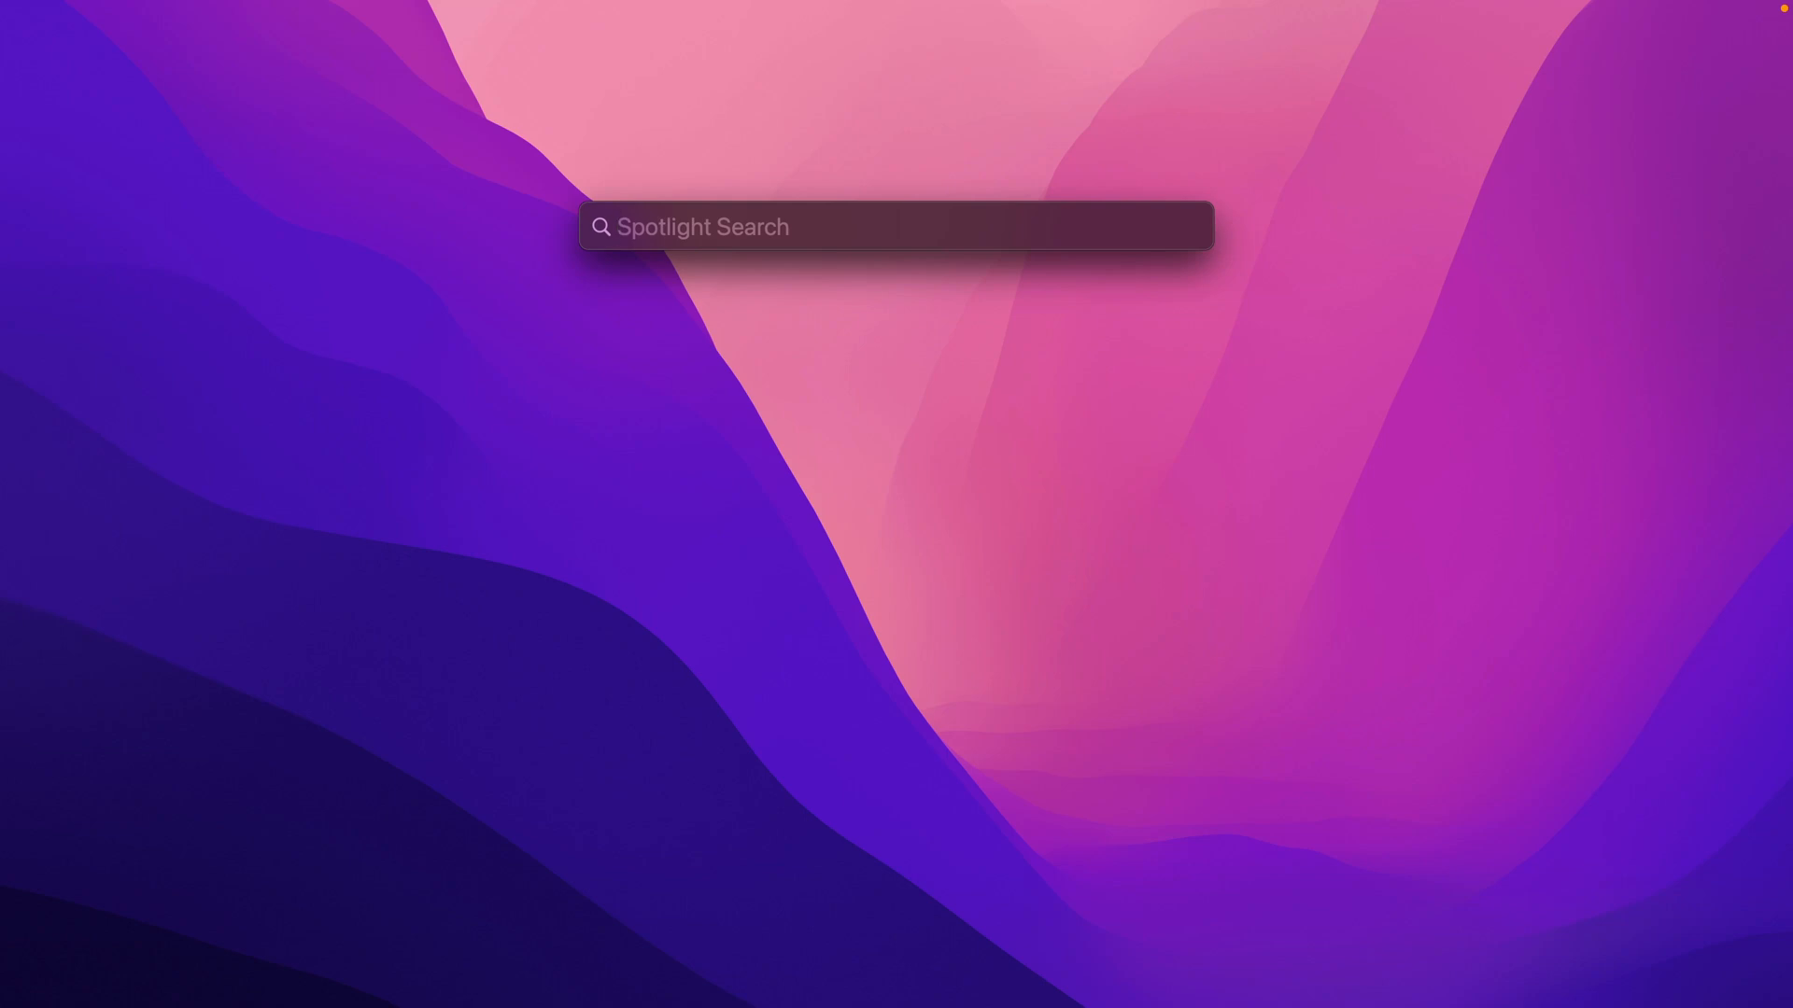
# Search 'finder' in Spotlight to reach the Desktop folder holding Visual Studio Code.
pyautogui.write('finder')
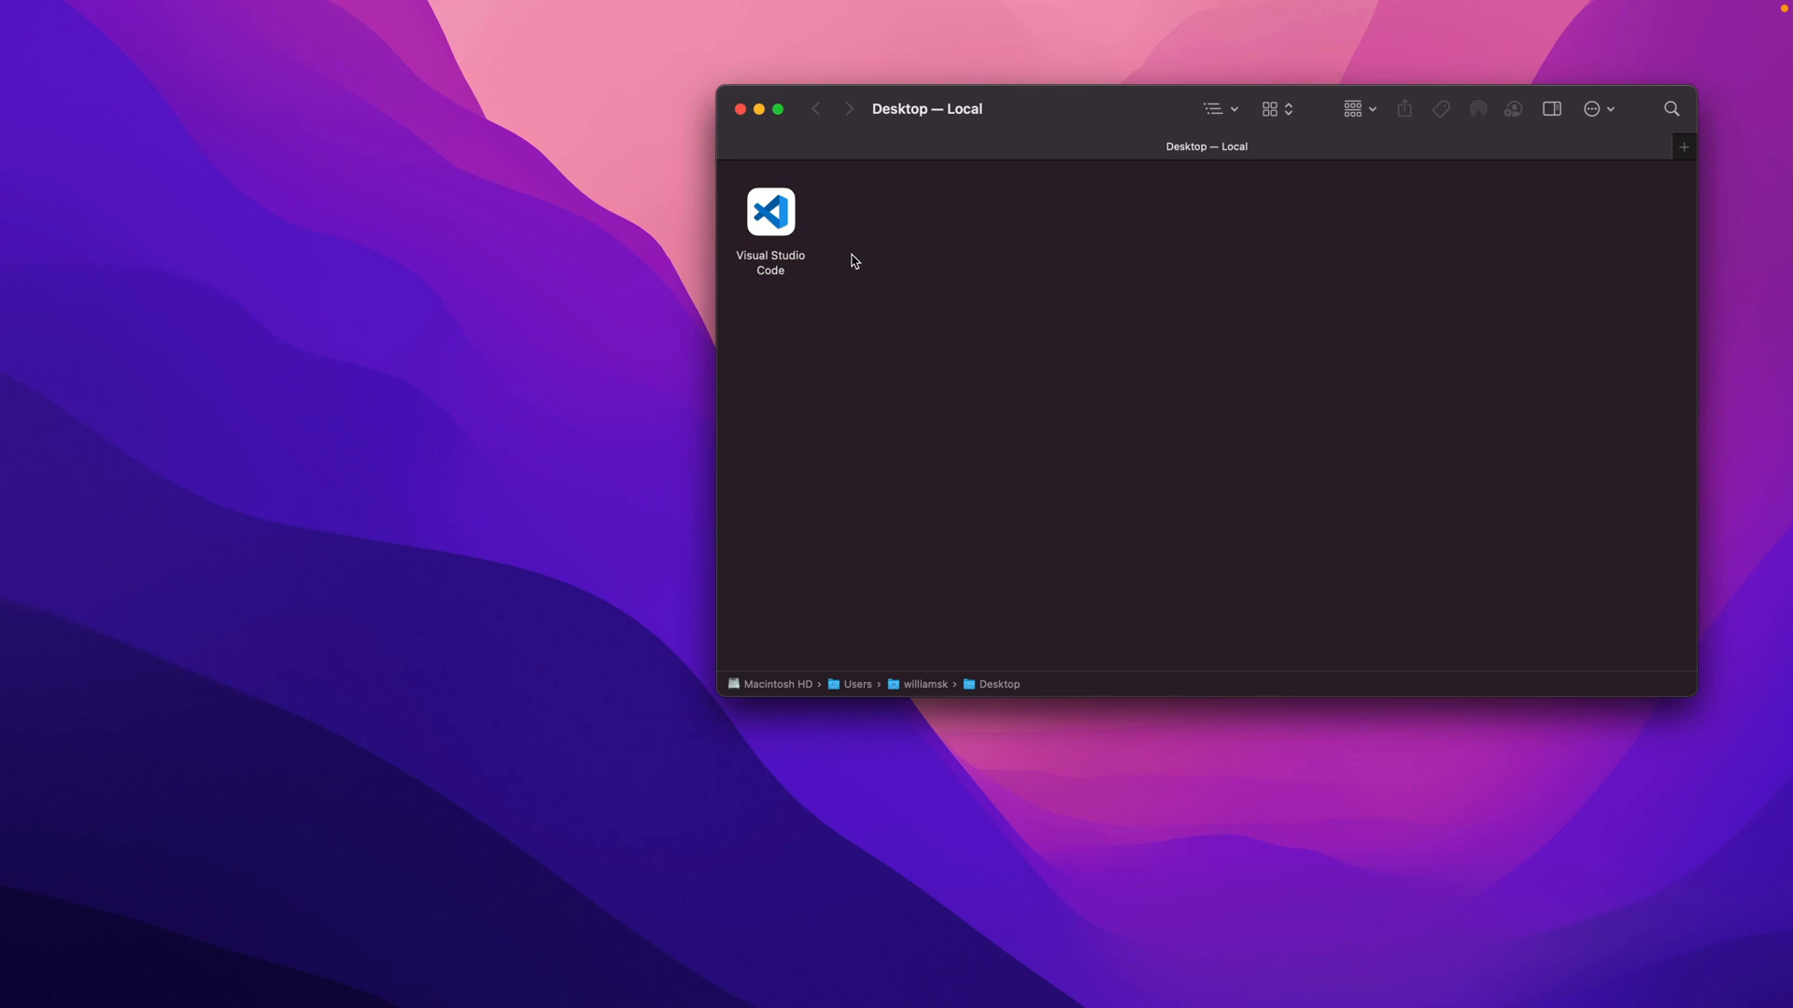
pyautogui.moveTo(919, 235)
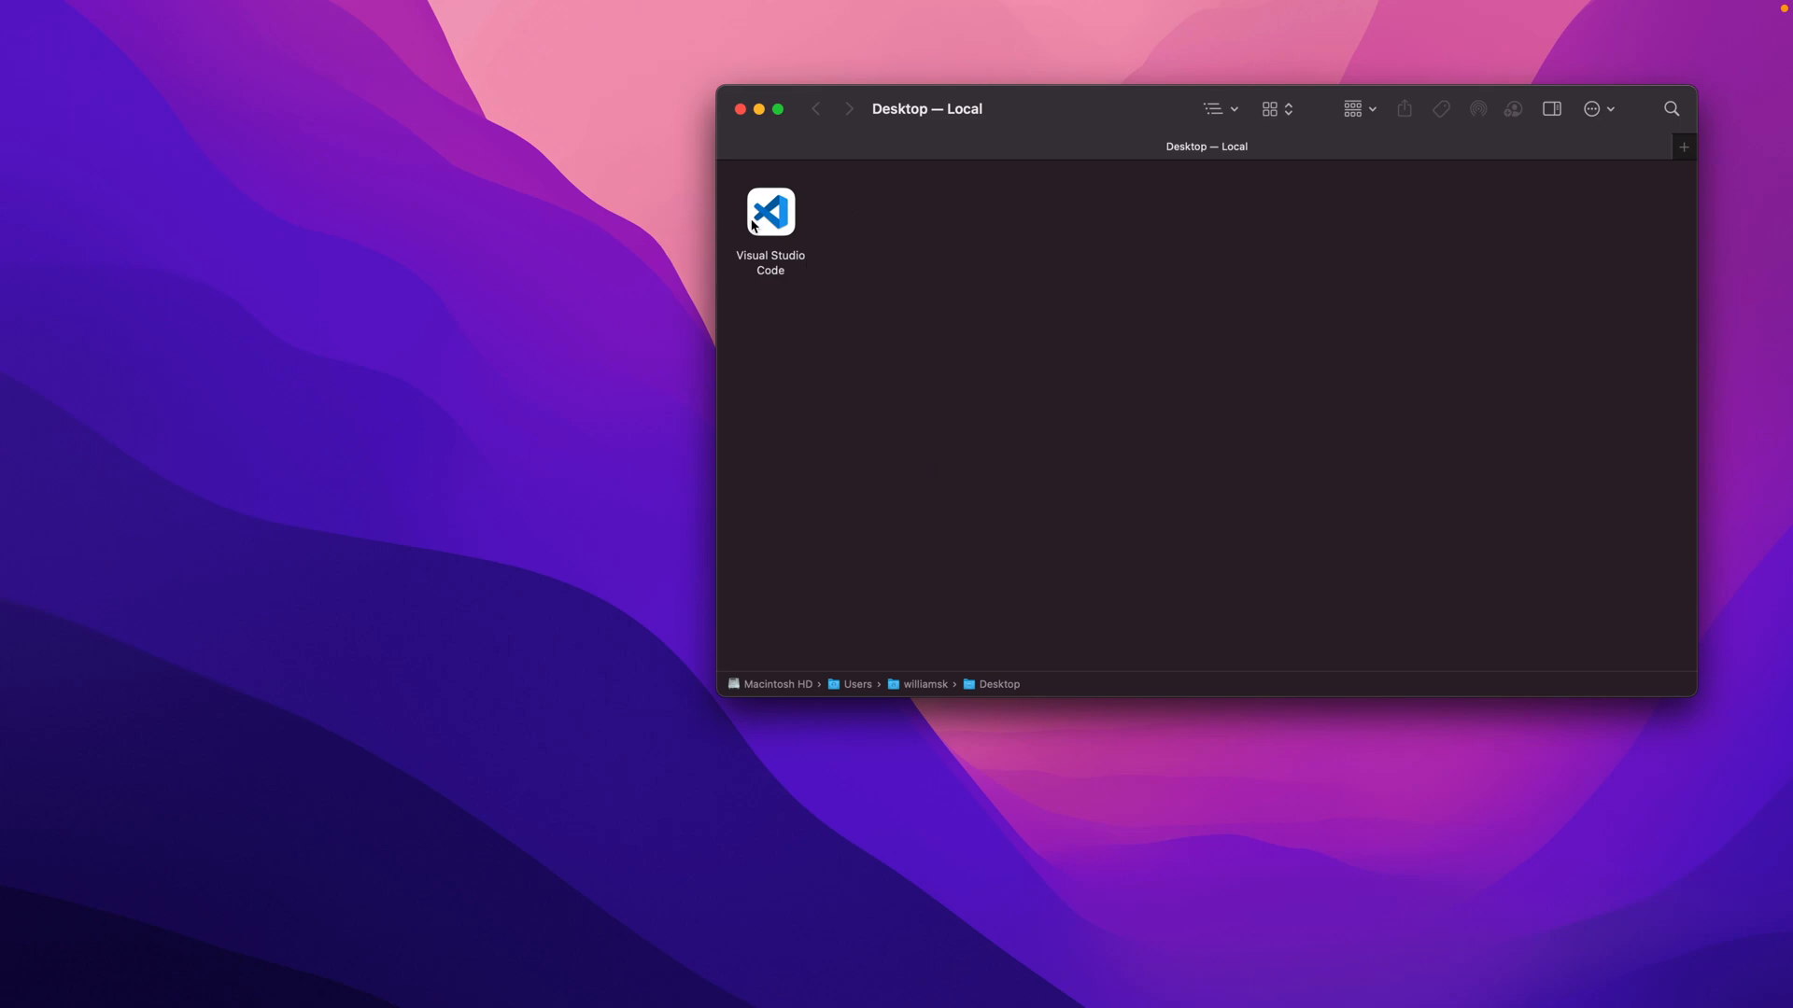
pyautogui.moveTo(780, 235)
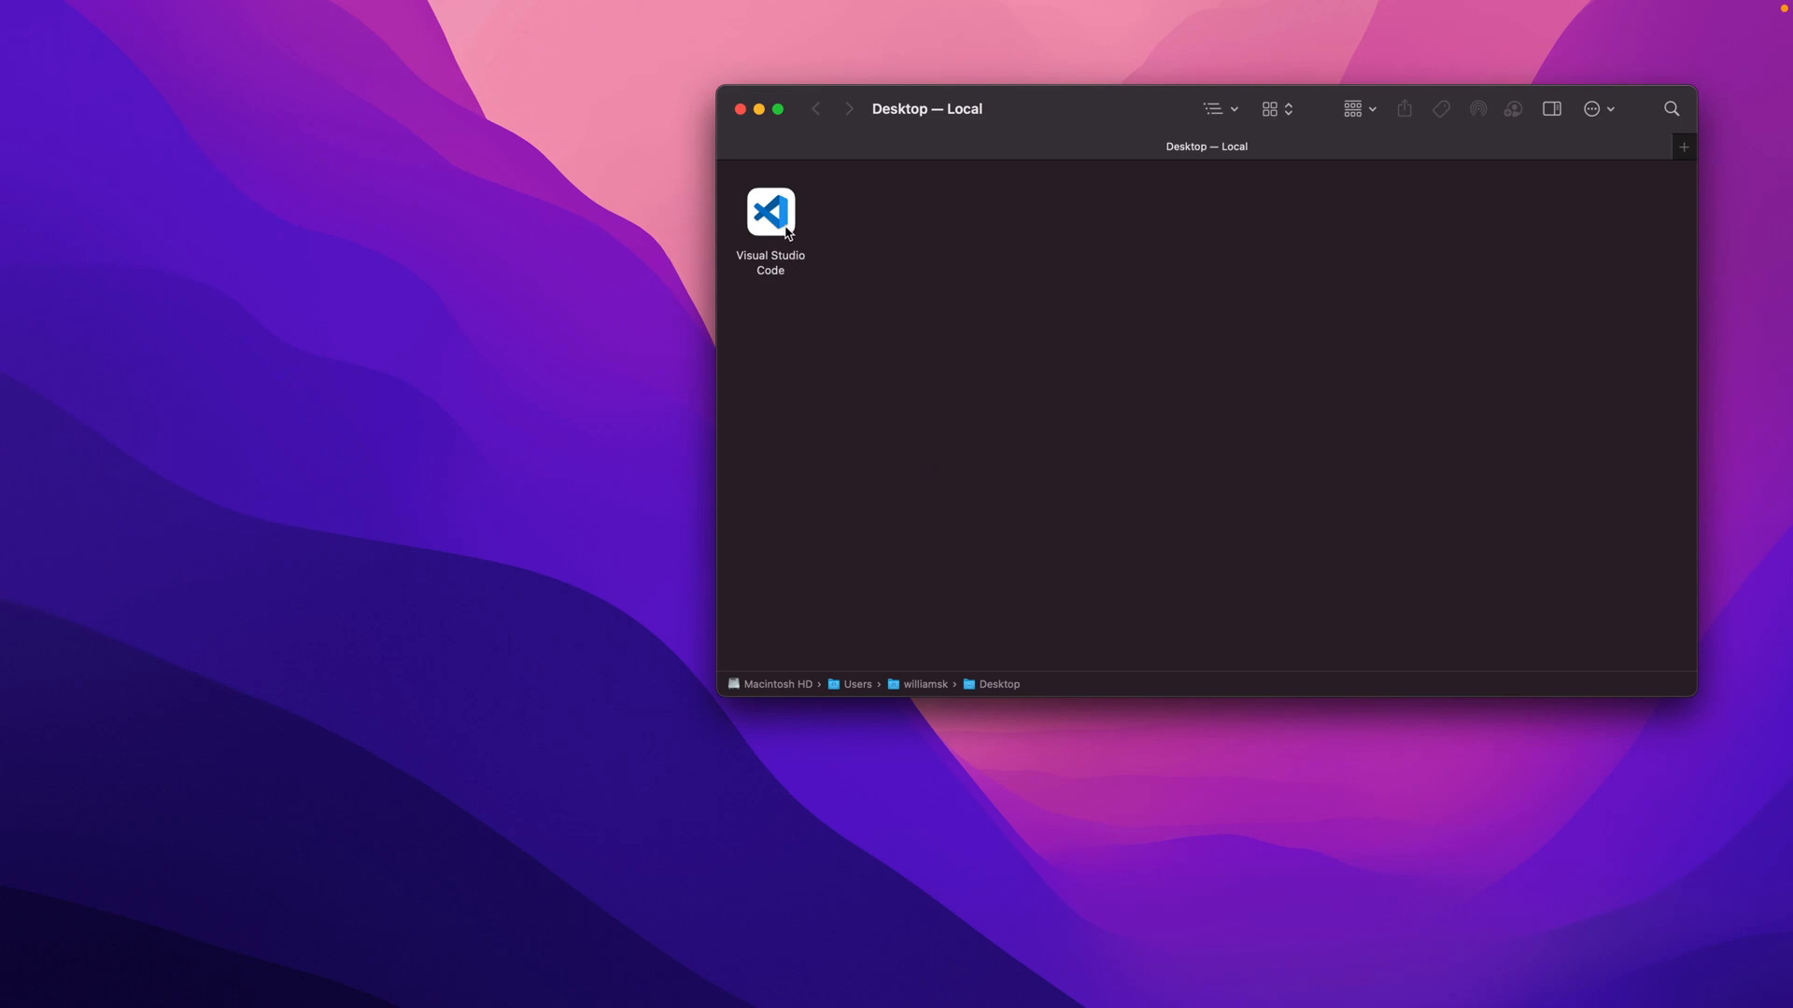
pyautogui.moveTo(811, 236)
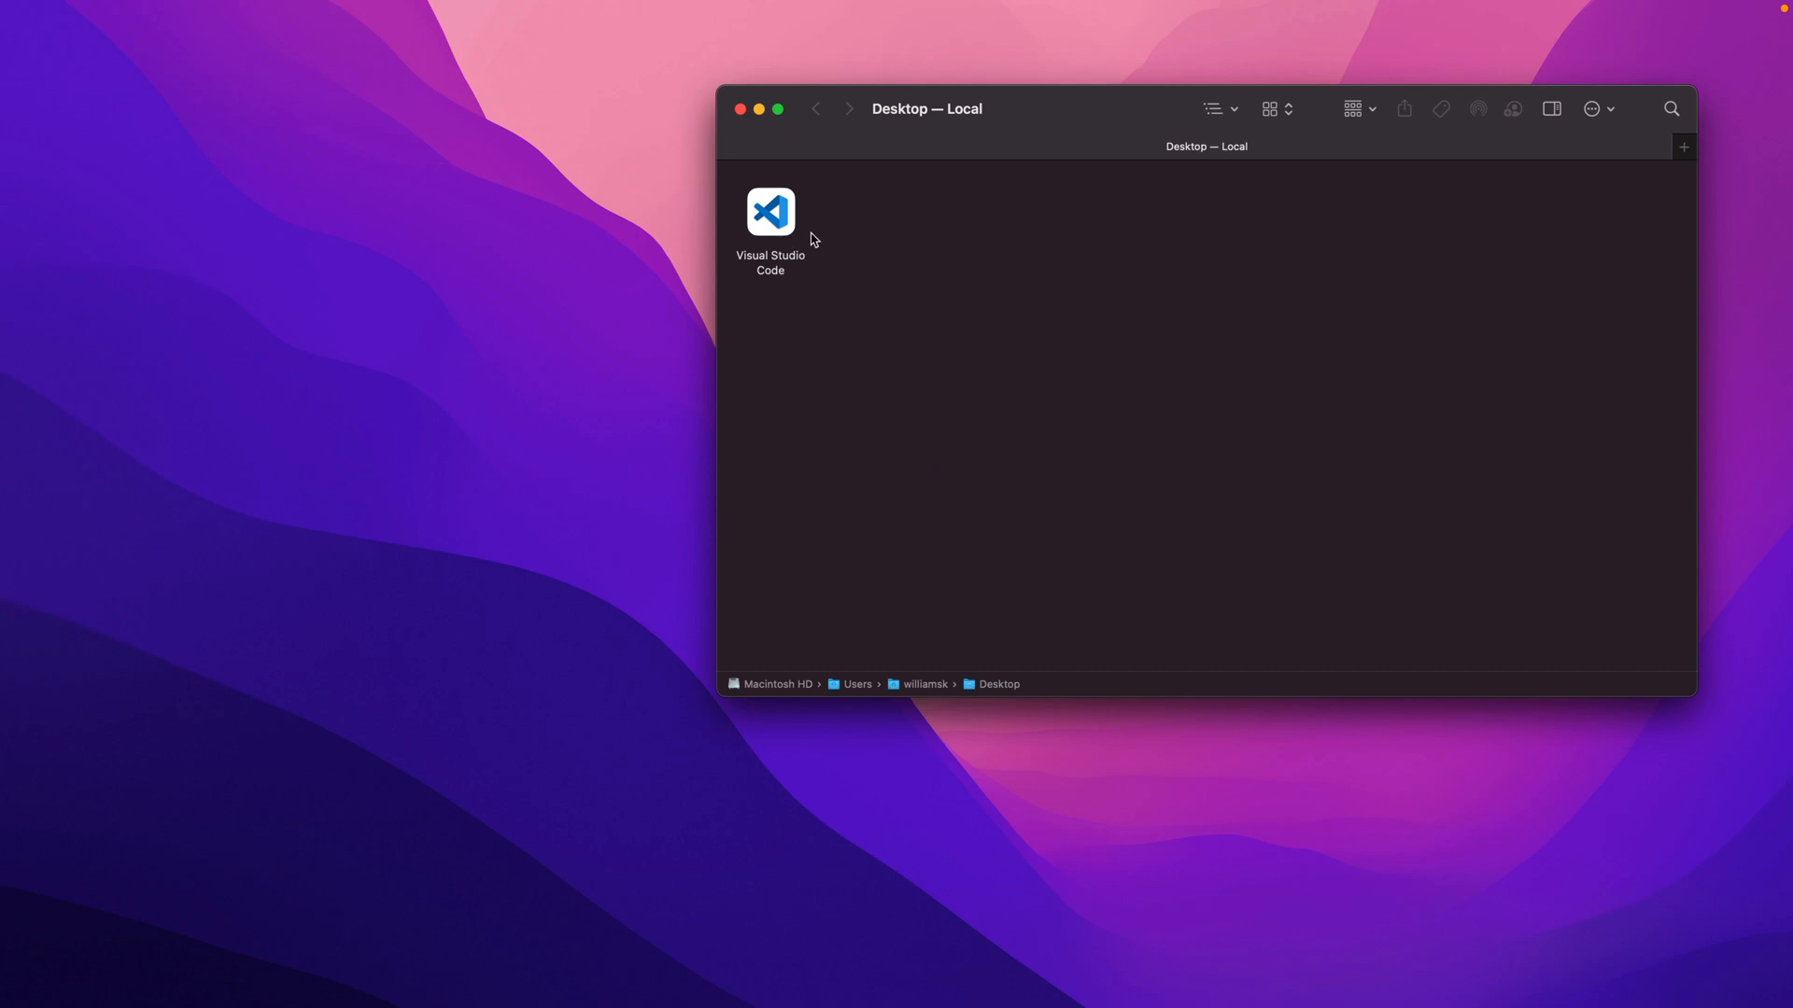
pyautogui.moveTo(860, 259)
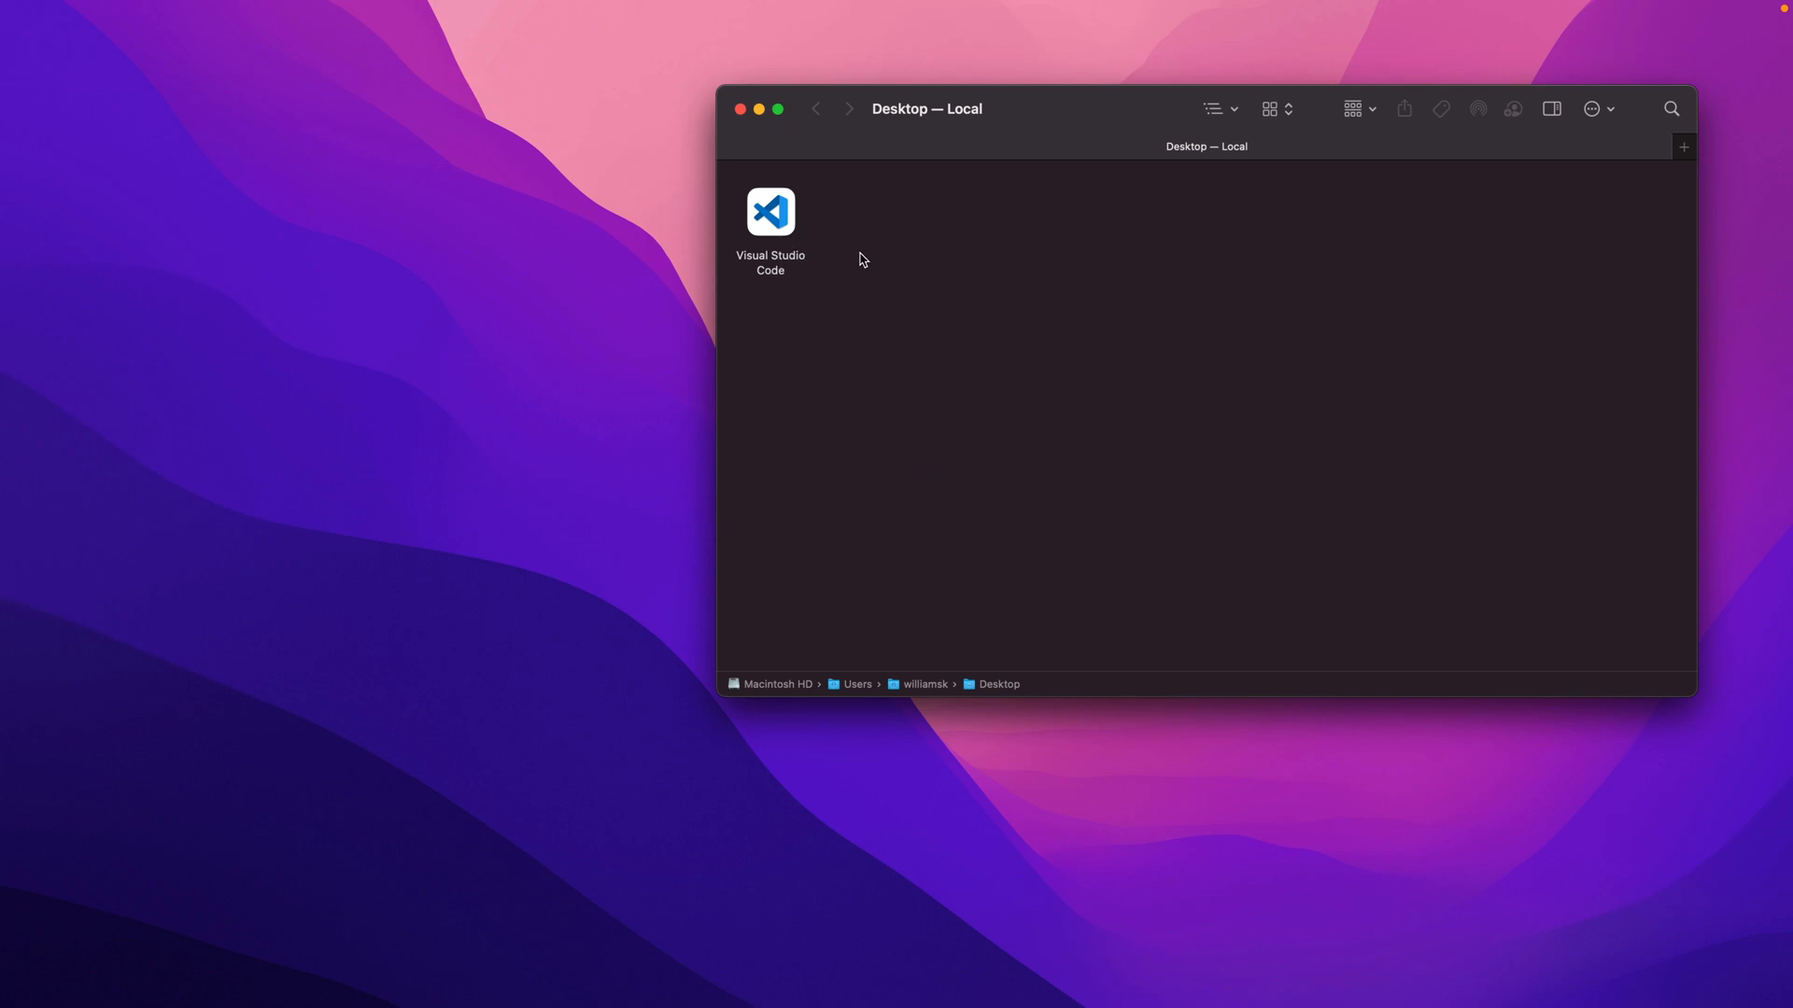
pyautogui.moveTo(792, 251)
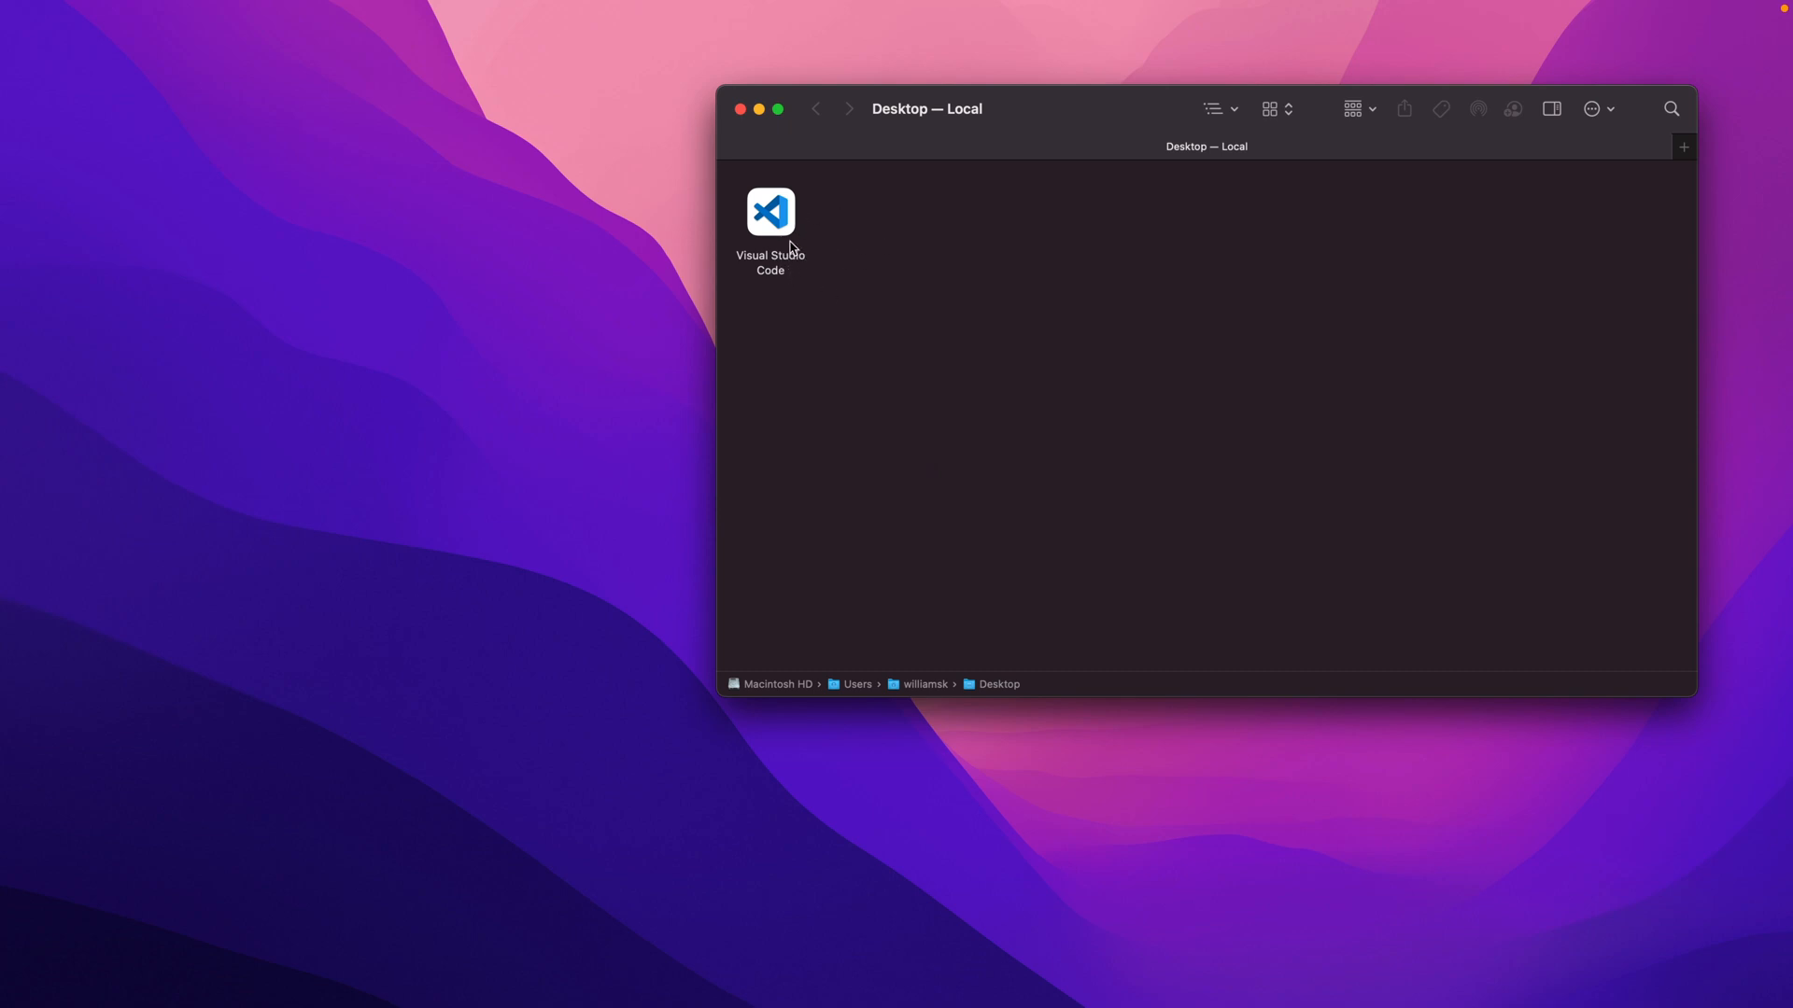
pyautogui.moveTo(871, 656)
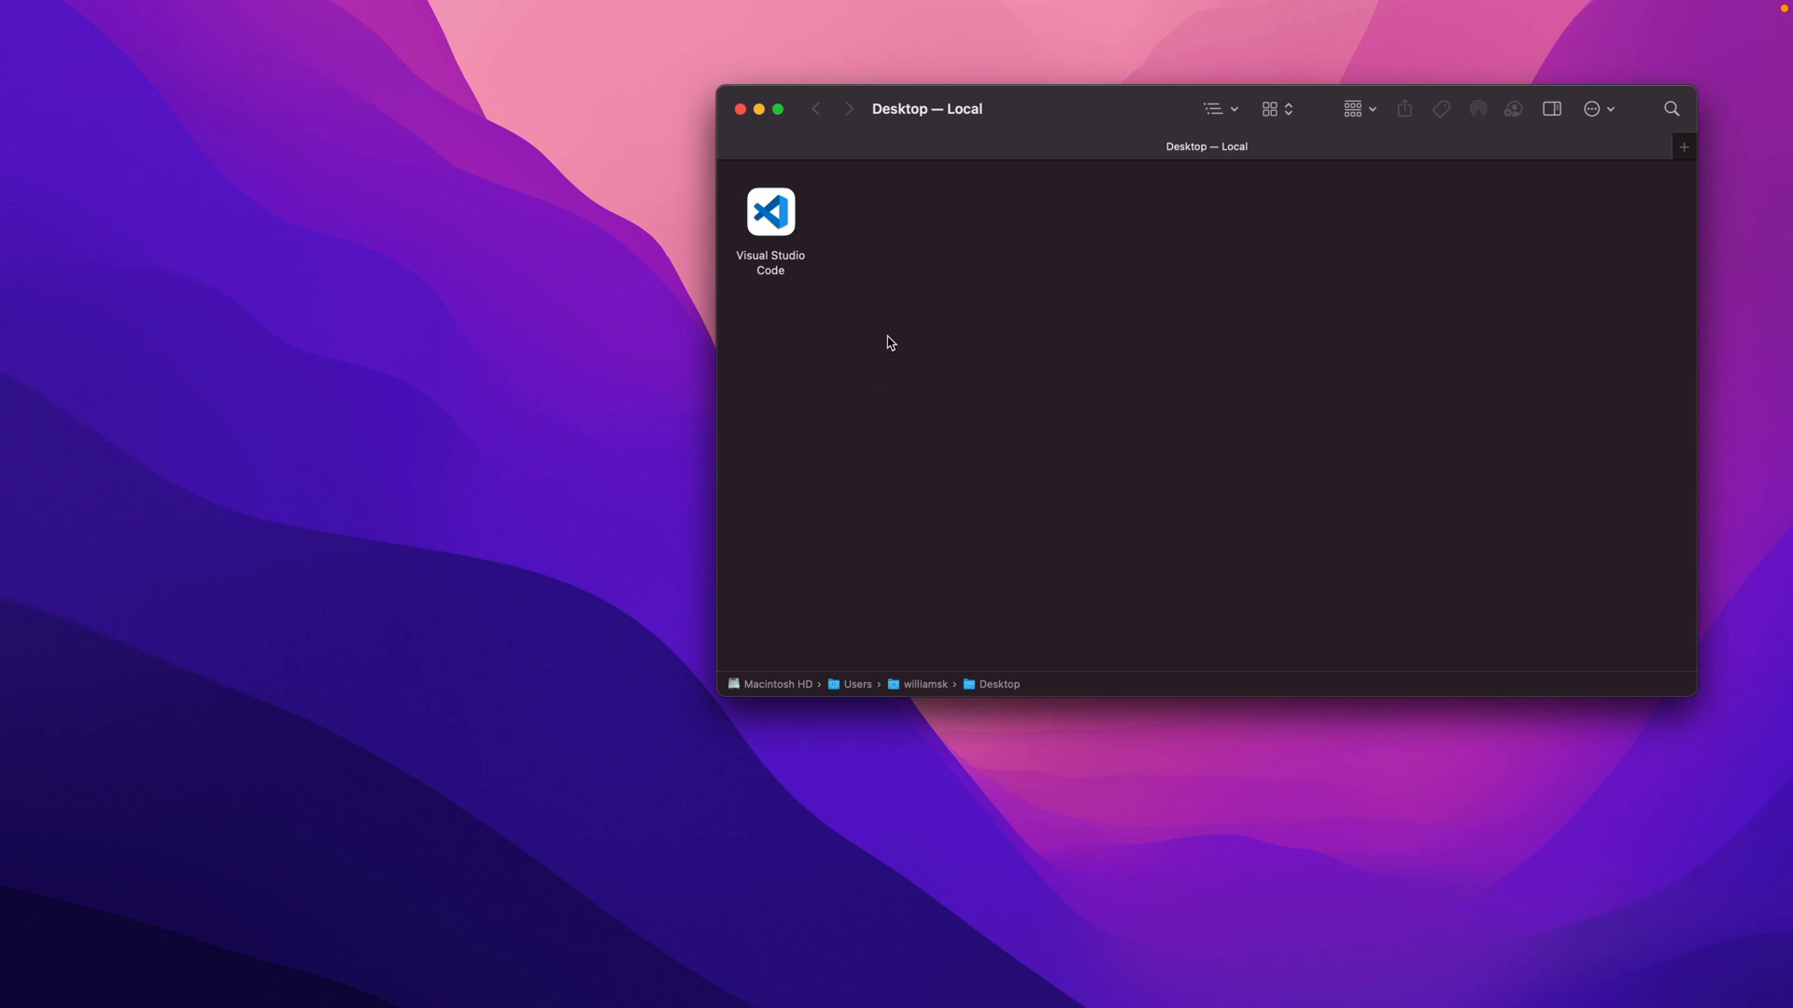
pyautogui.moveTo(835, 297)
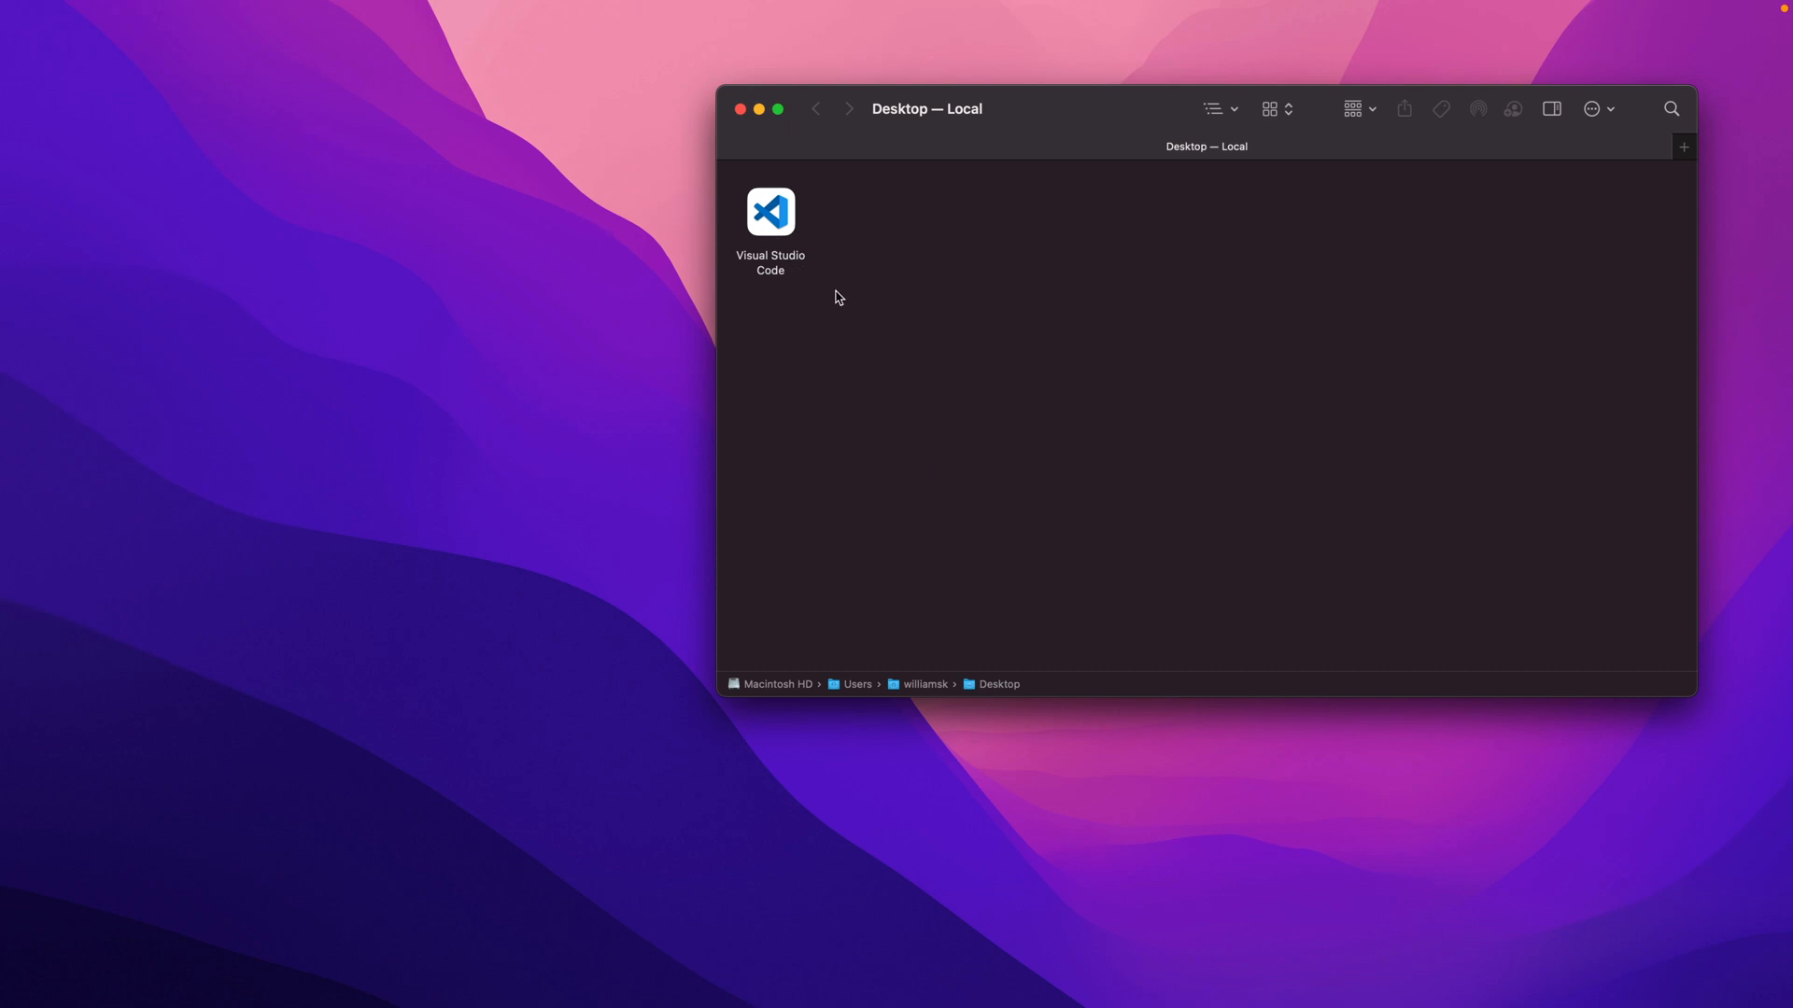
pyautogui.moveTo(943, 183)
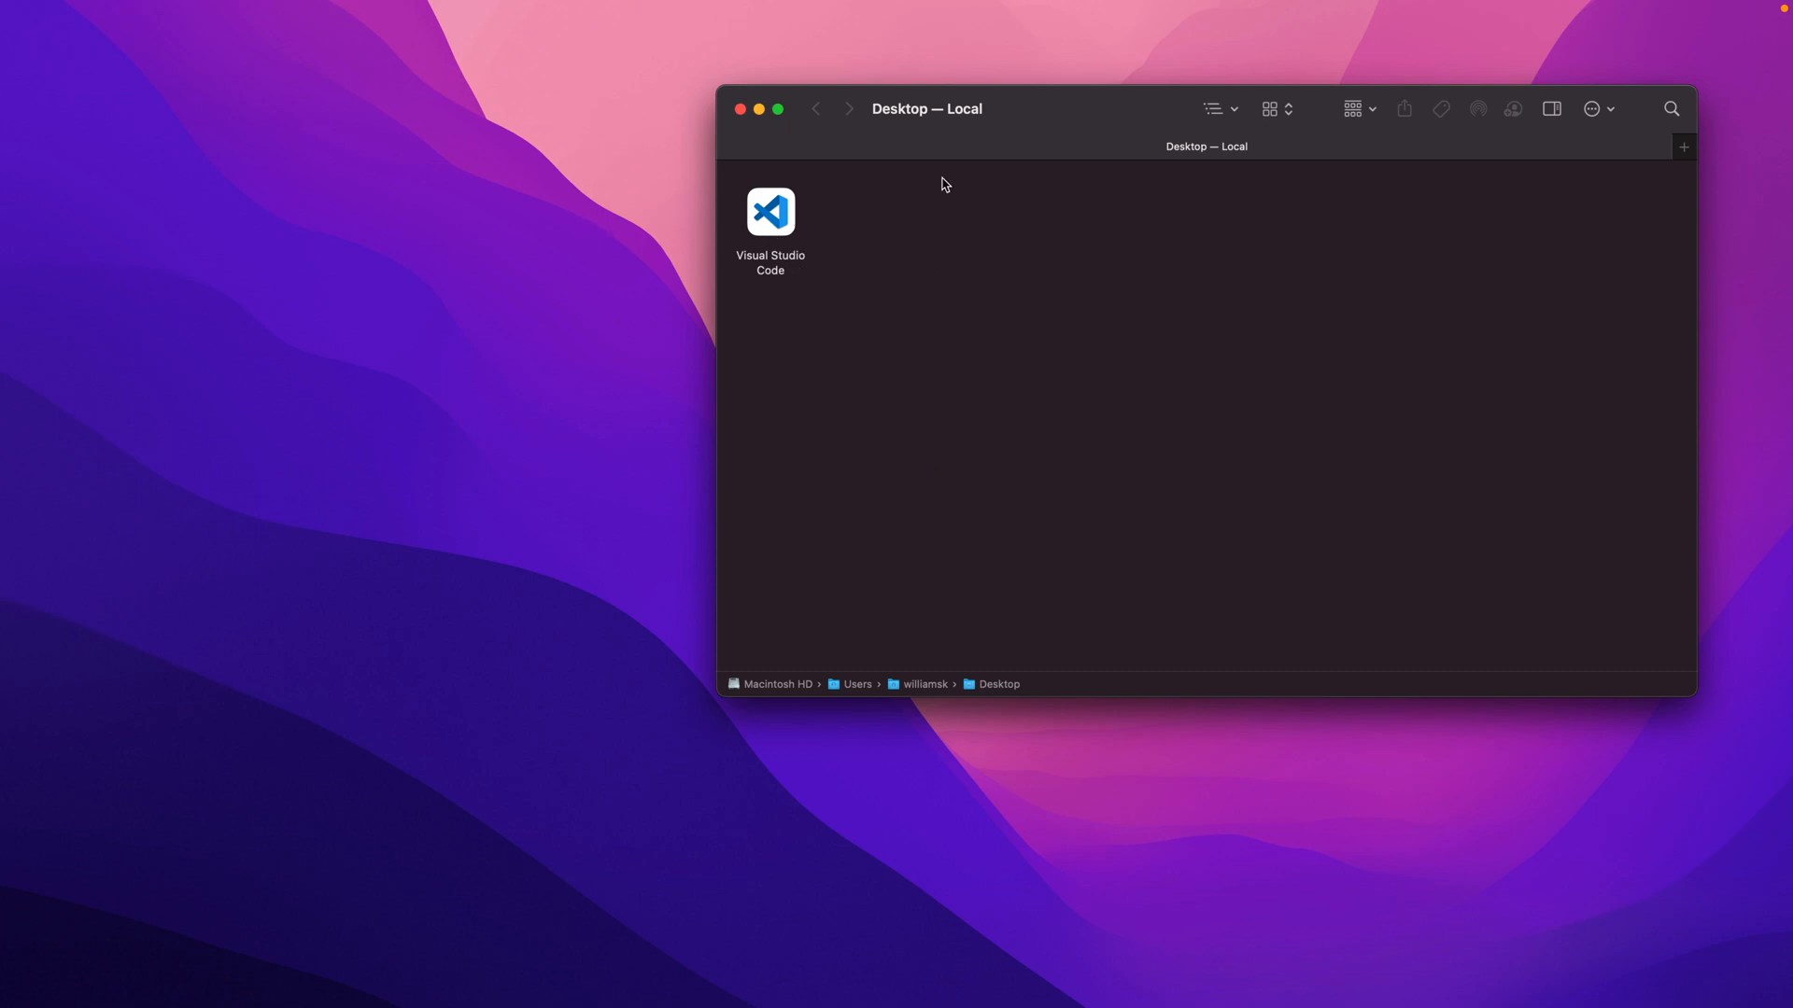
pyautogui.moveTo(871, 333)
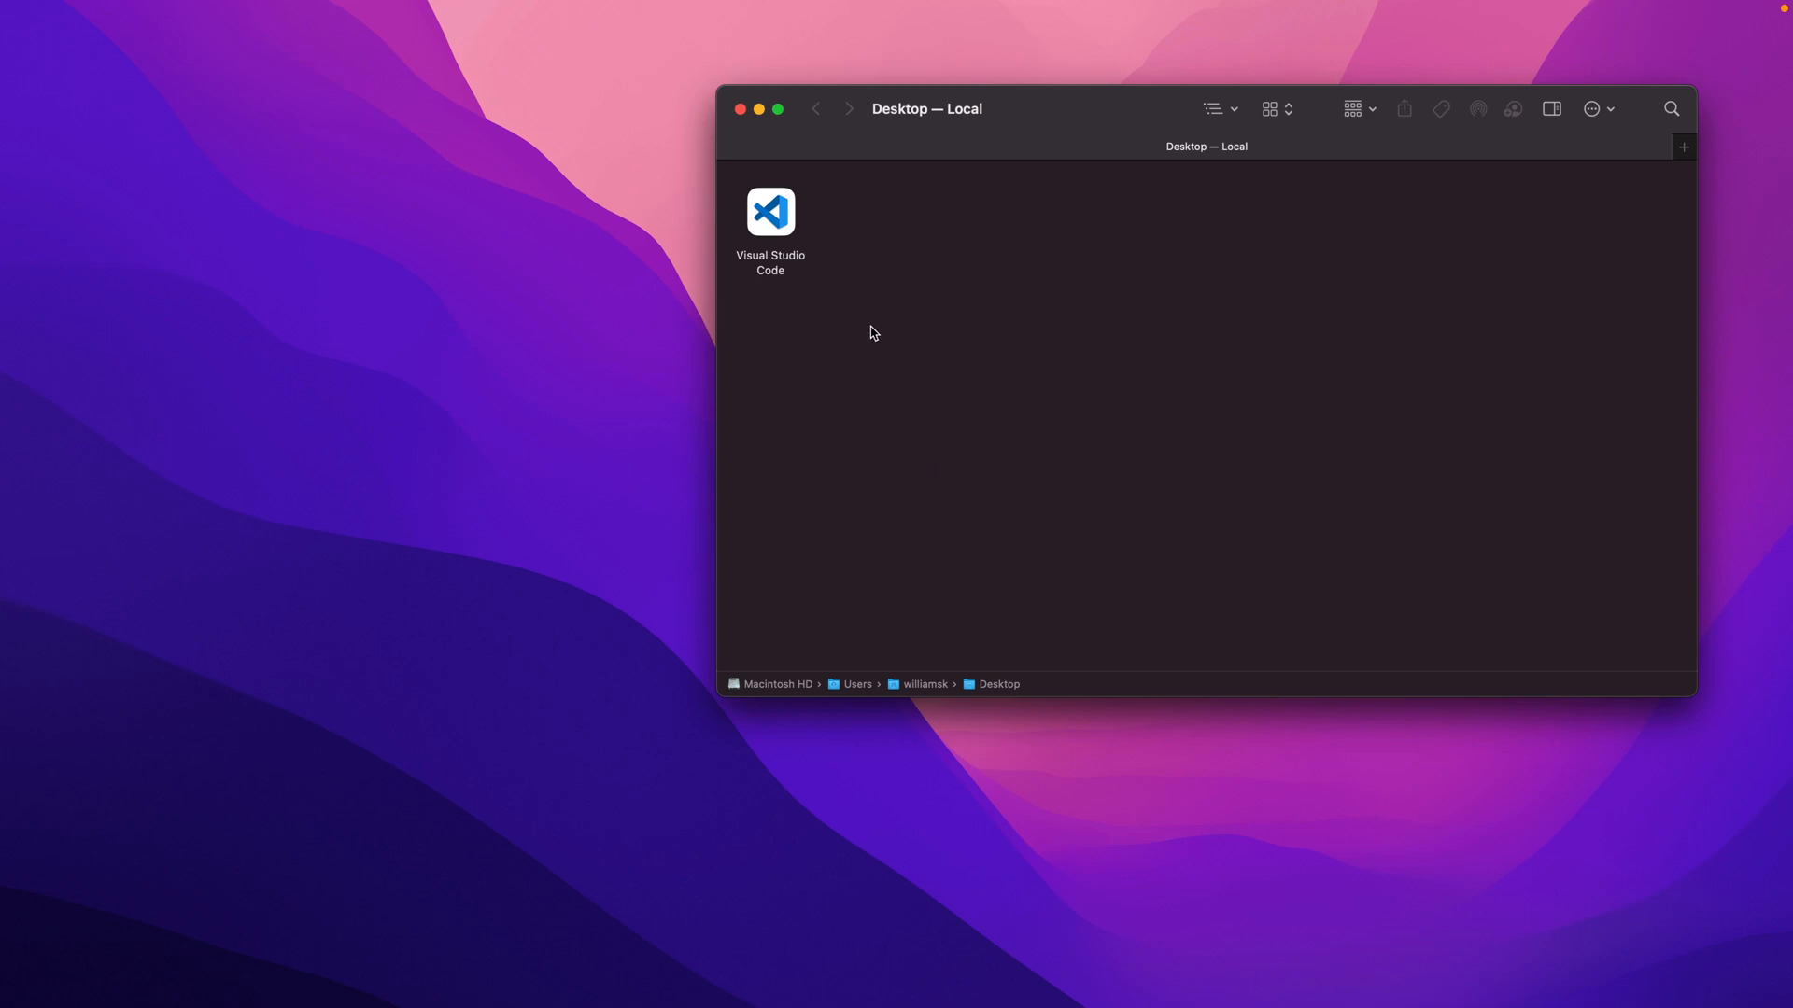
# Launch Visual Studio Code from the Desktop folder in Finder.
pyautogui.doubleClick(770, 212)
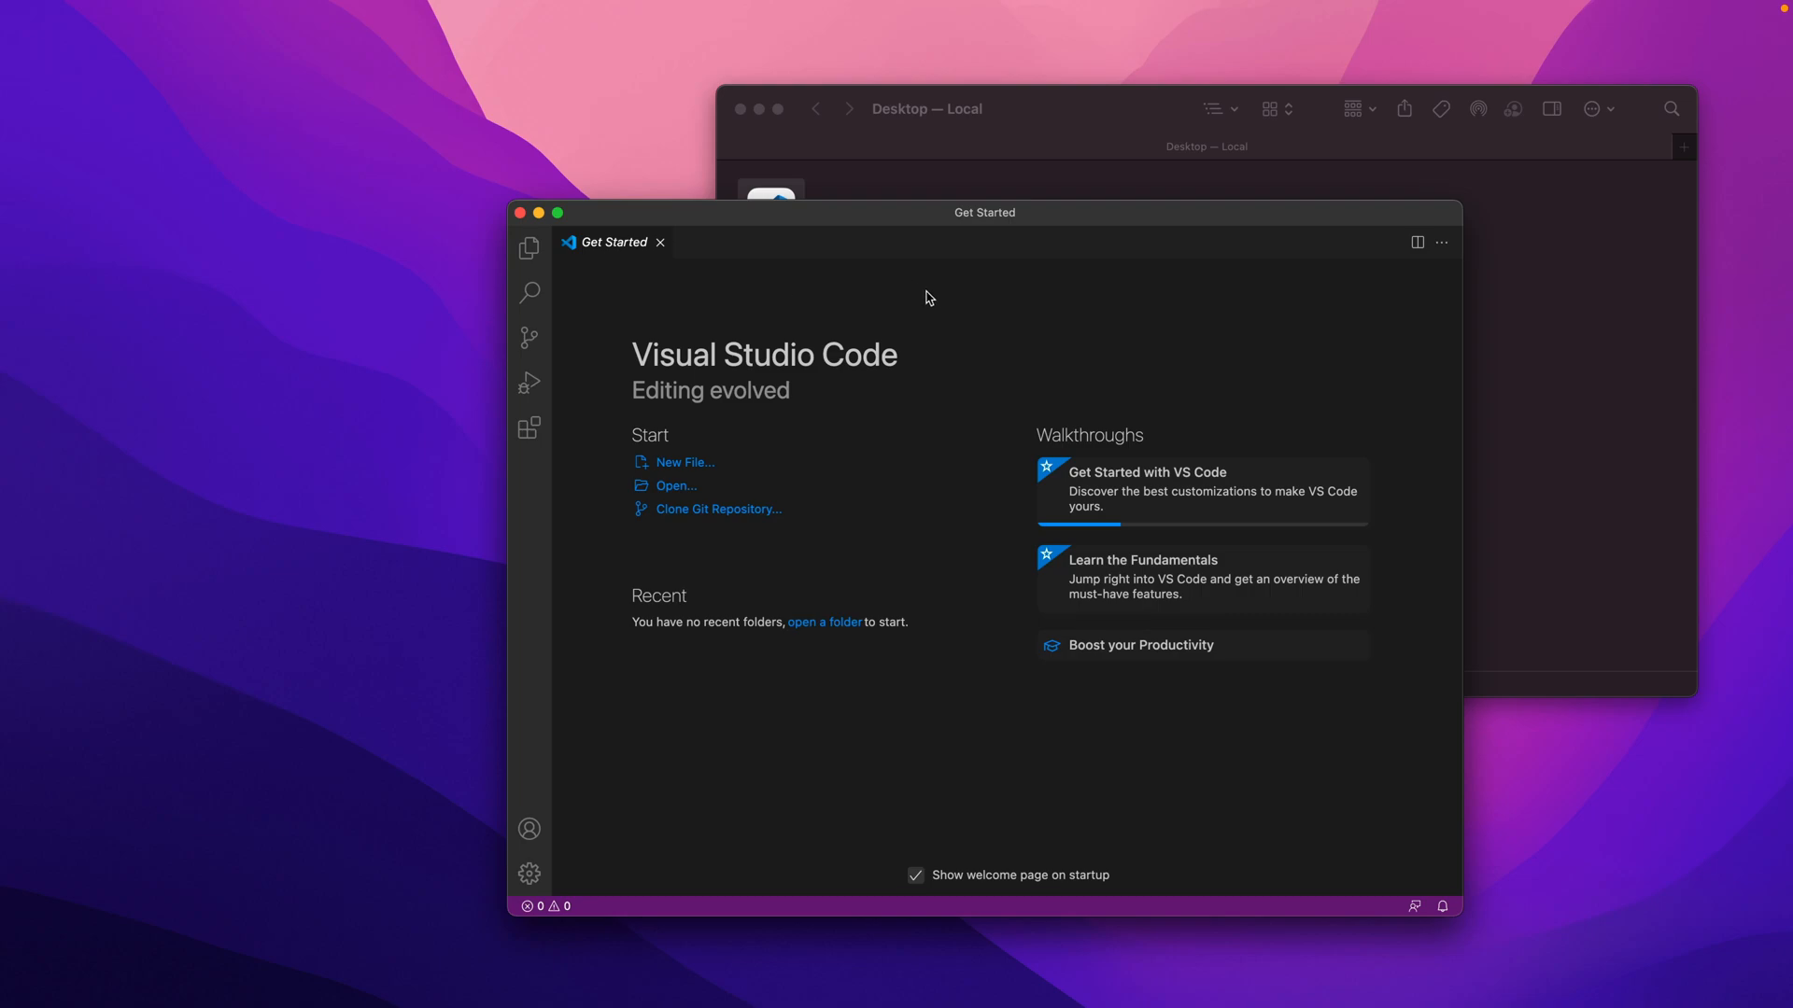
pyautogui.moveTo(882, 224)
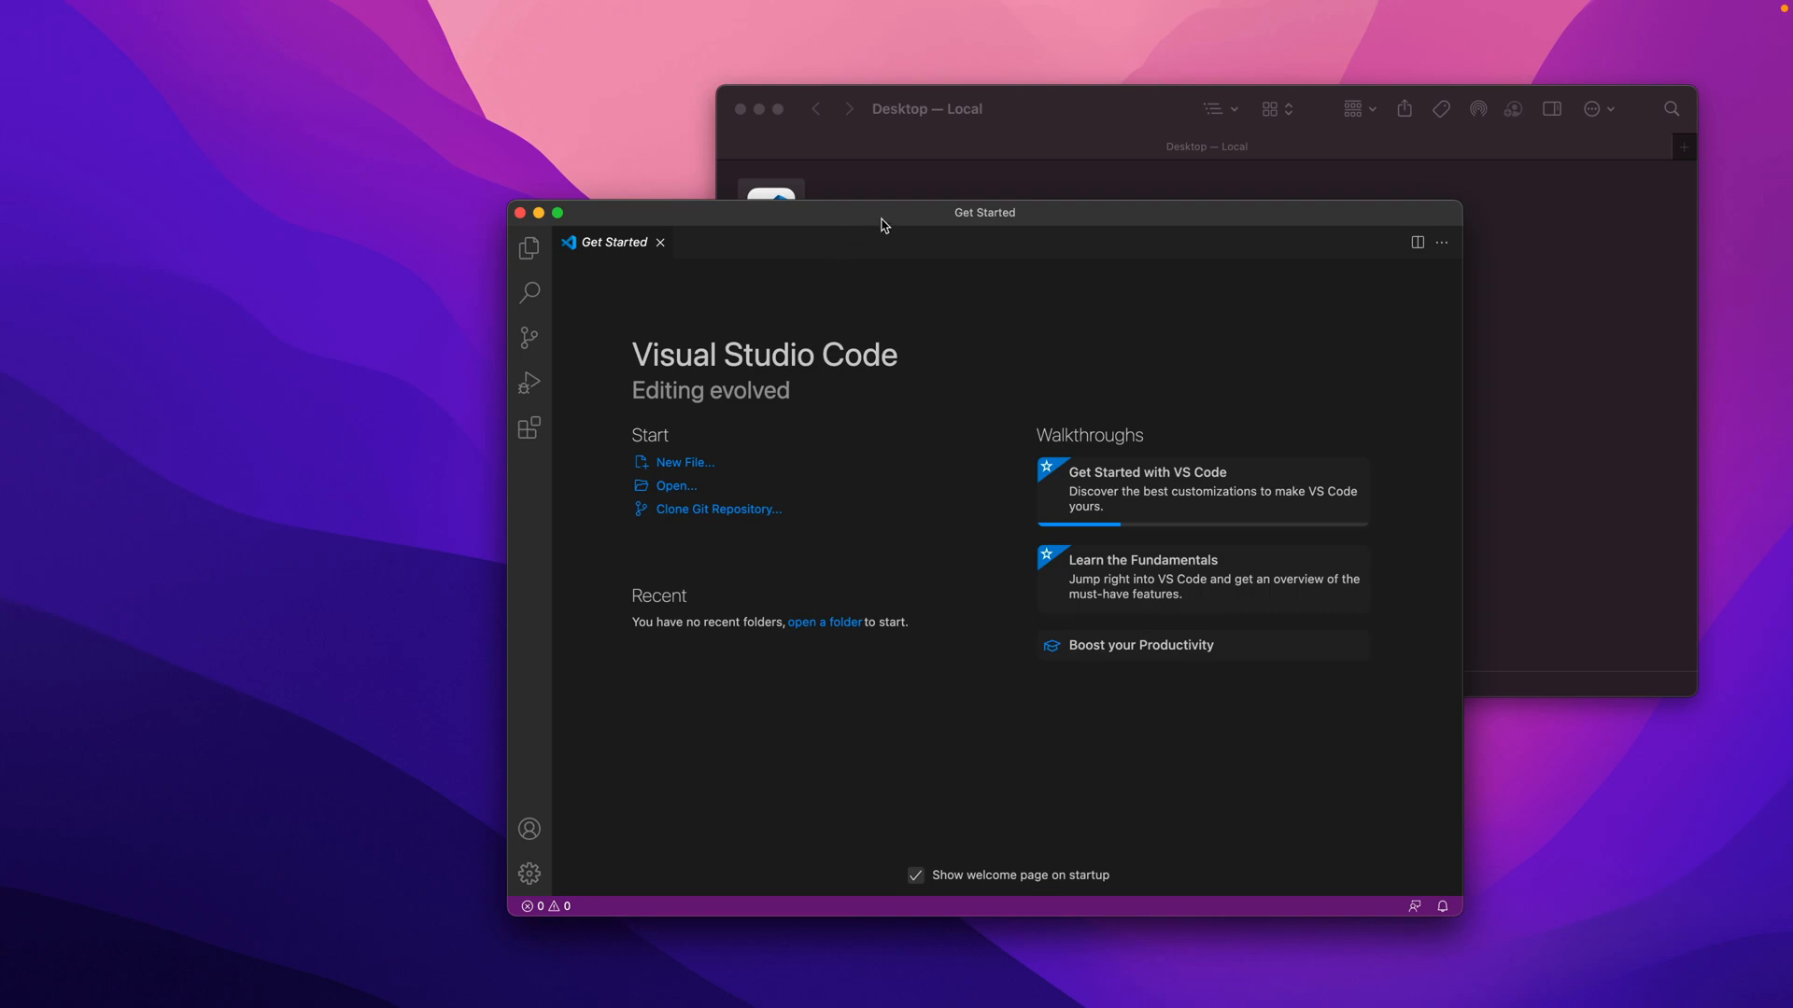
pyautogui.moveTo(933, 381)
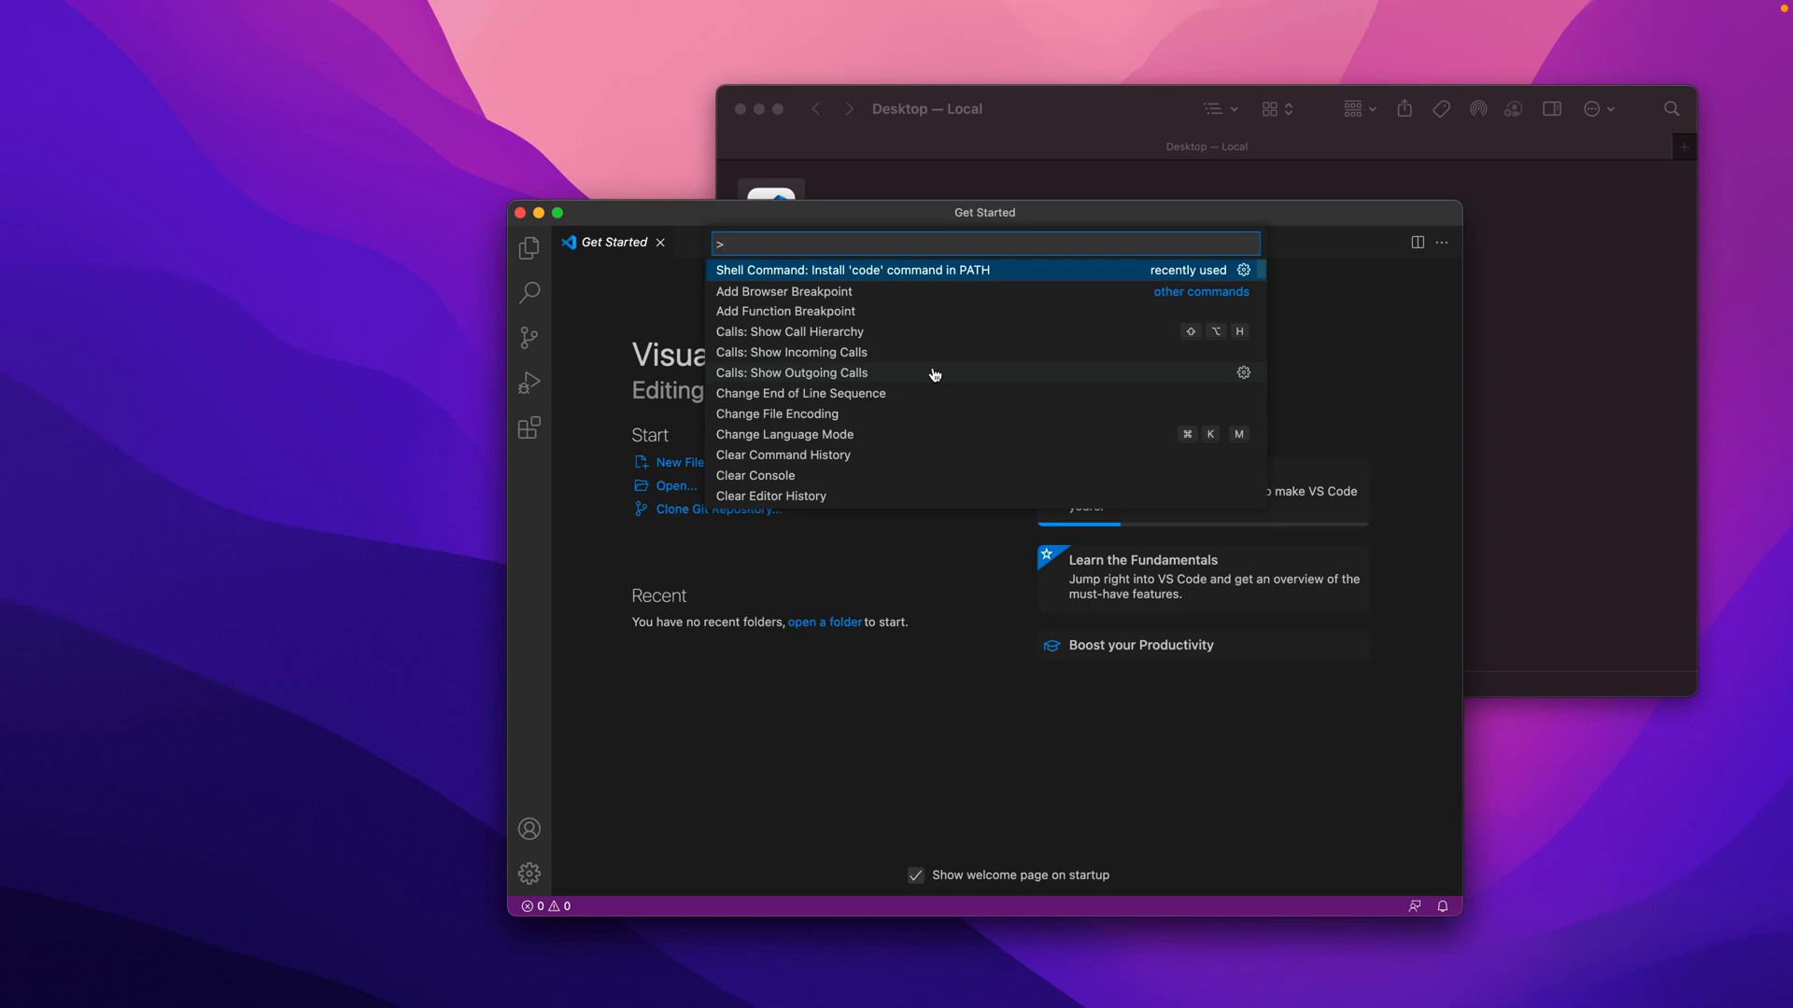
# Run 'Shell Command: Install 'code' command in PATH' from the Command Palette.
pyautogui.write('shell com')
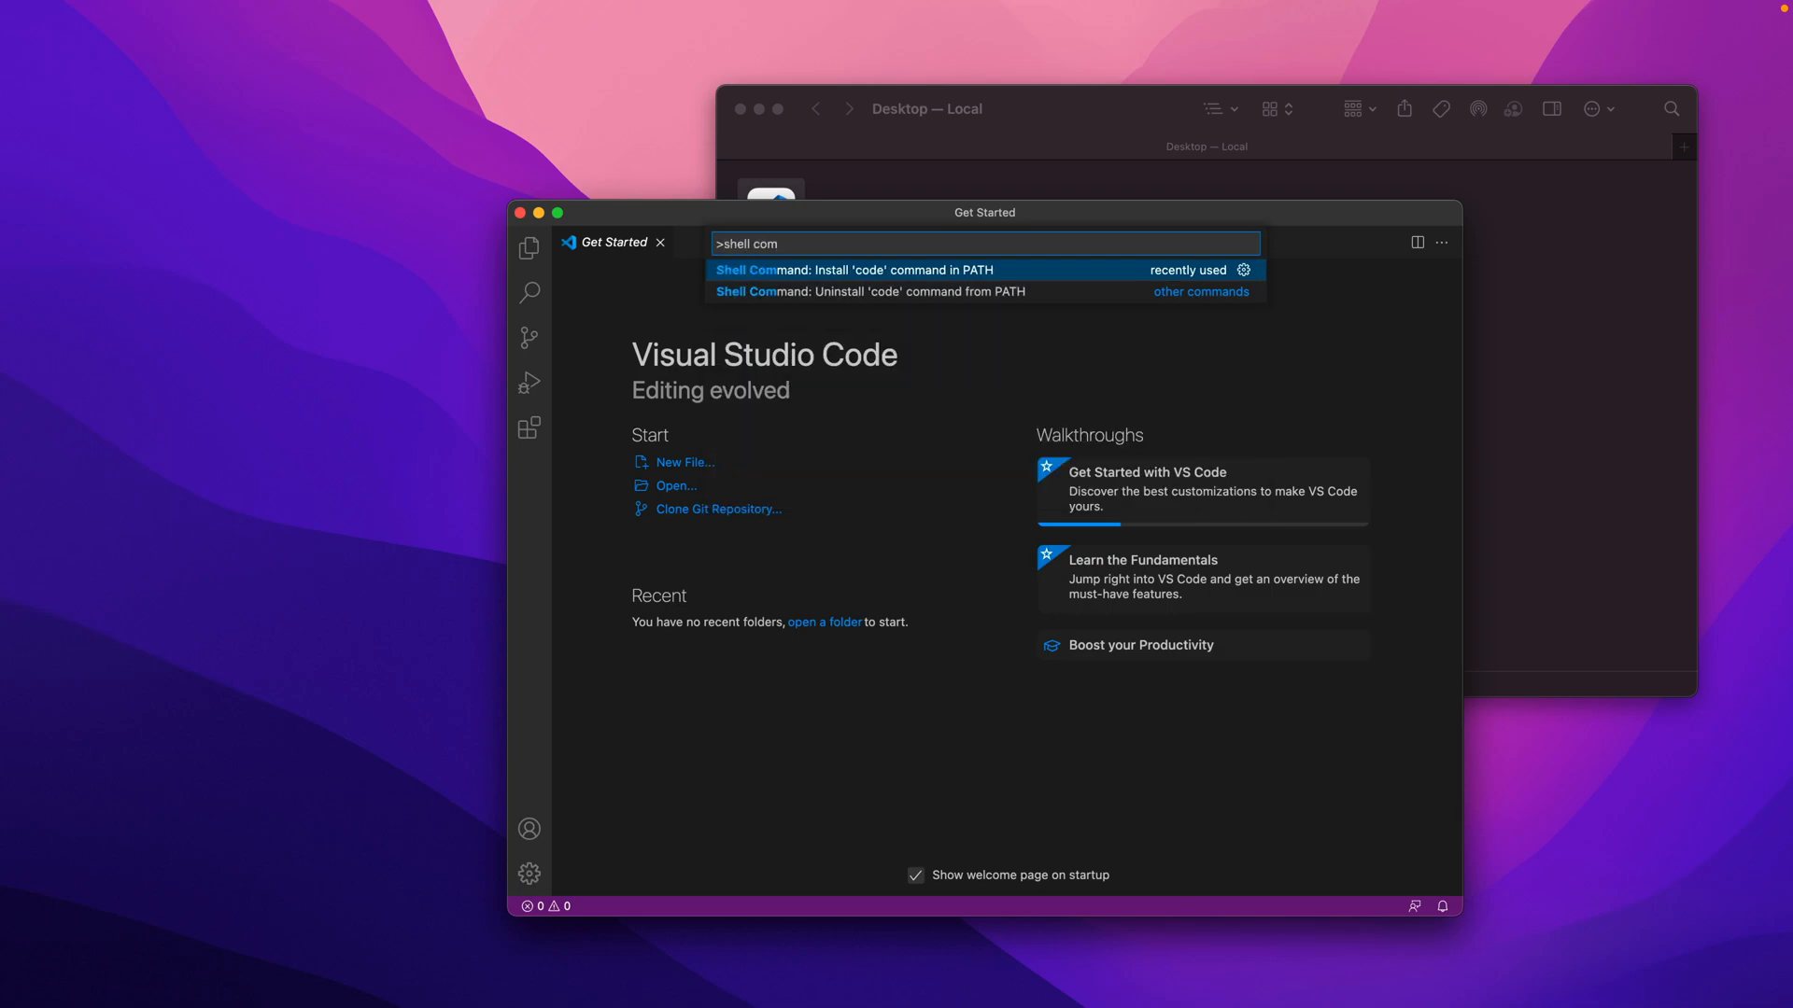
pyautogui.moveTo(860, 278)
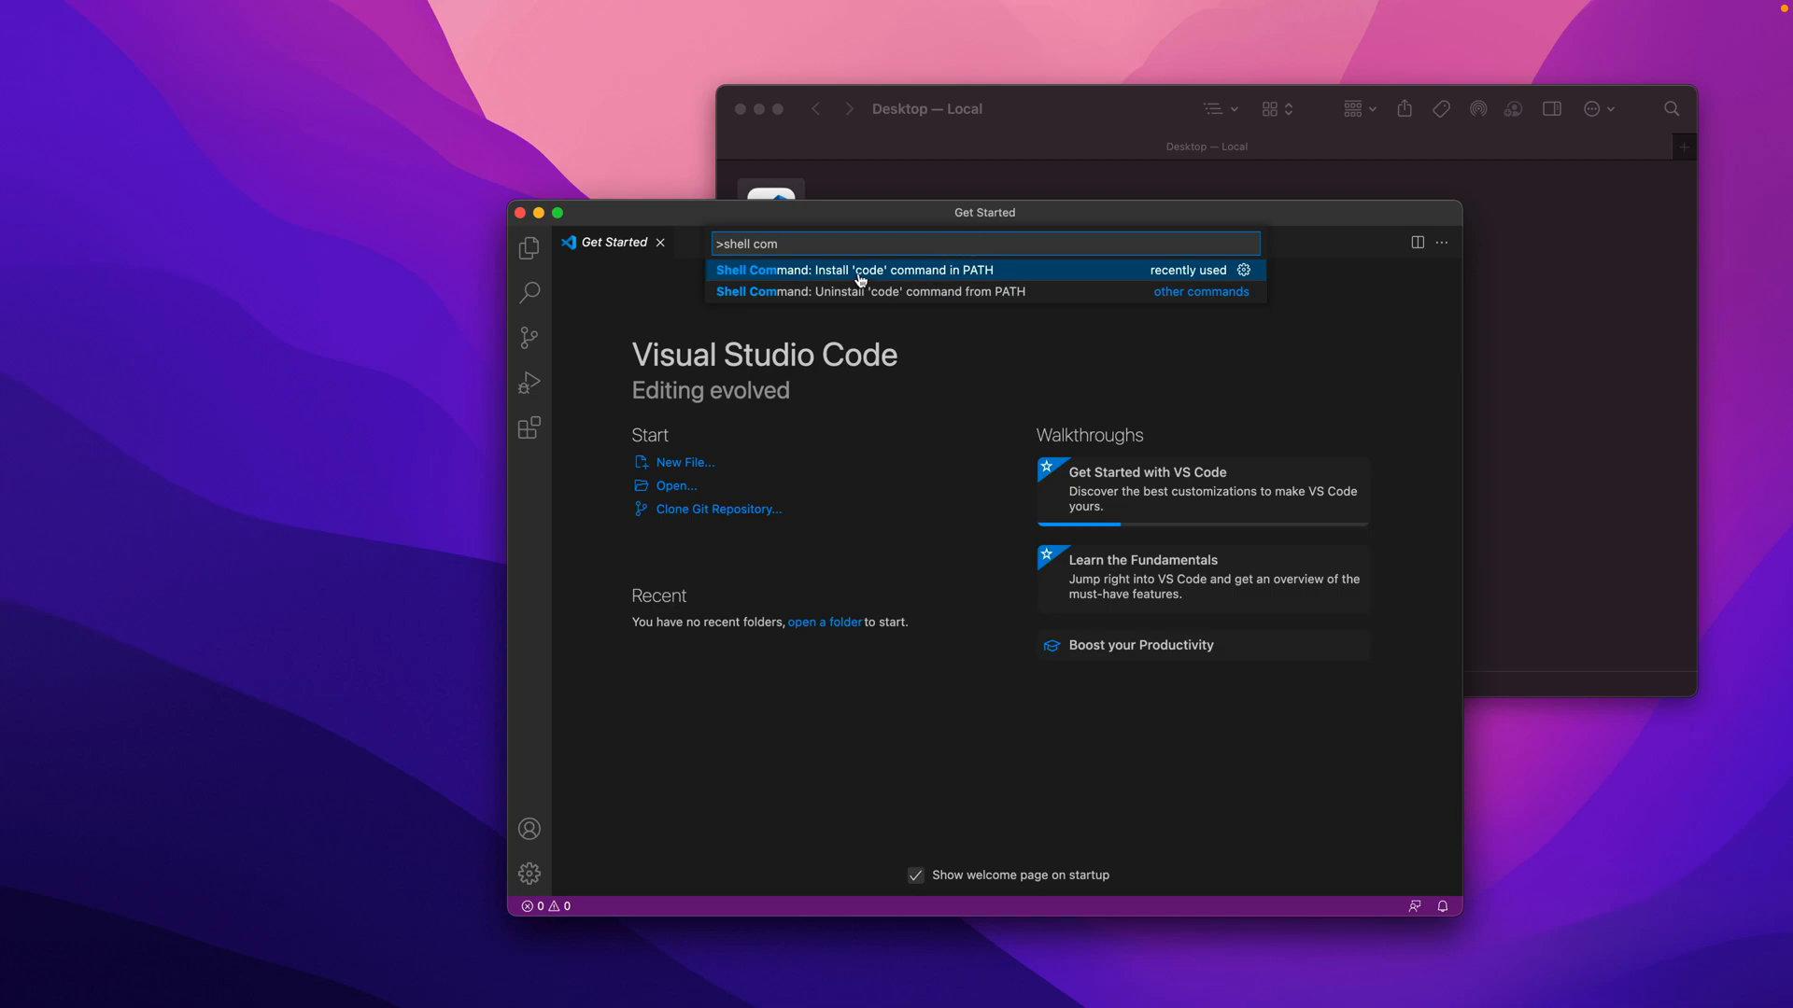
pyautogui.moveTo(986, 275)
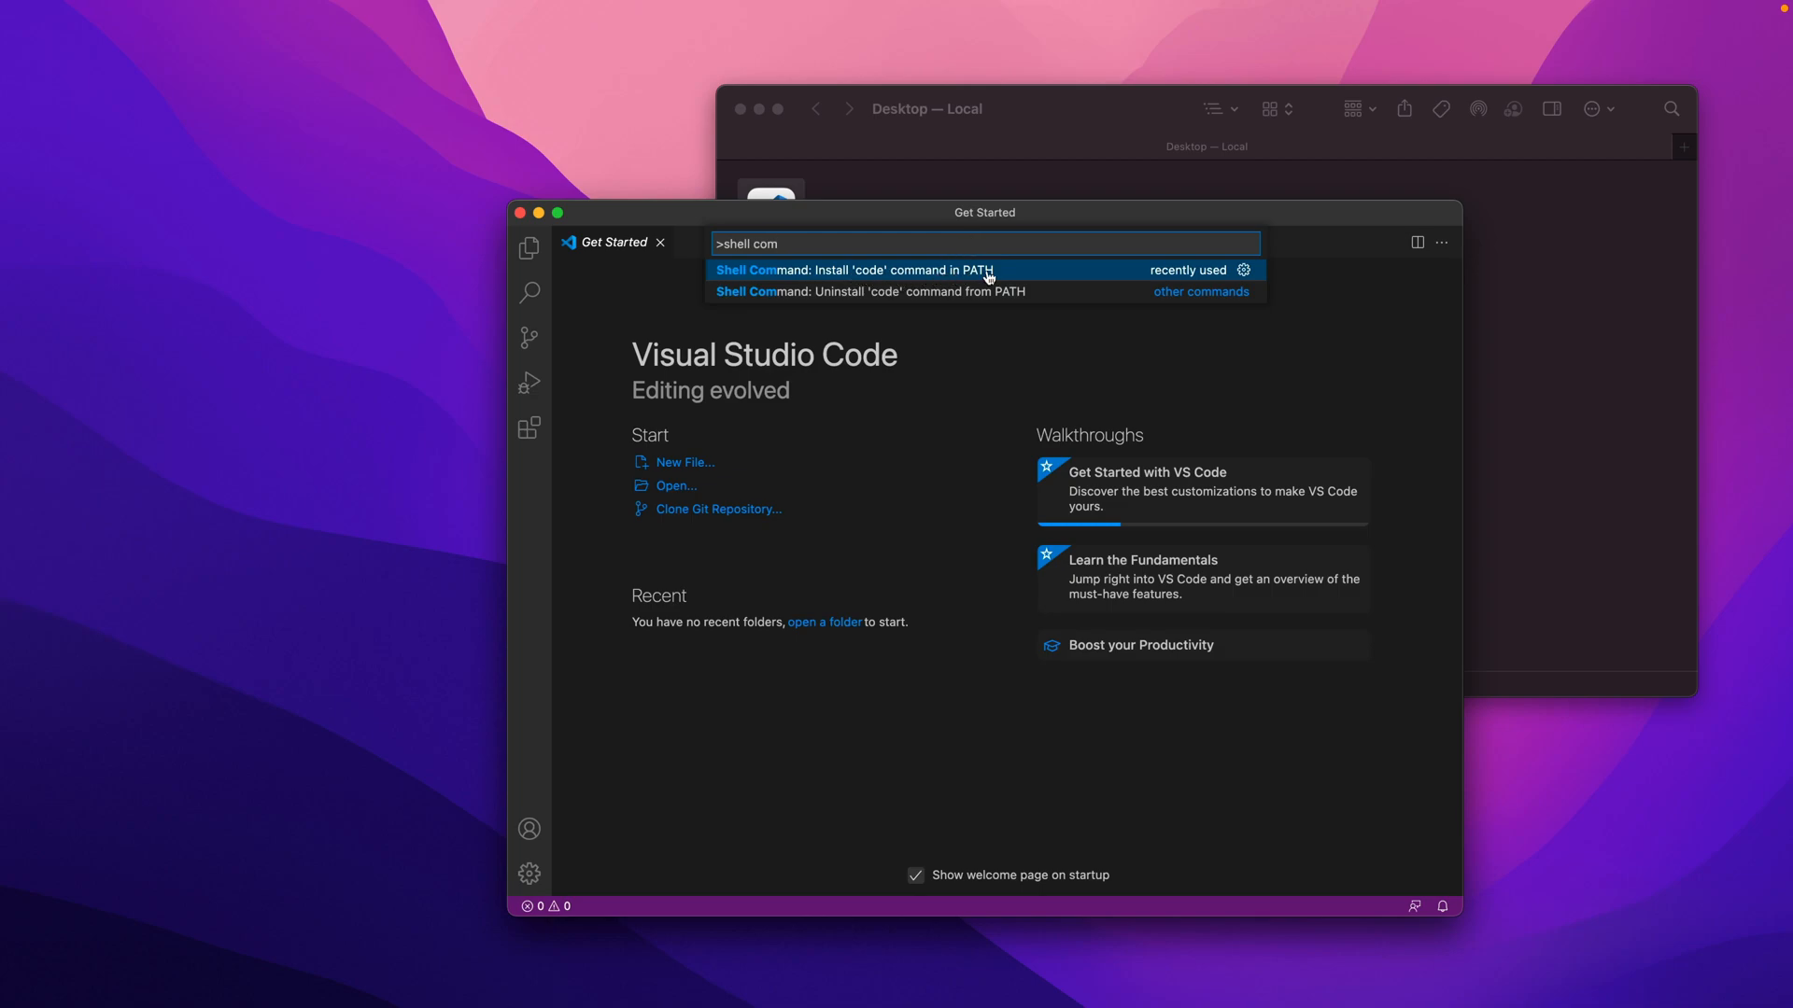
pyautogui.press('Backspace')
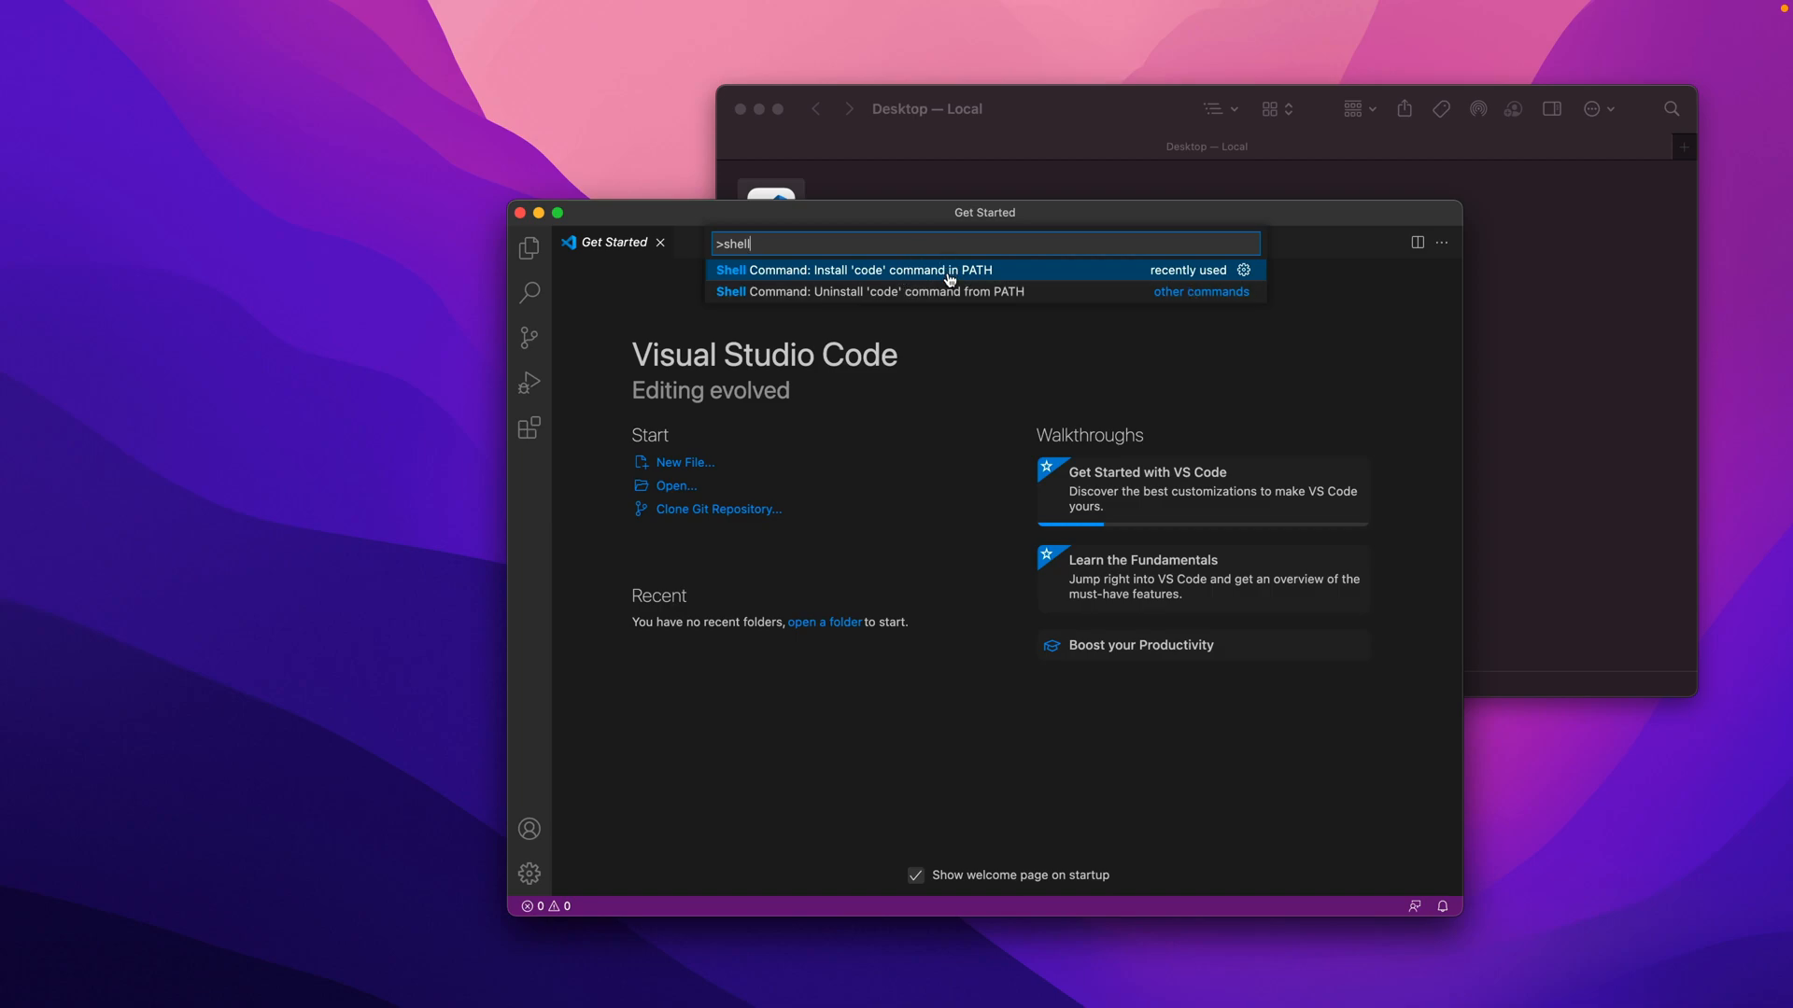
pyautogui.moveTo(898, 228)
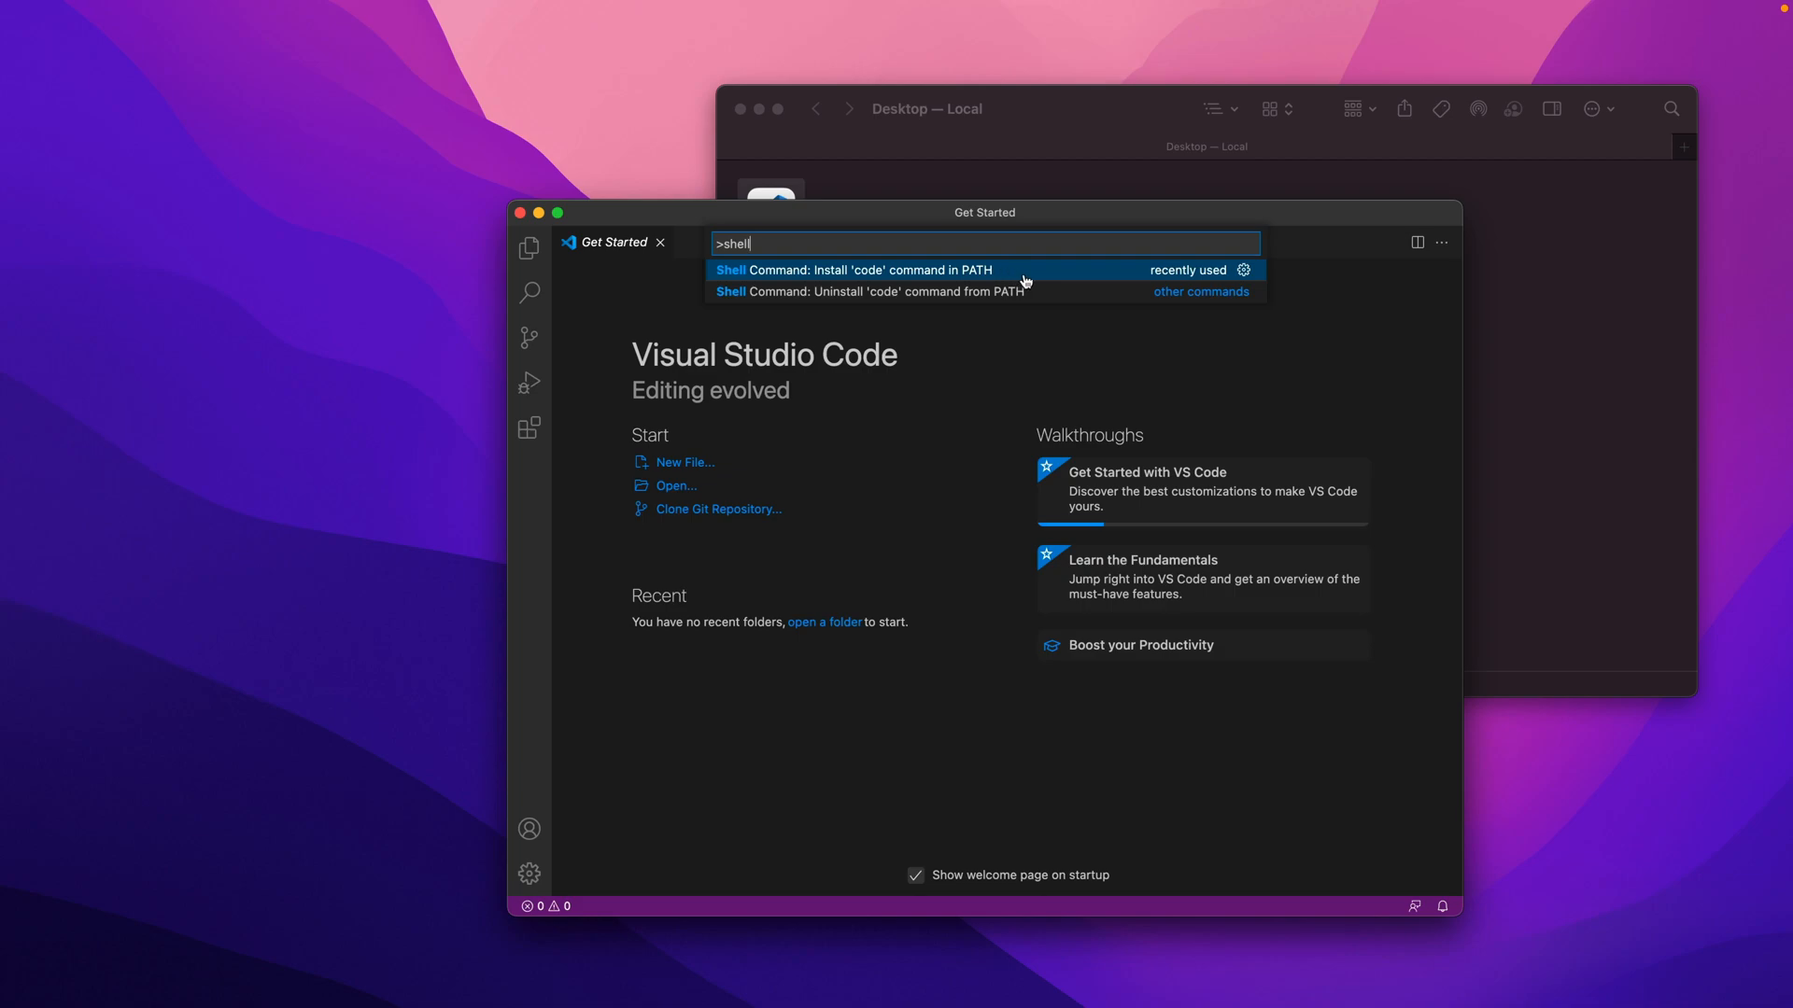
pyautogui.moveTo(961, 243)
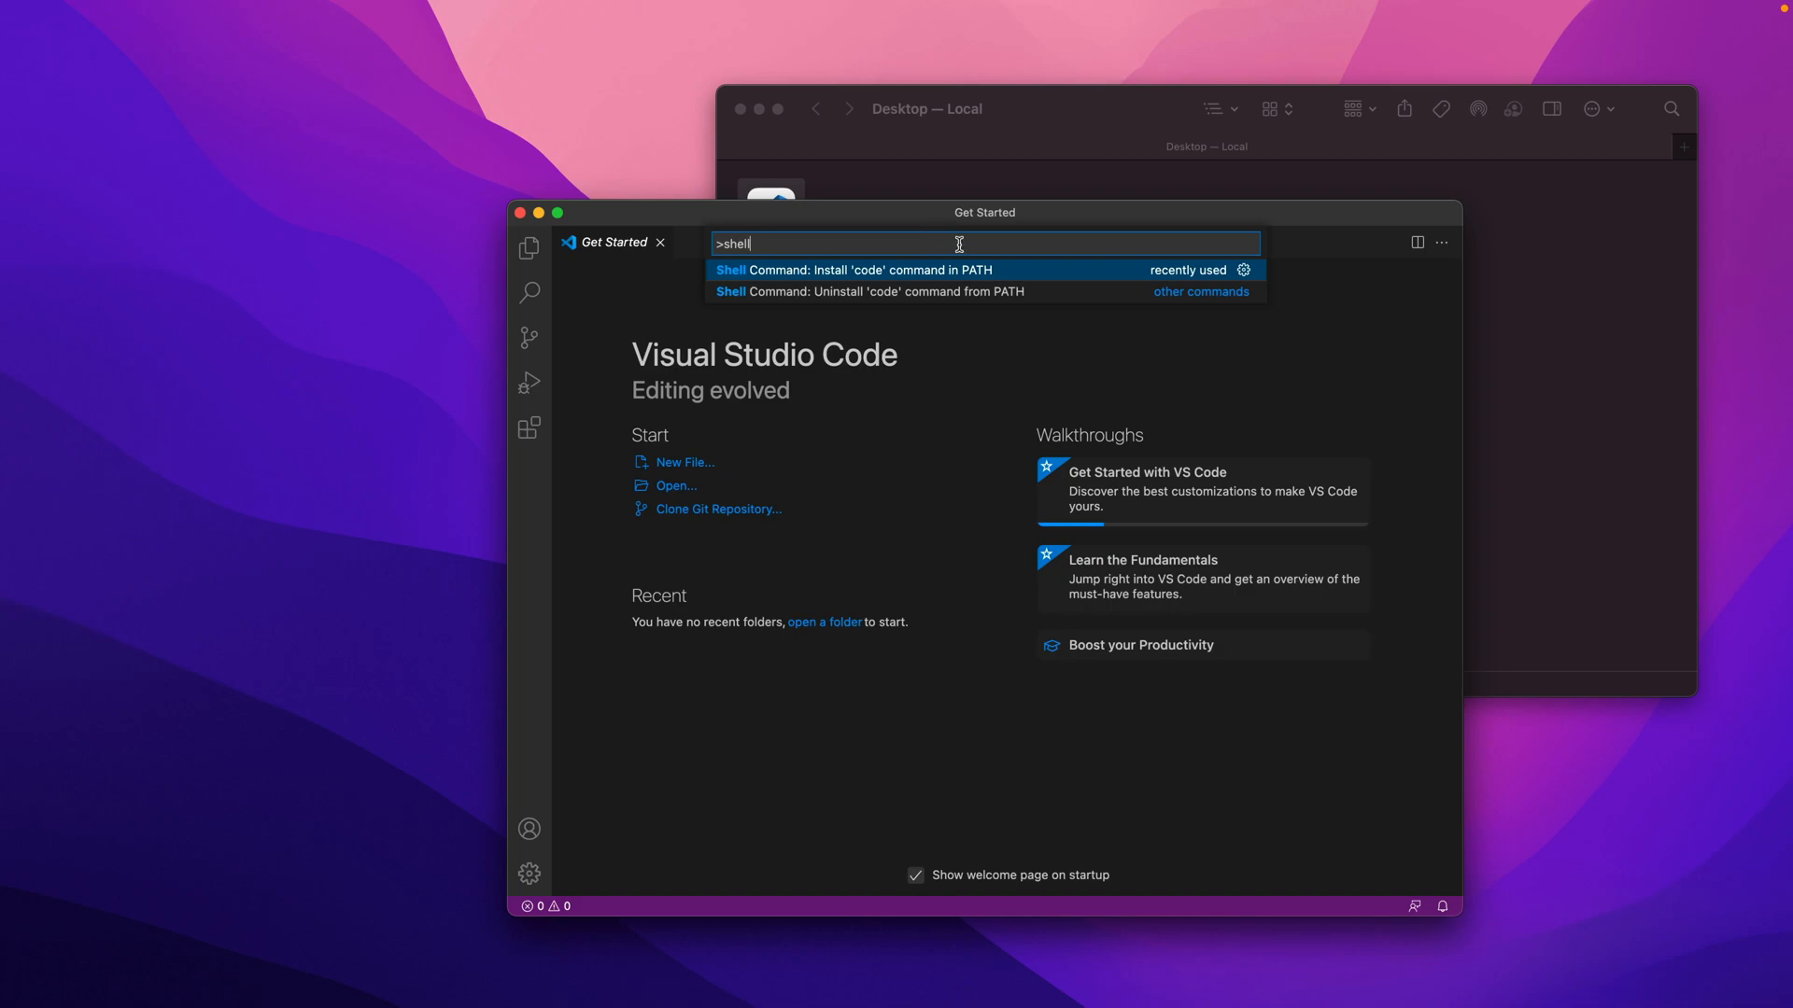
pyautogui.press('Escape')
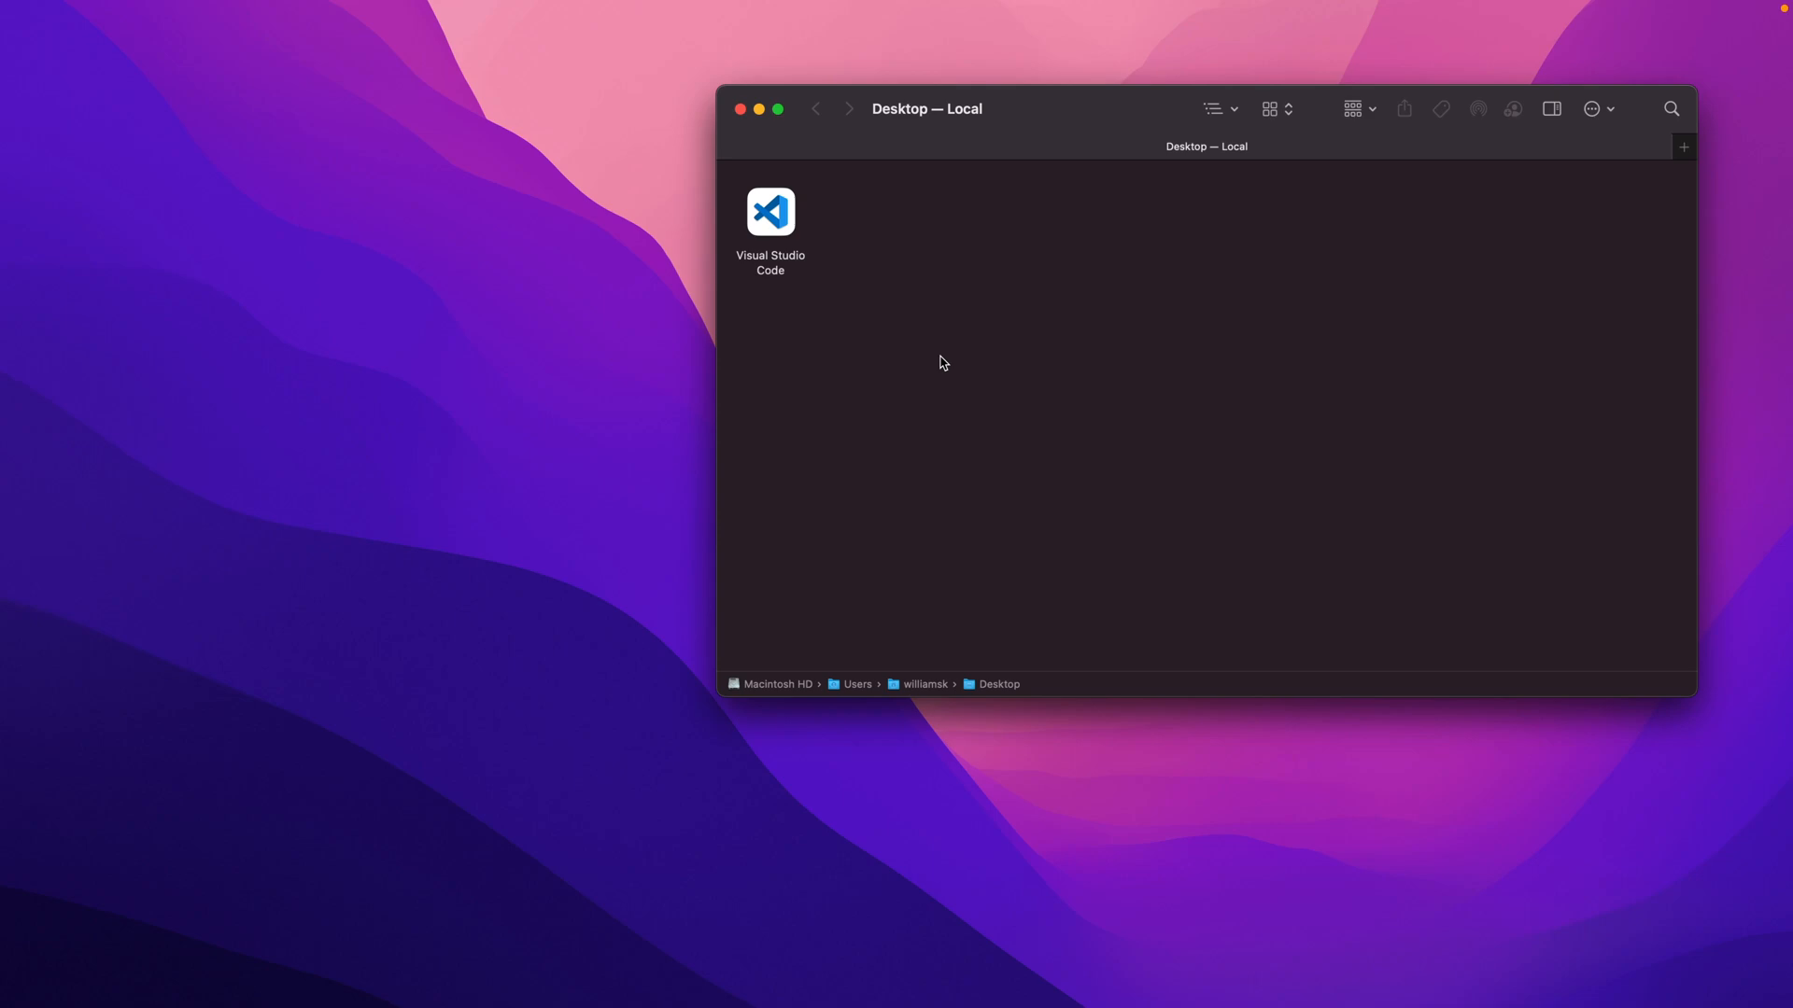
# Open Terminal and enter 'nano ~/.zshrc' at the prompt.
pyautogui.press('Cmd+Space')
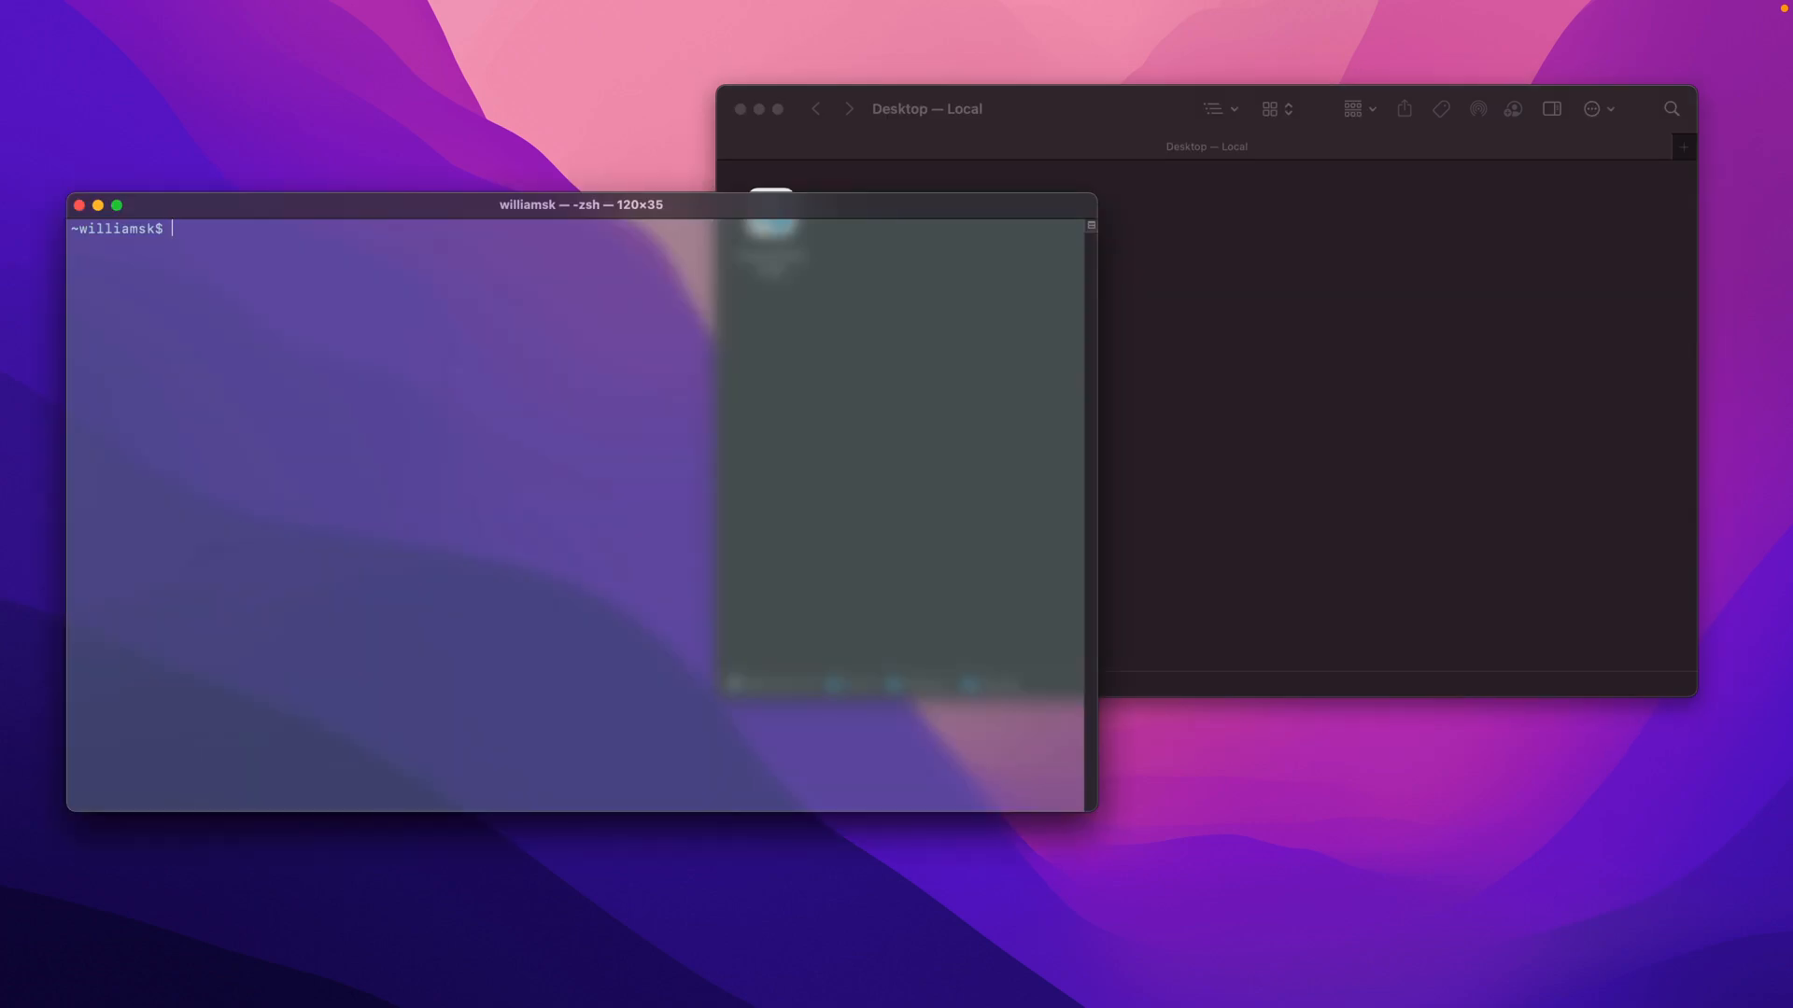
pyautogui.write('nan')
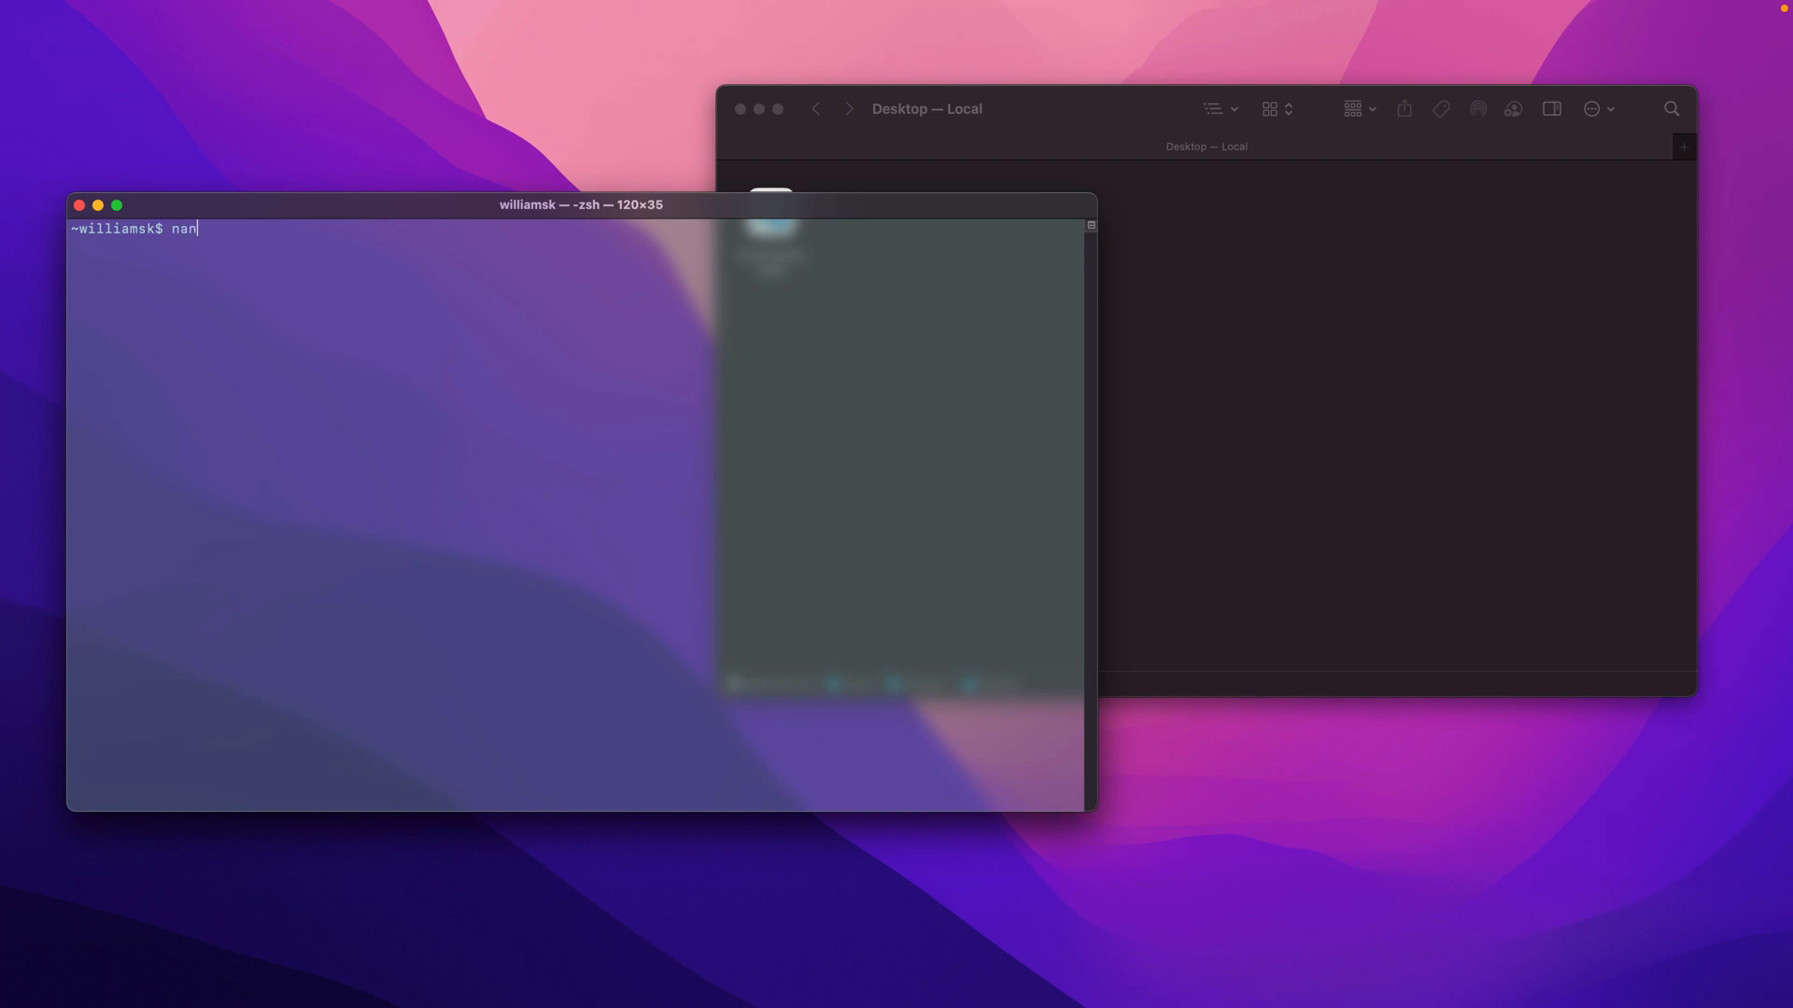
pyautogui.write('o')
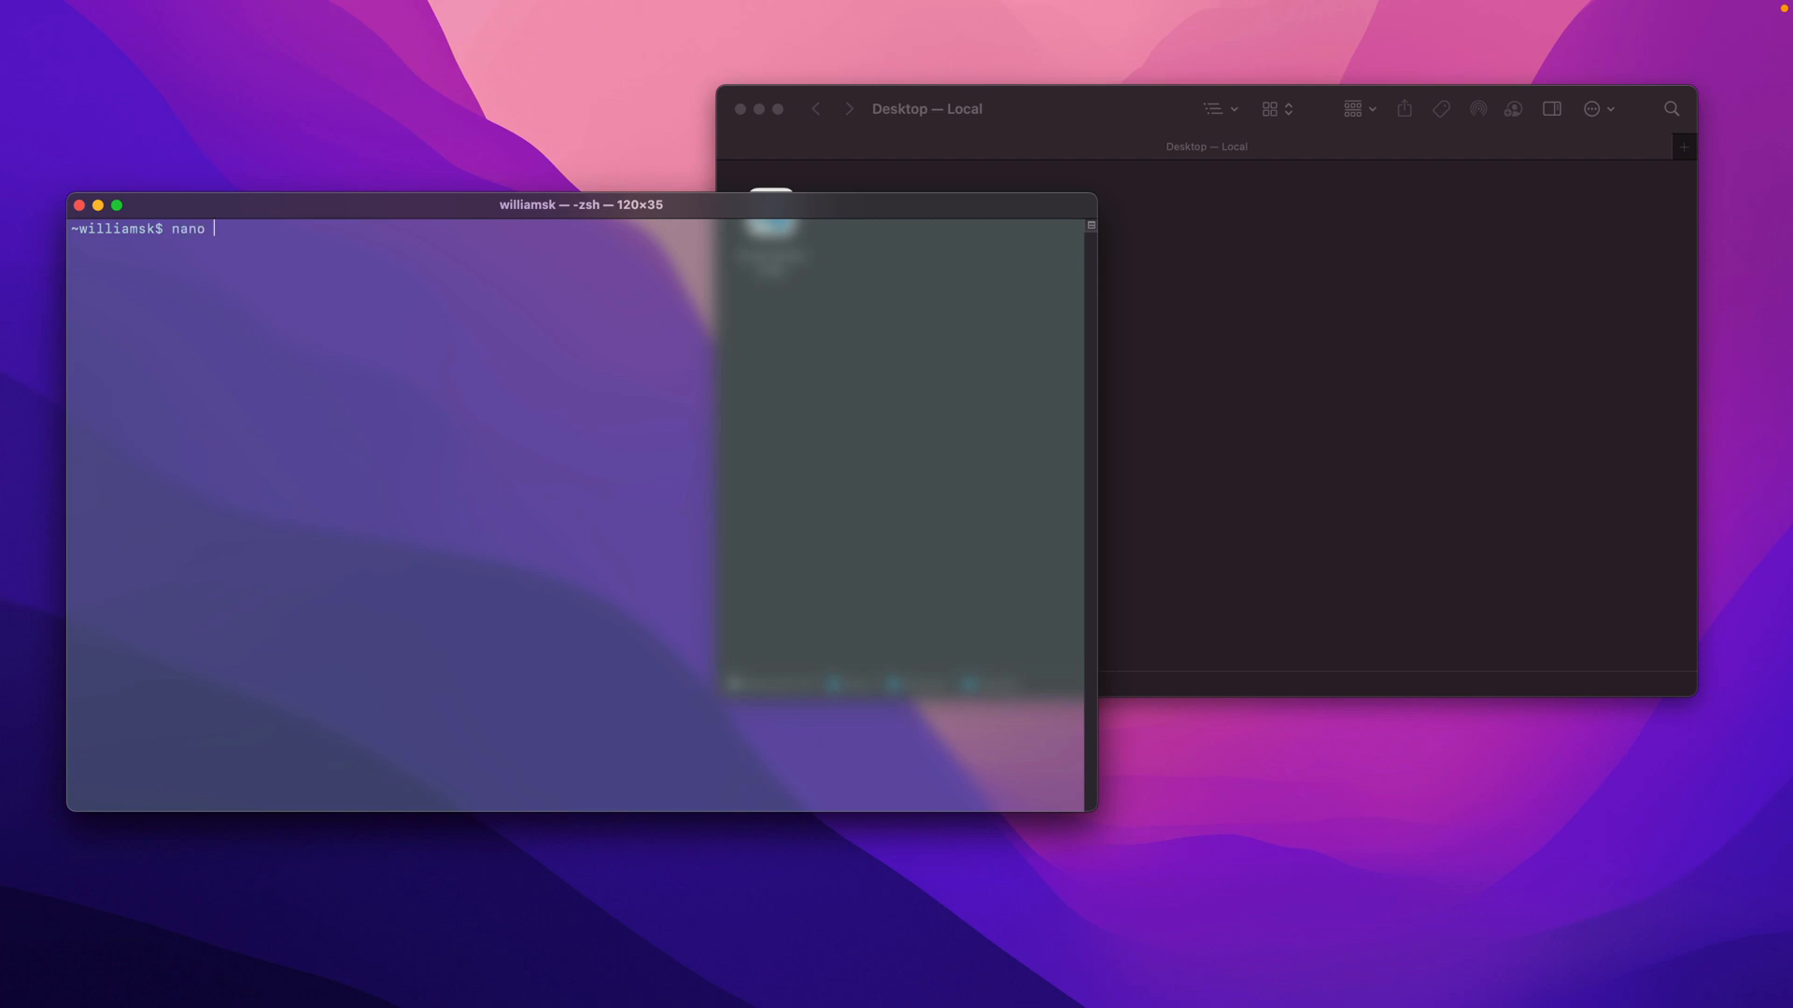
pyautogui.write('~/')
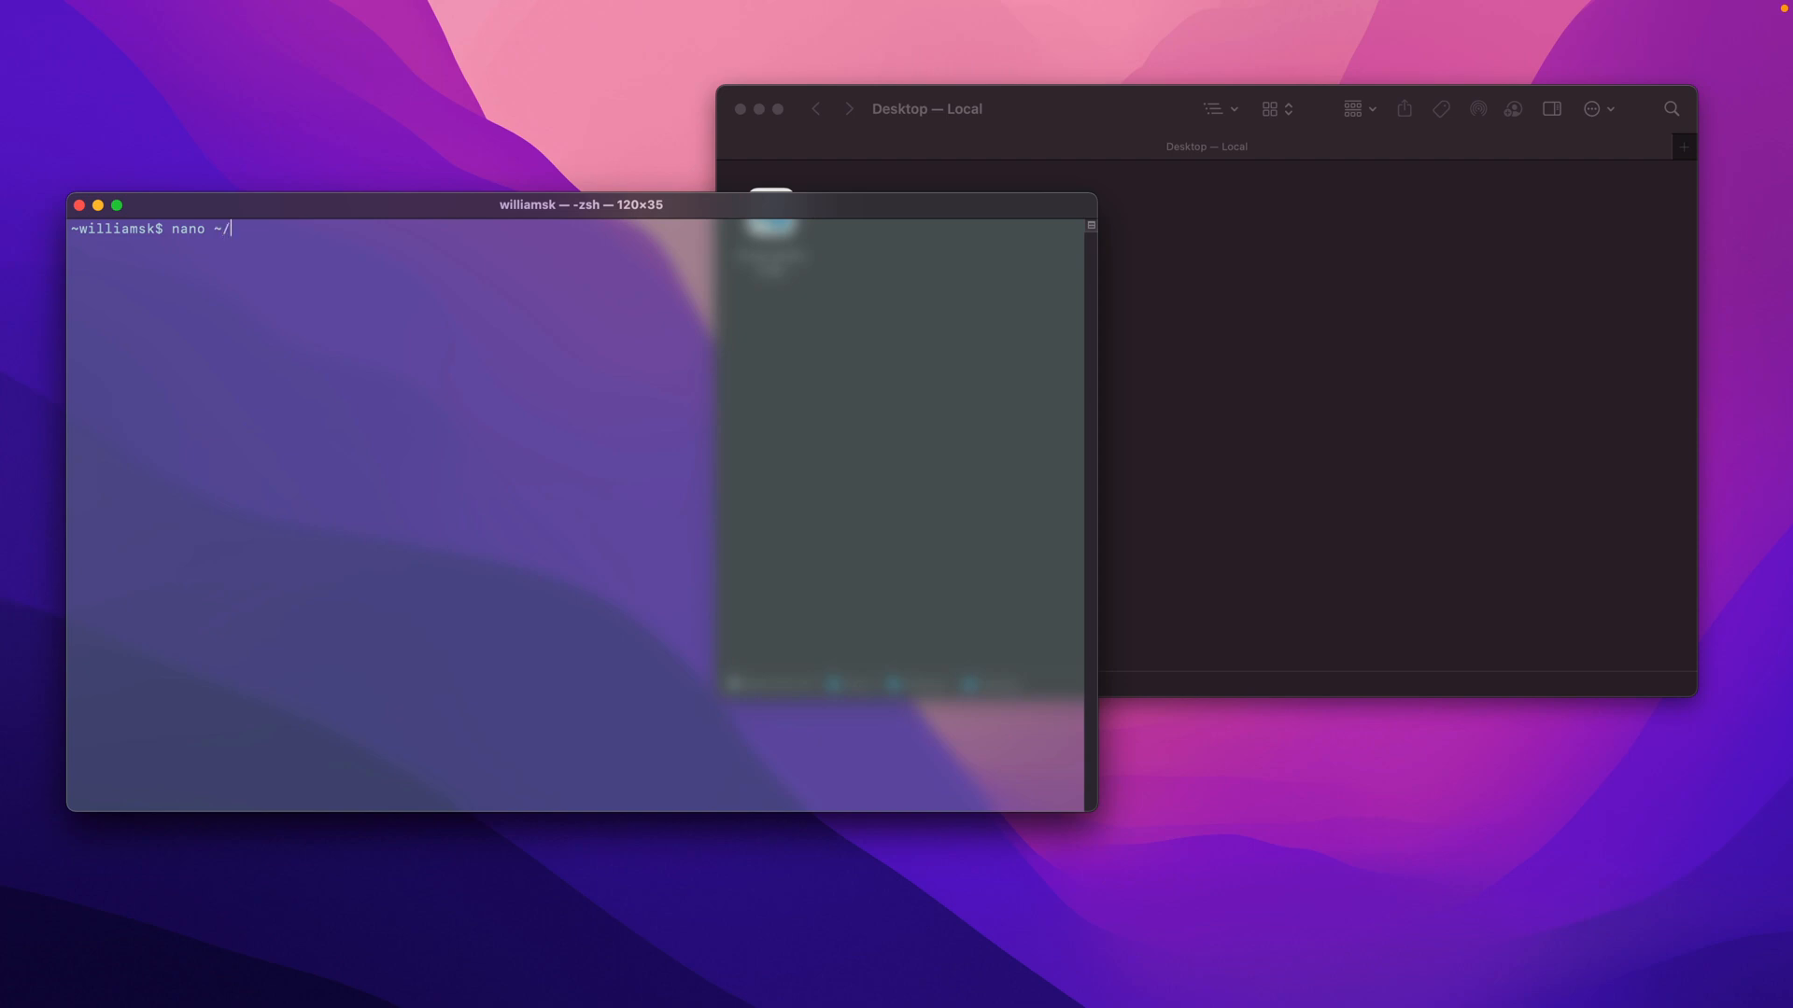
pyautogui.write('zs')
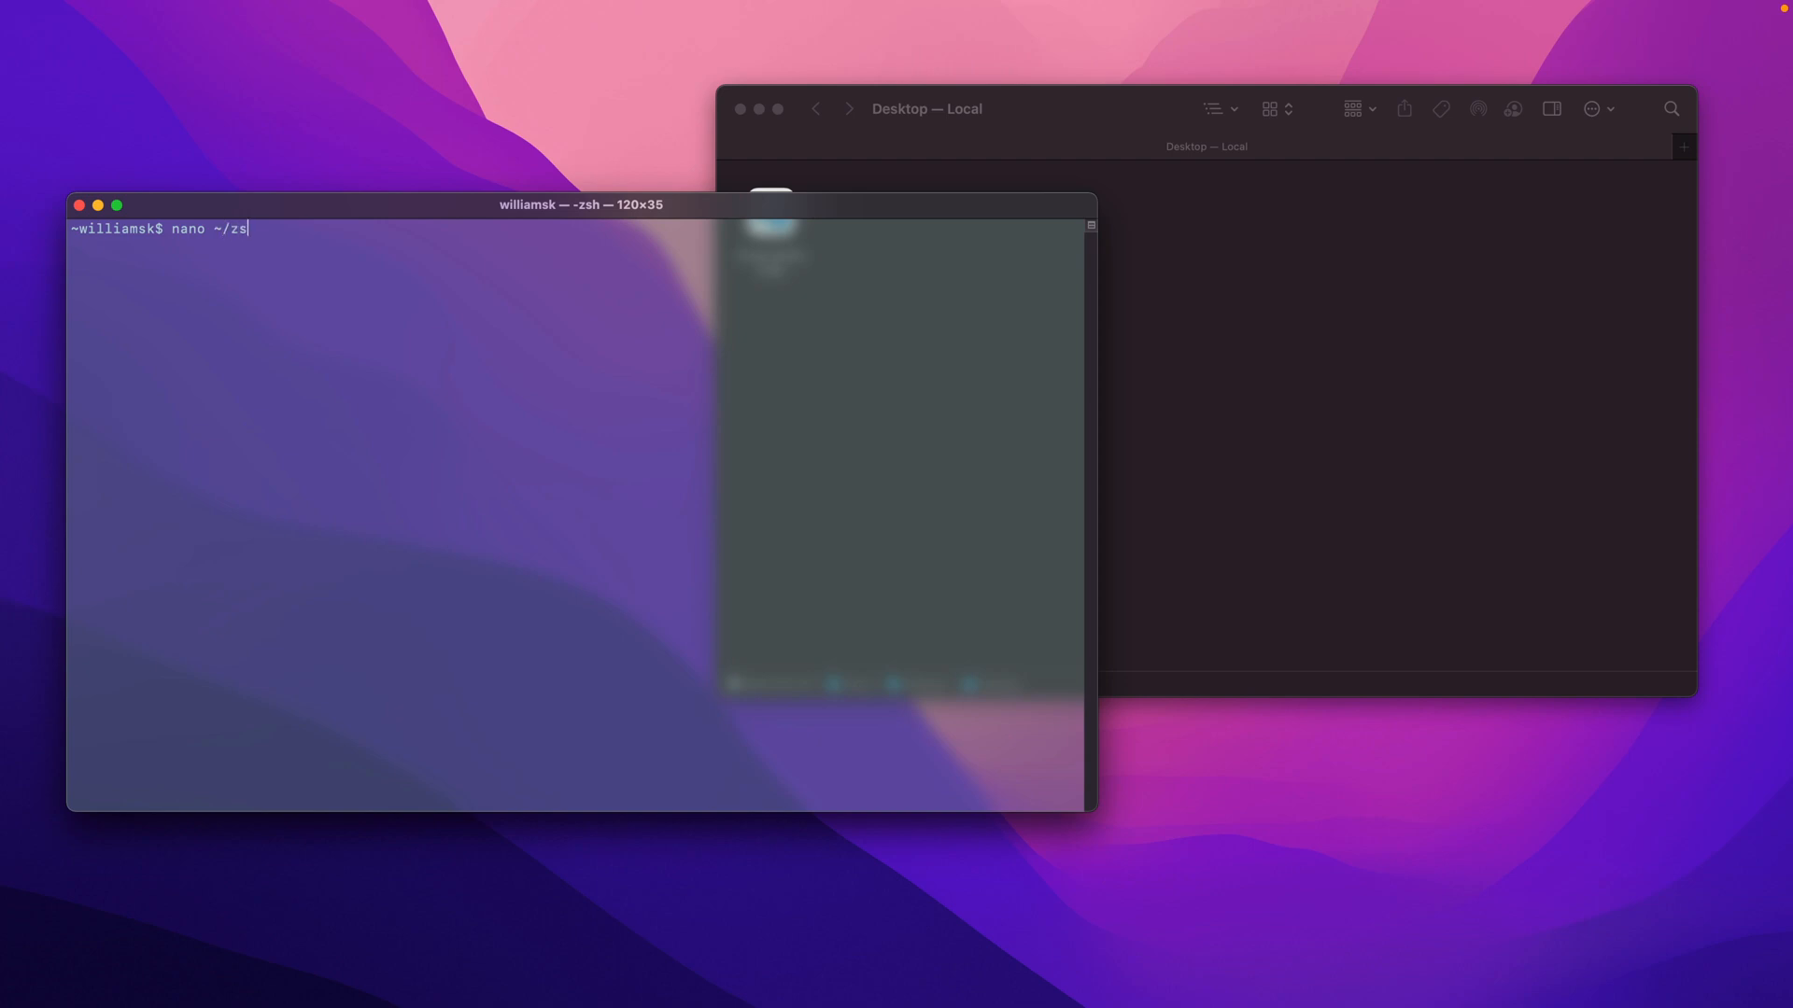
pyautogui.press('Backspace')
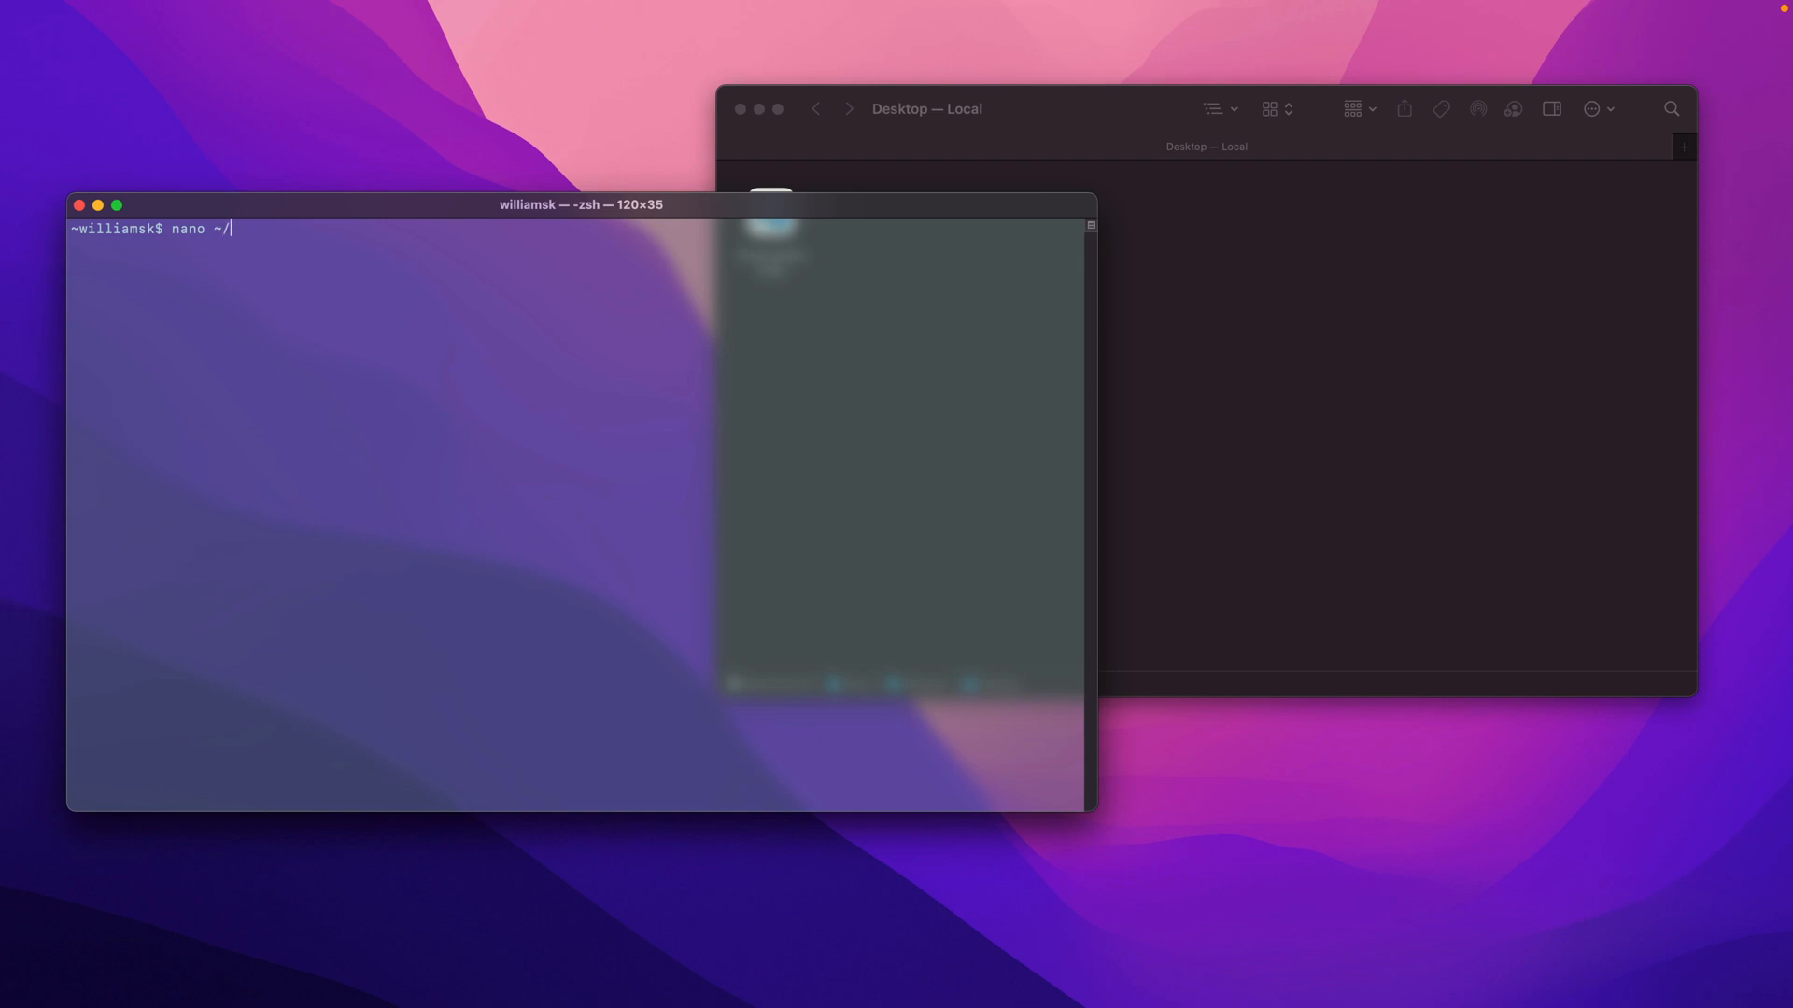
pyautogui.write('.zshr')
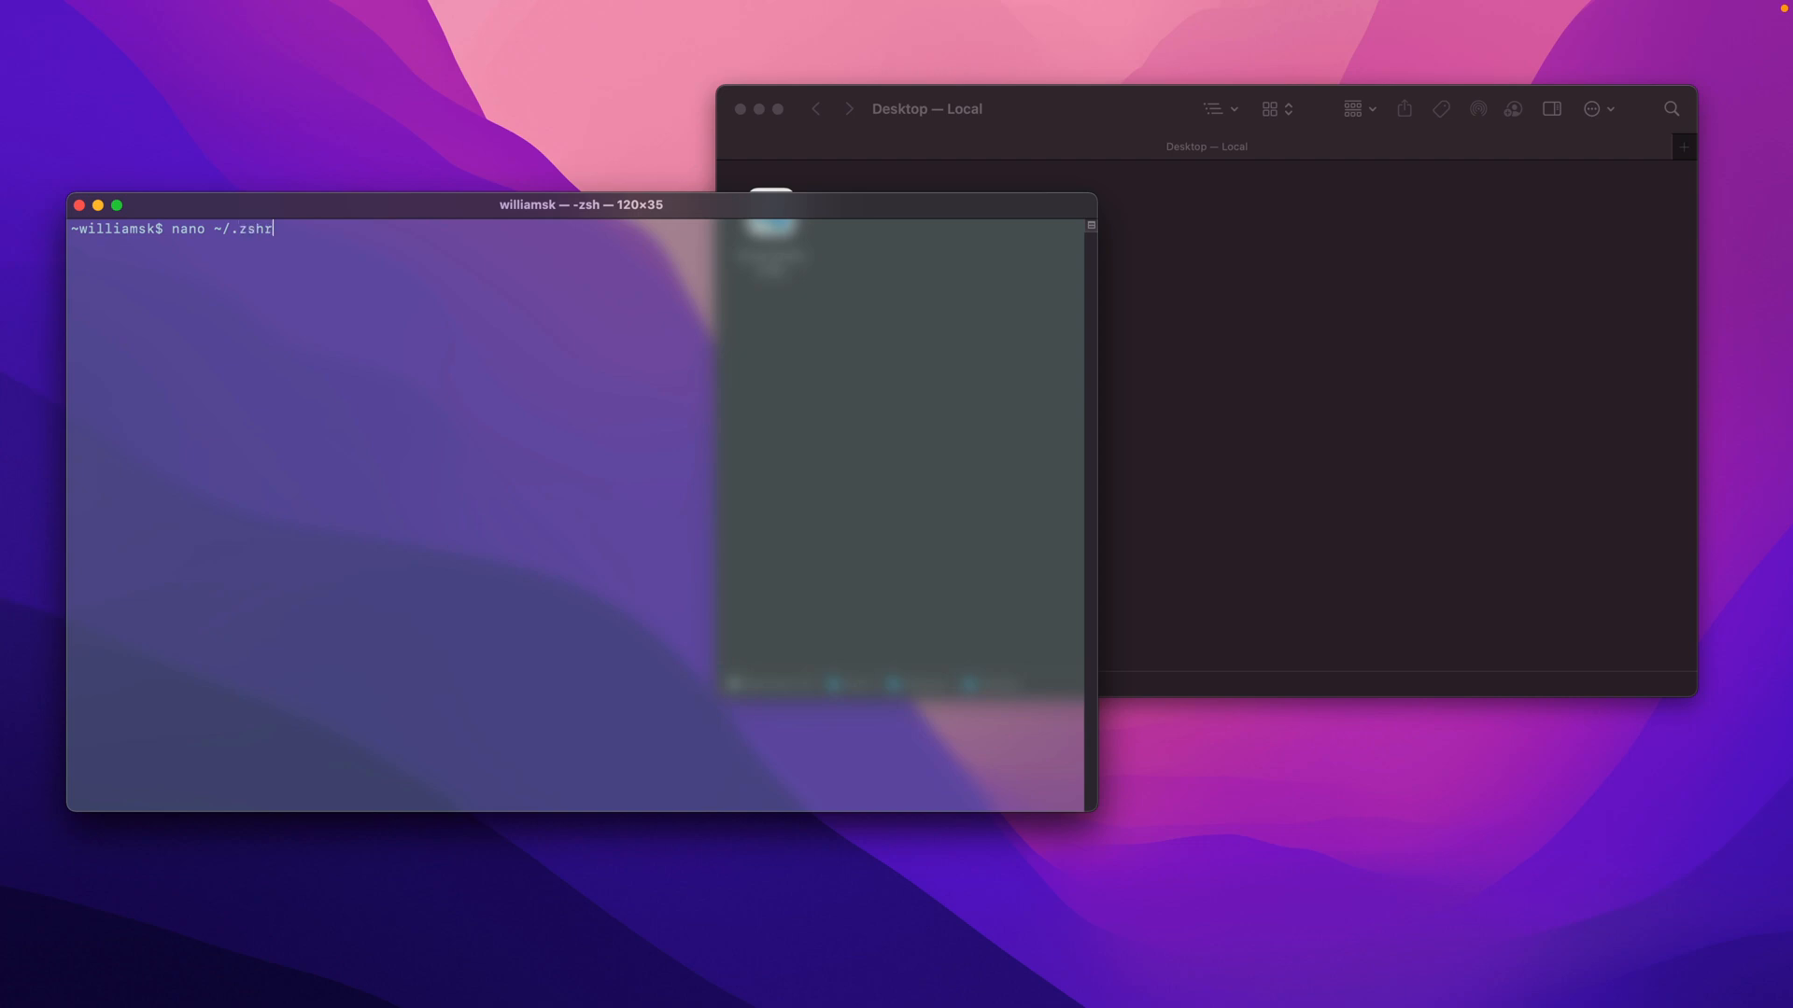
pyautogui.write('c')
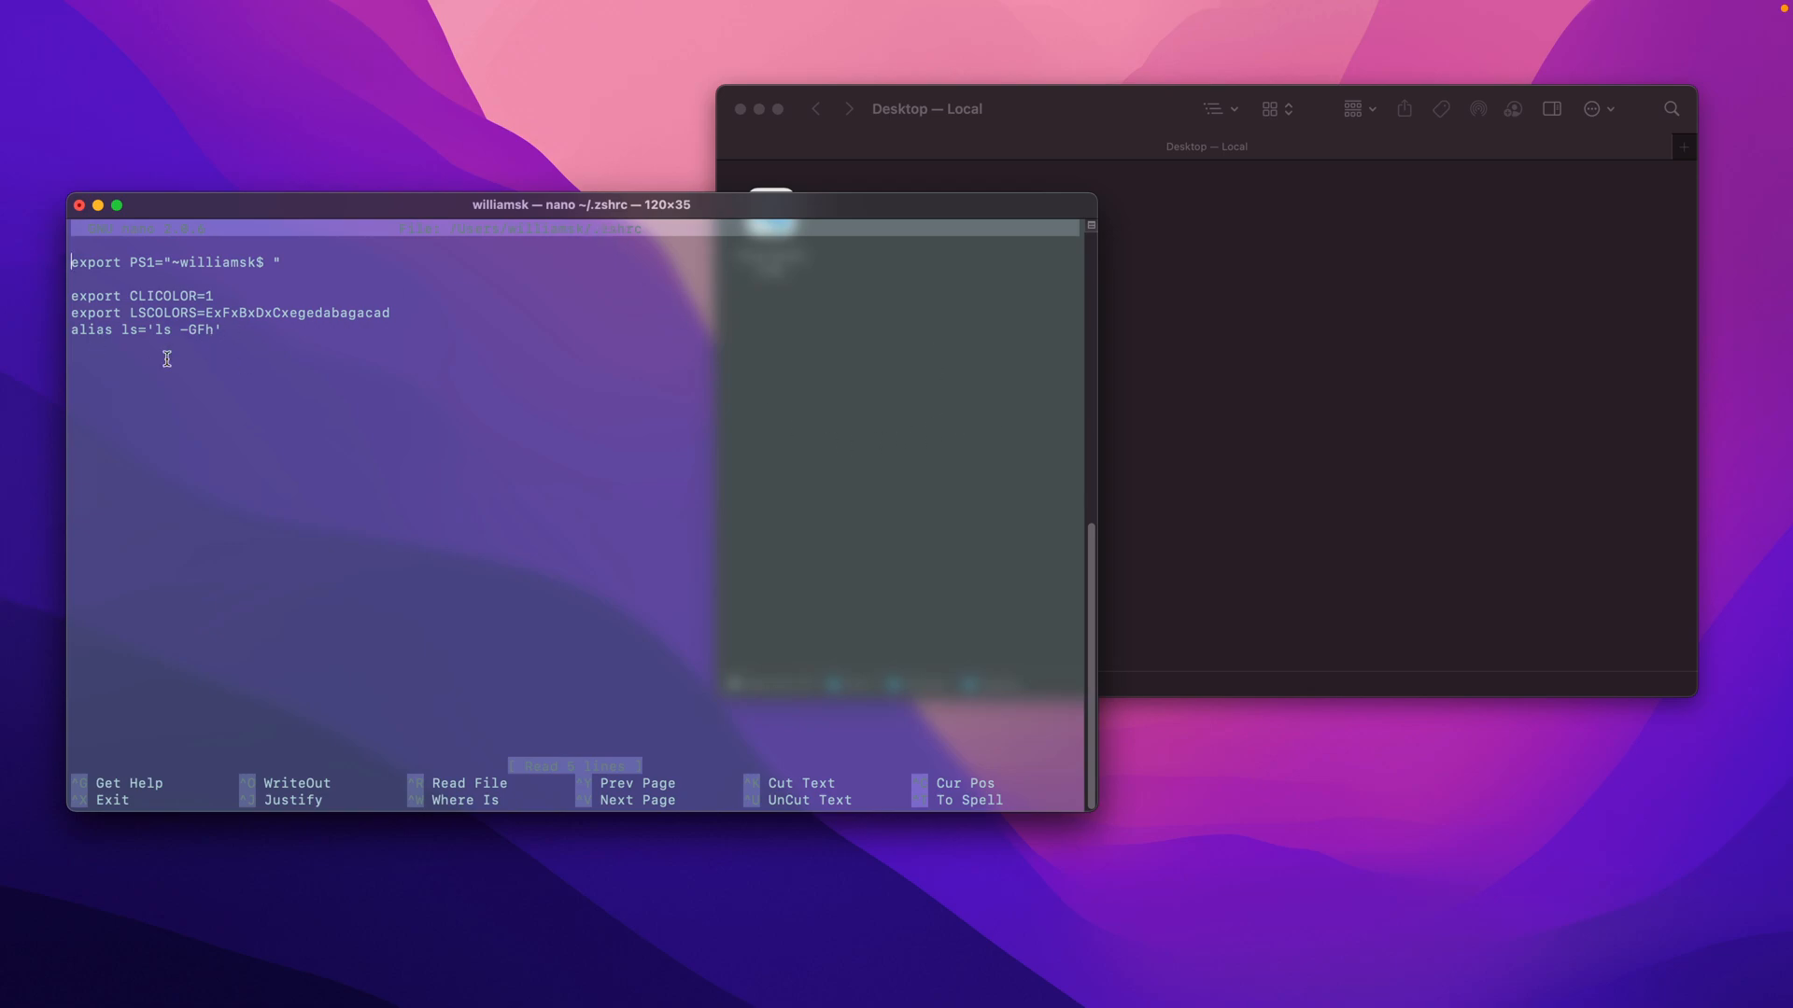
pyautogui.moveTo(235, 380)
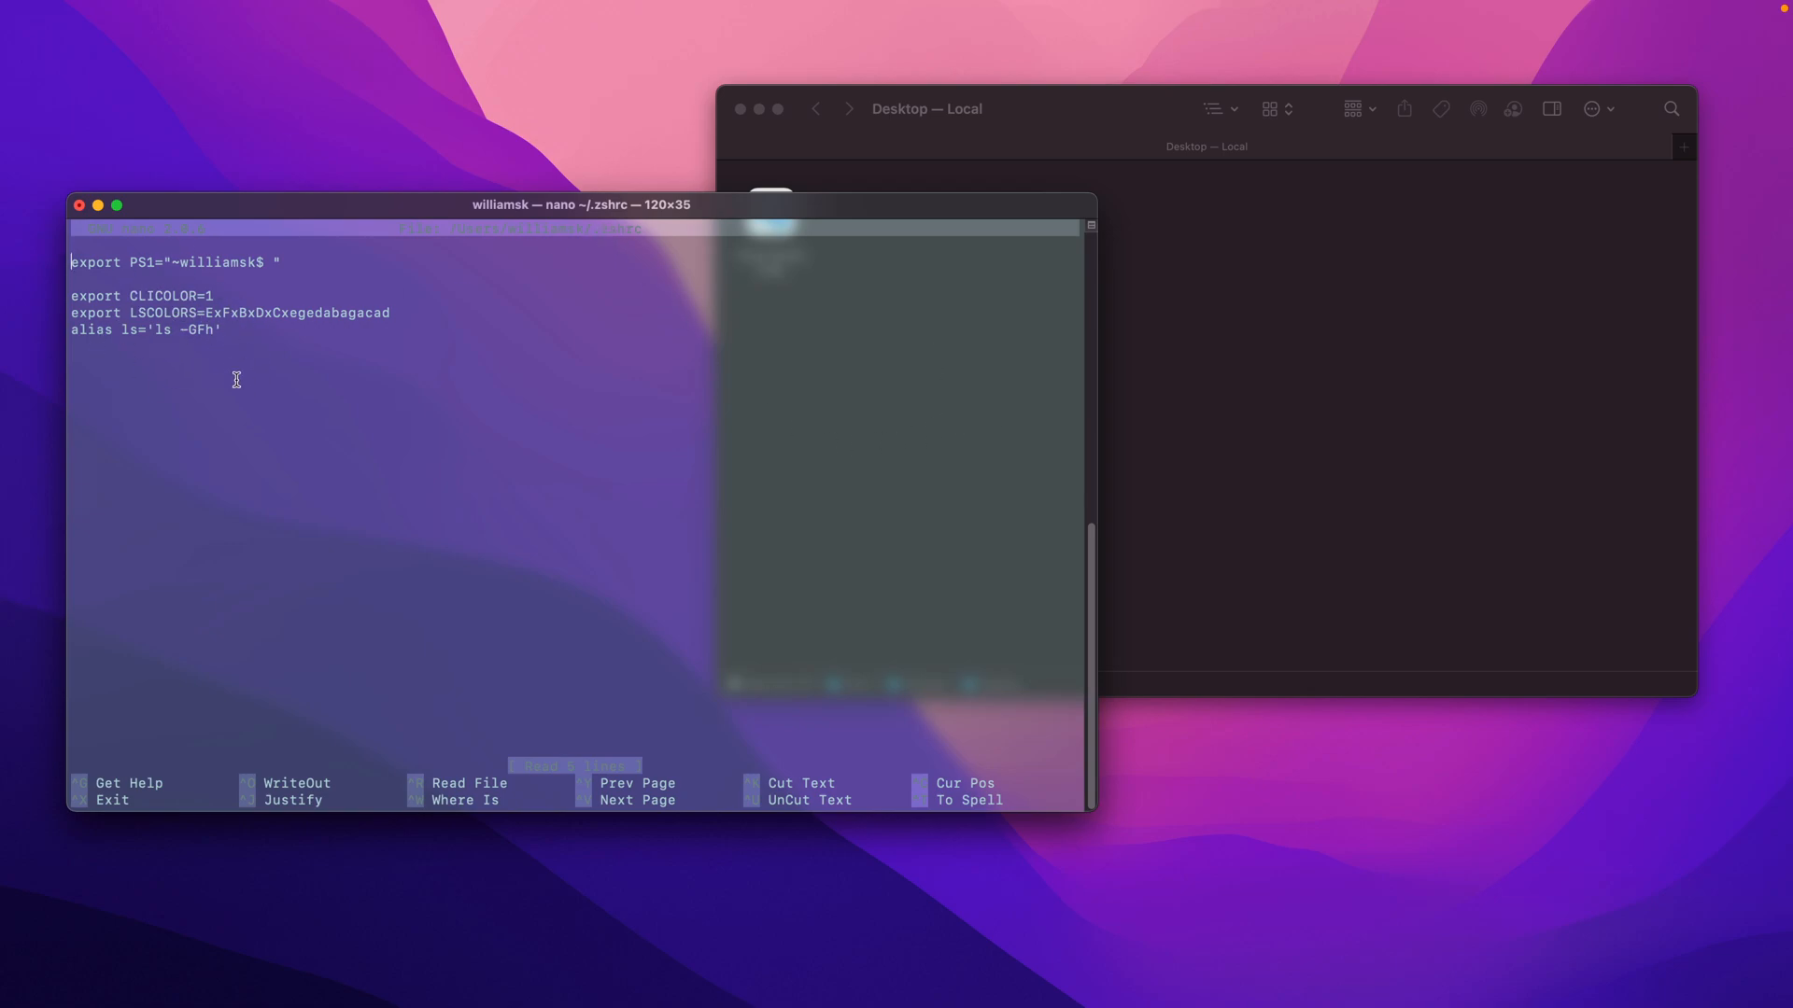
pyautogui.moveTo(168, 282)
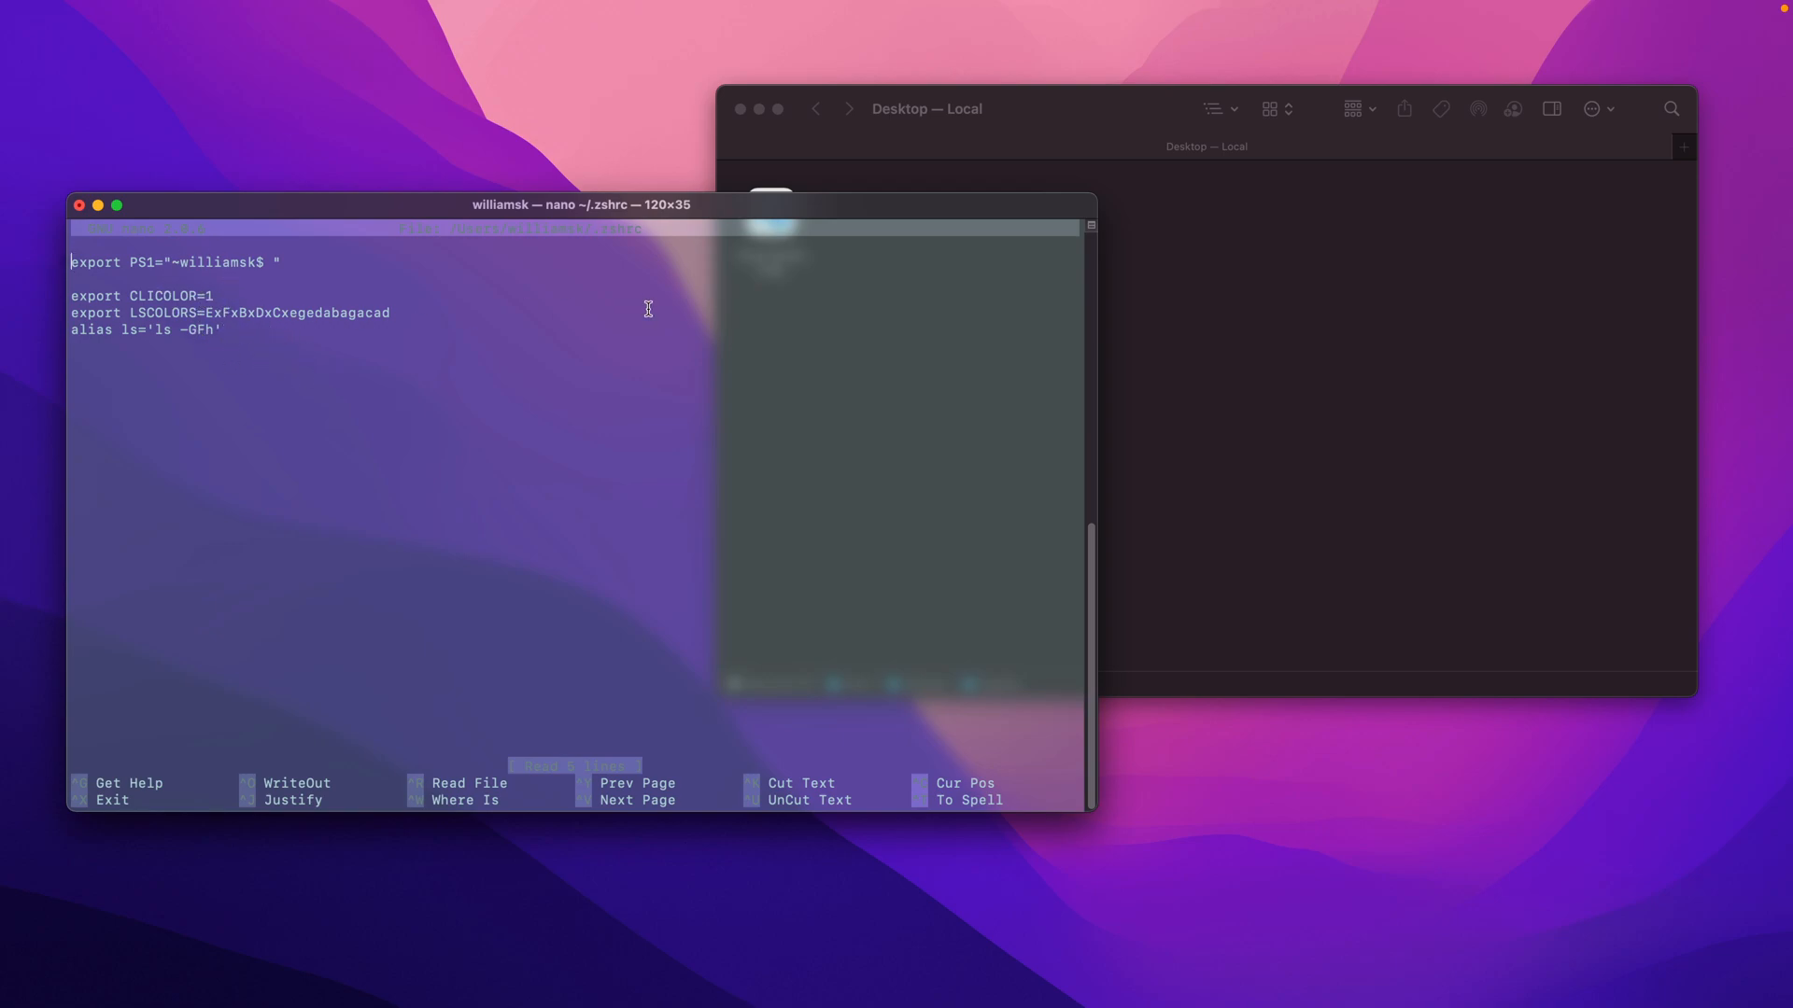
pyautogui.moveTo(518, 374)
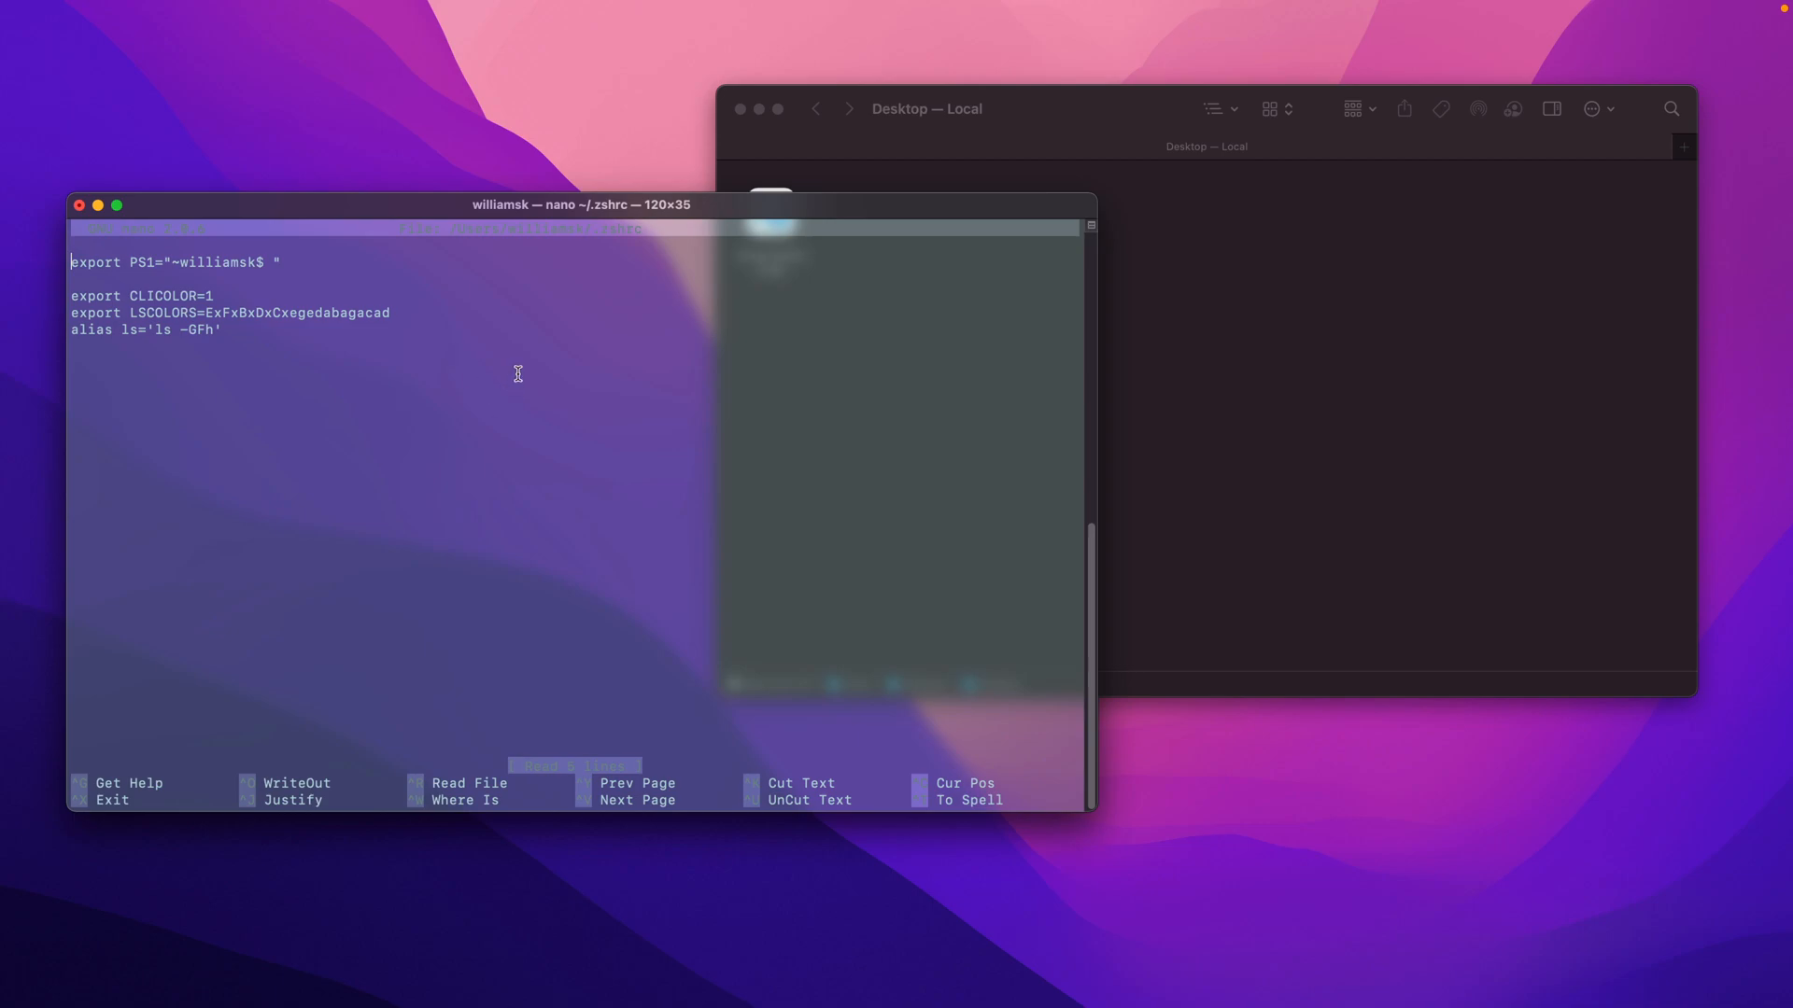
pyautogui.moveTo(452, 392)
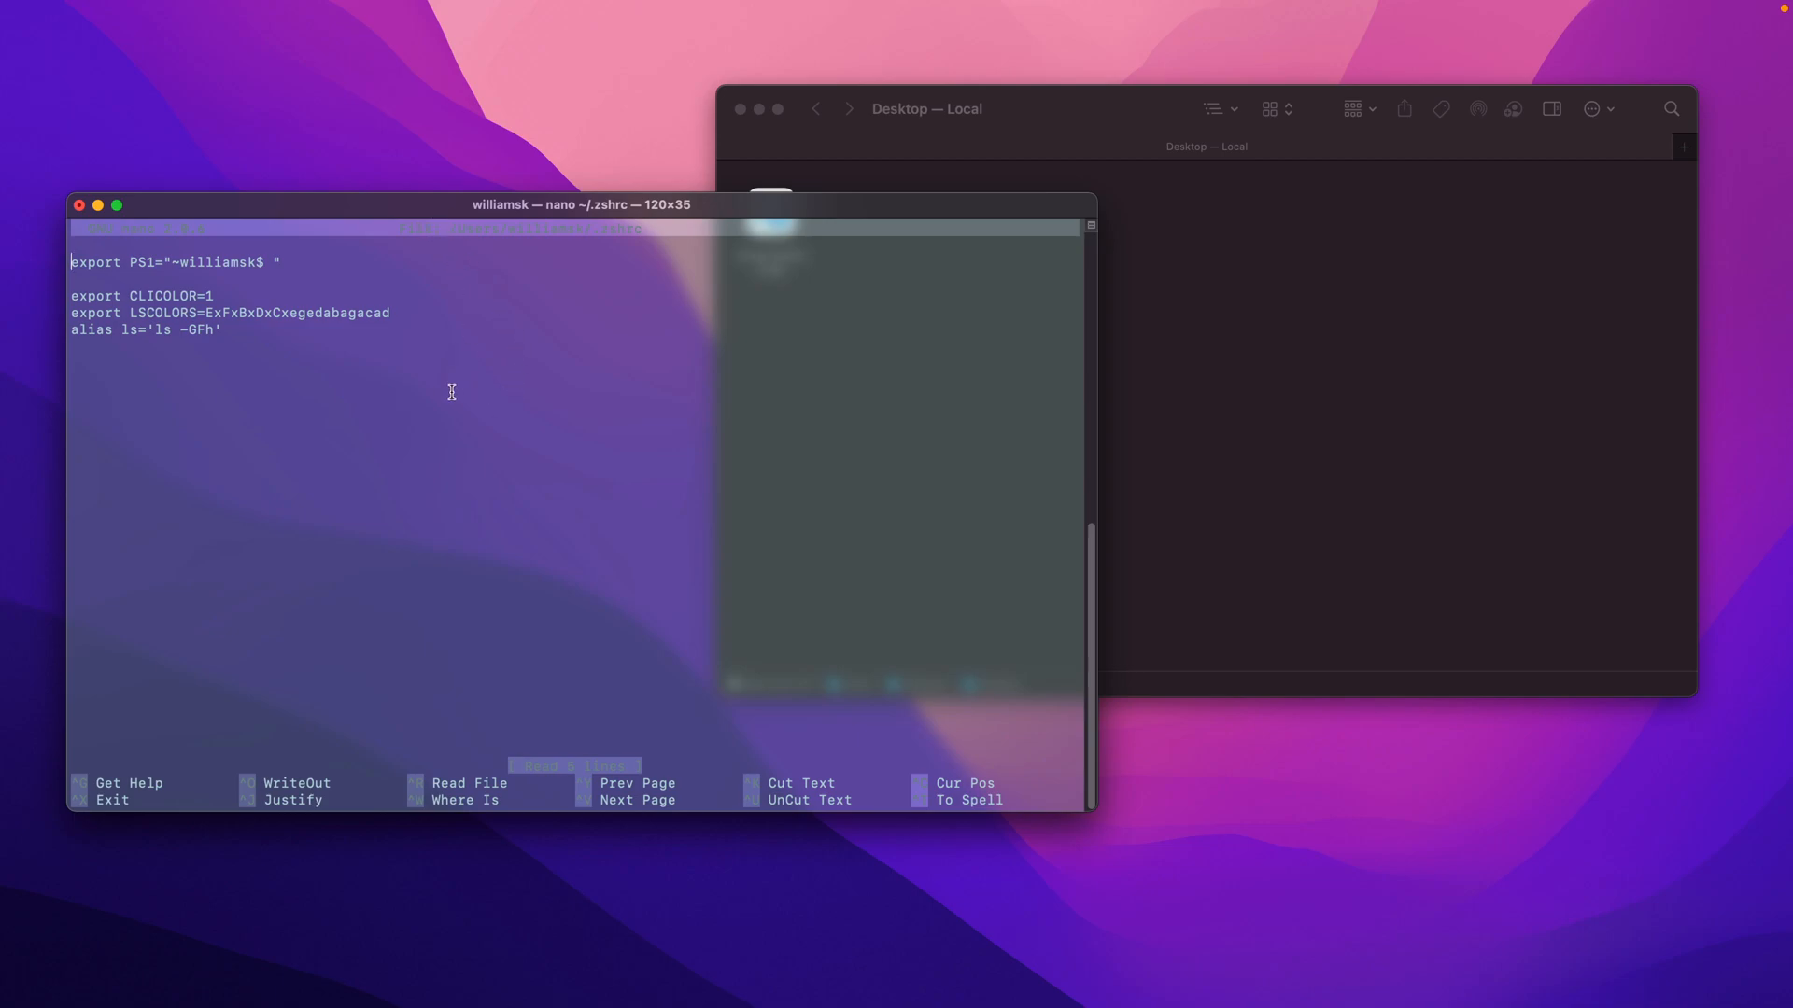
pyautogui.moveTo(493, 484)
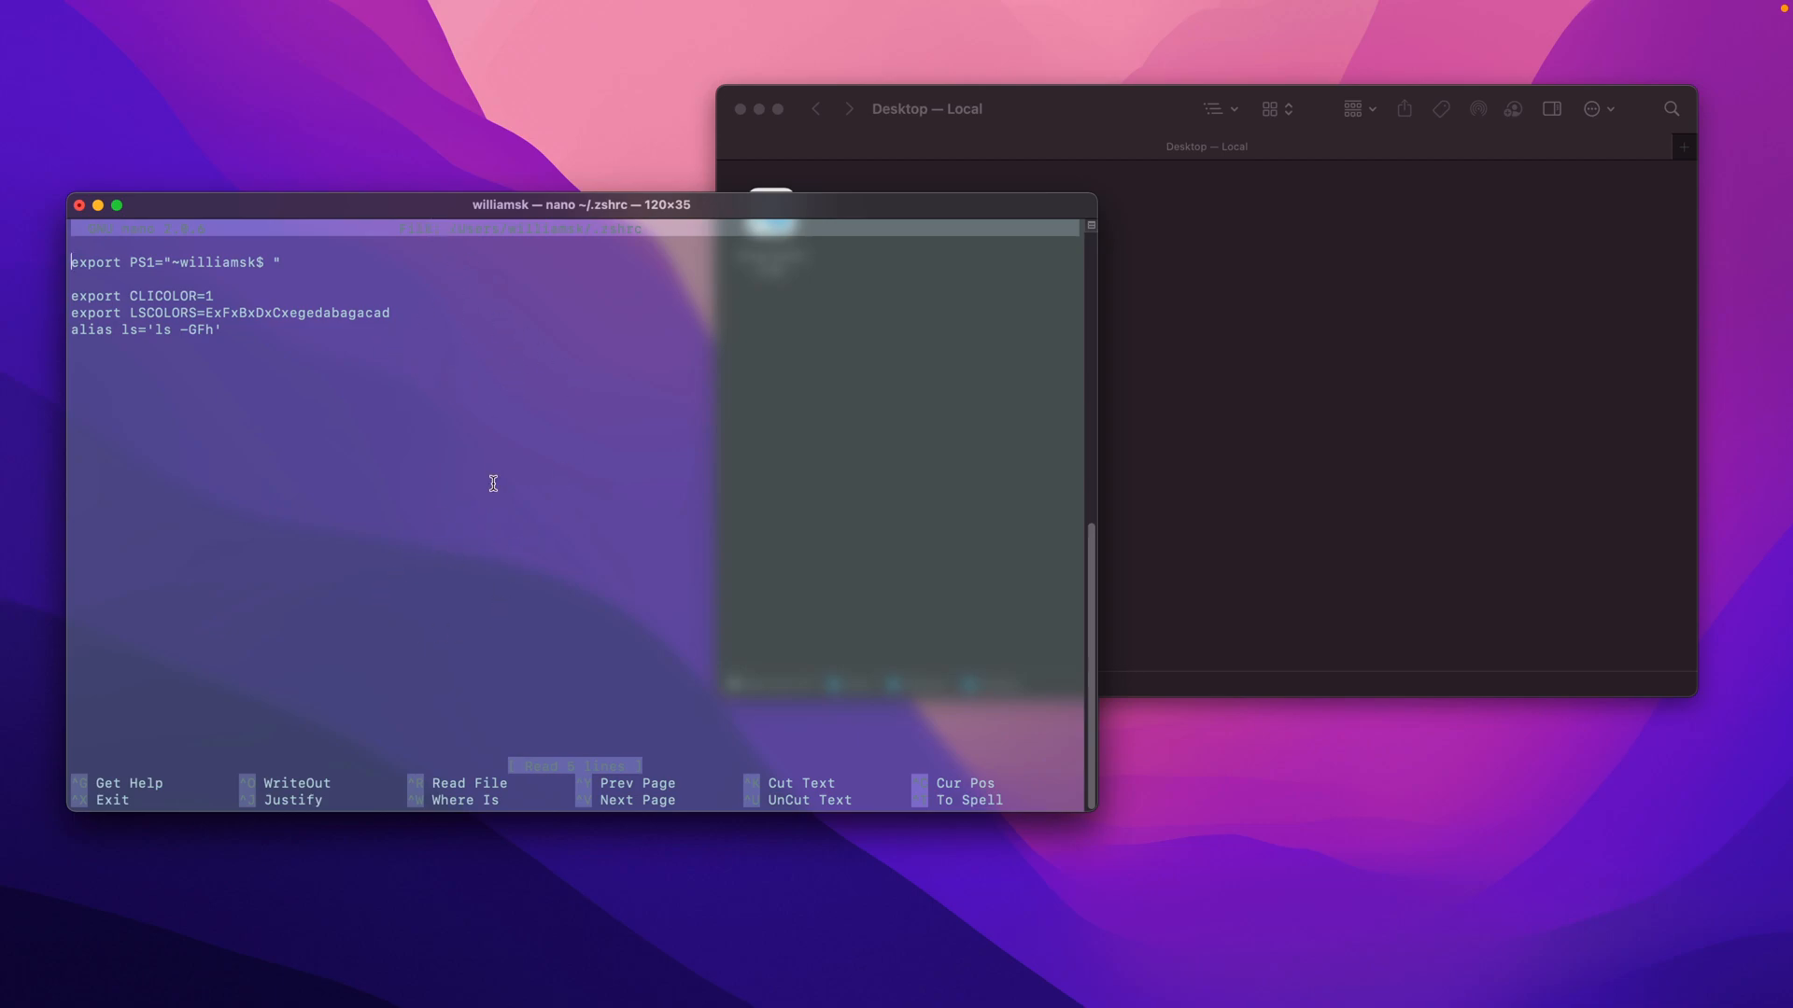
pyautogui.moveTo(696, 349)
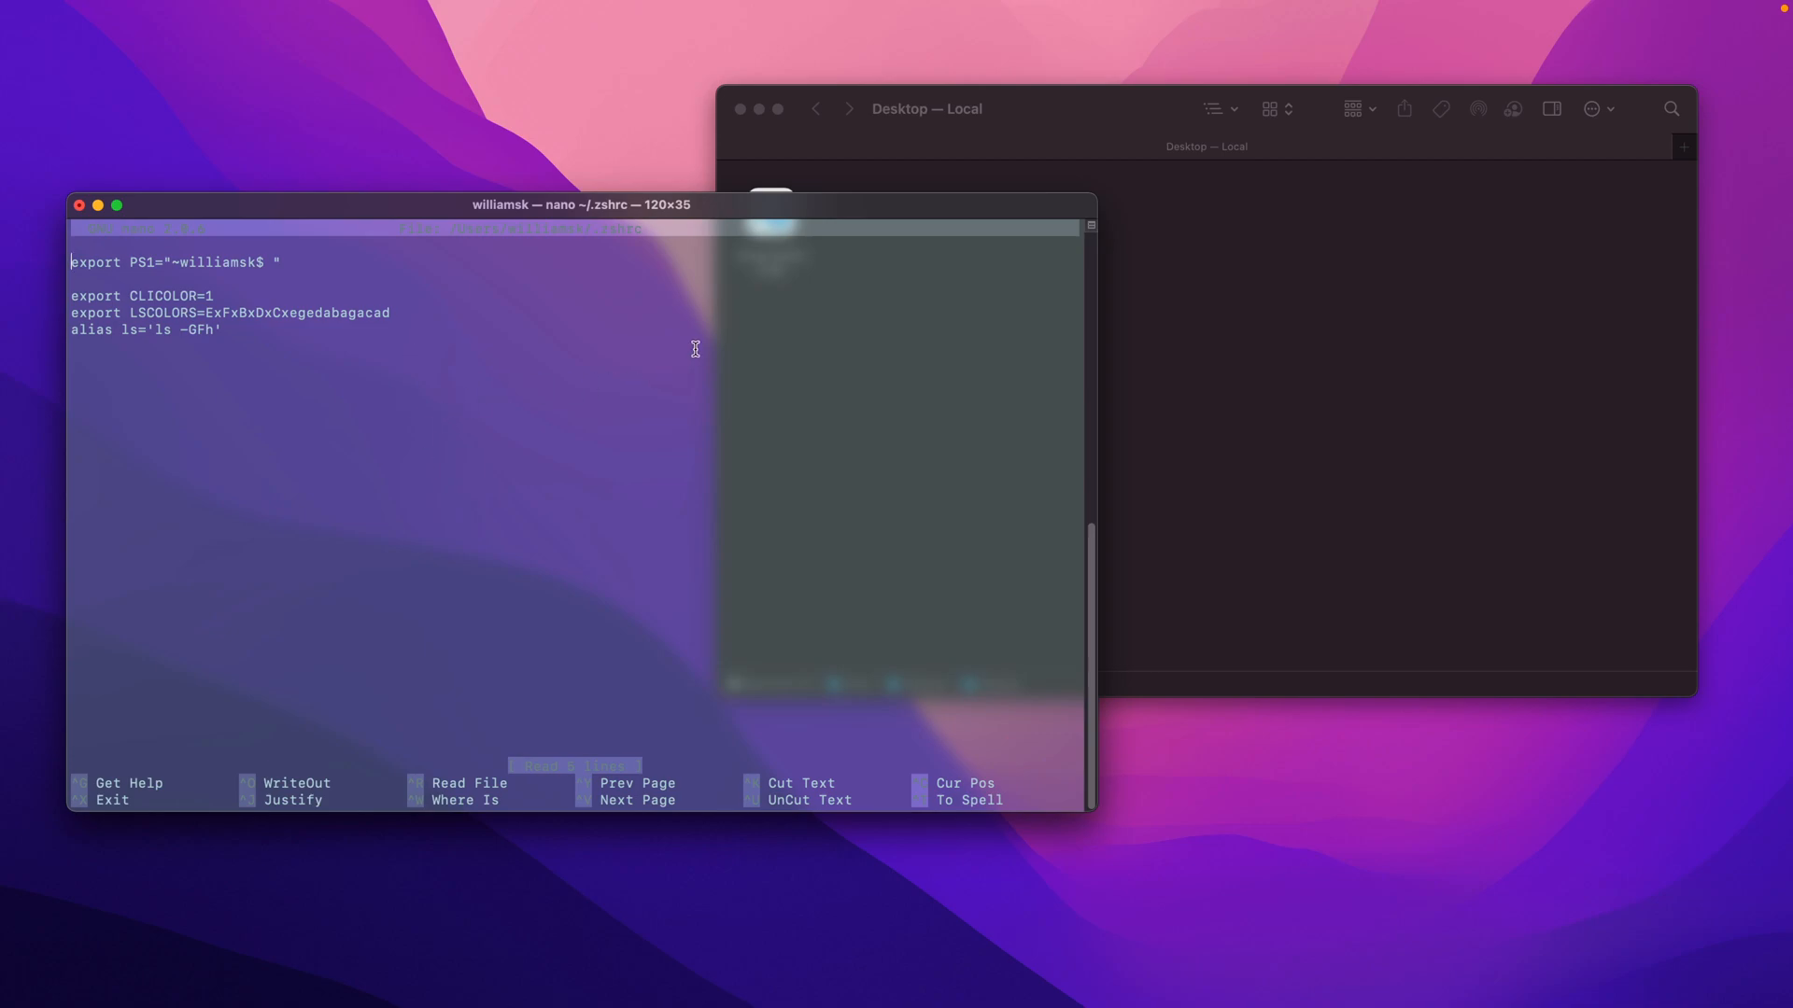
pyautogui.moveTo(391, 435)
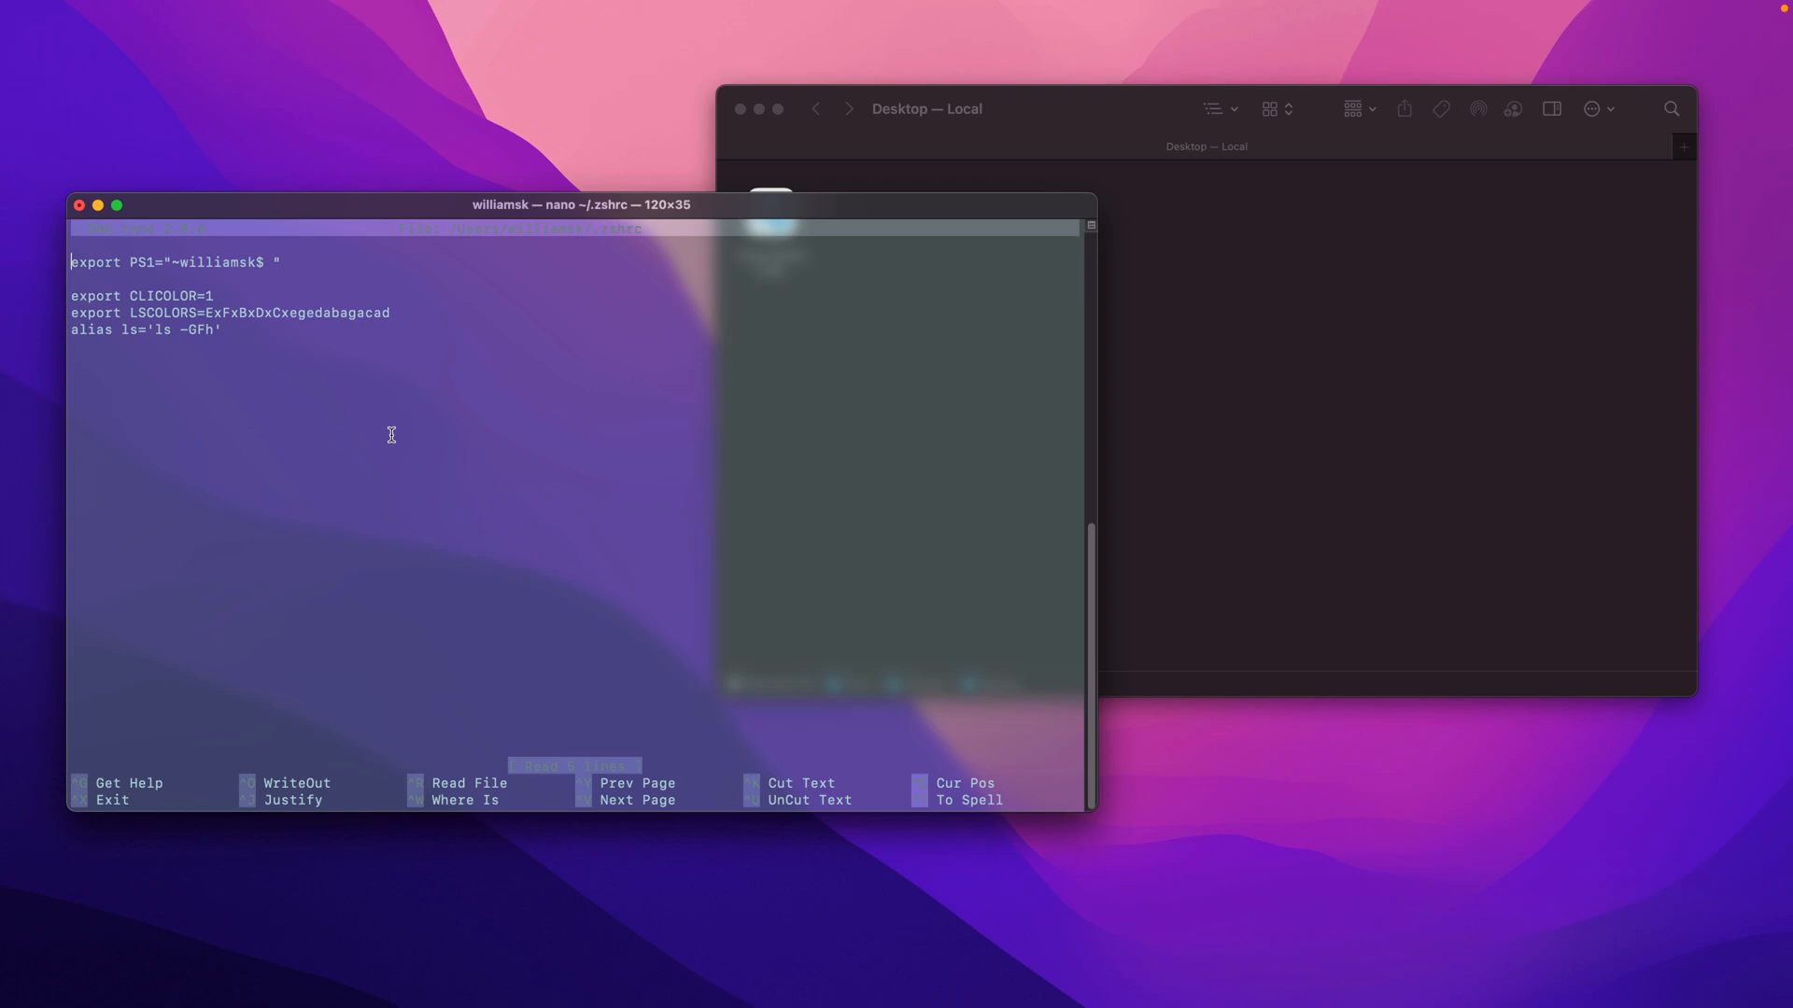
# Exit nano with Ctrl+X, leaving ~/.zshrc unchanged.
pyautogui.press('ctrl+x')
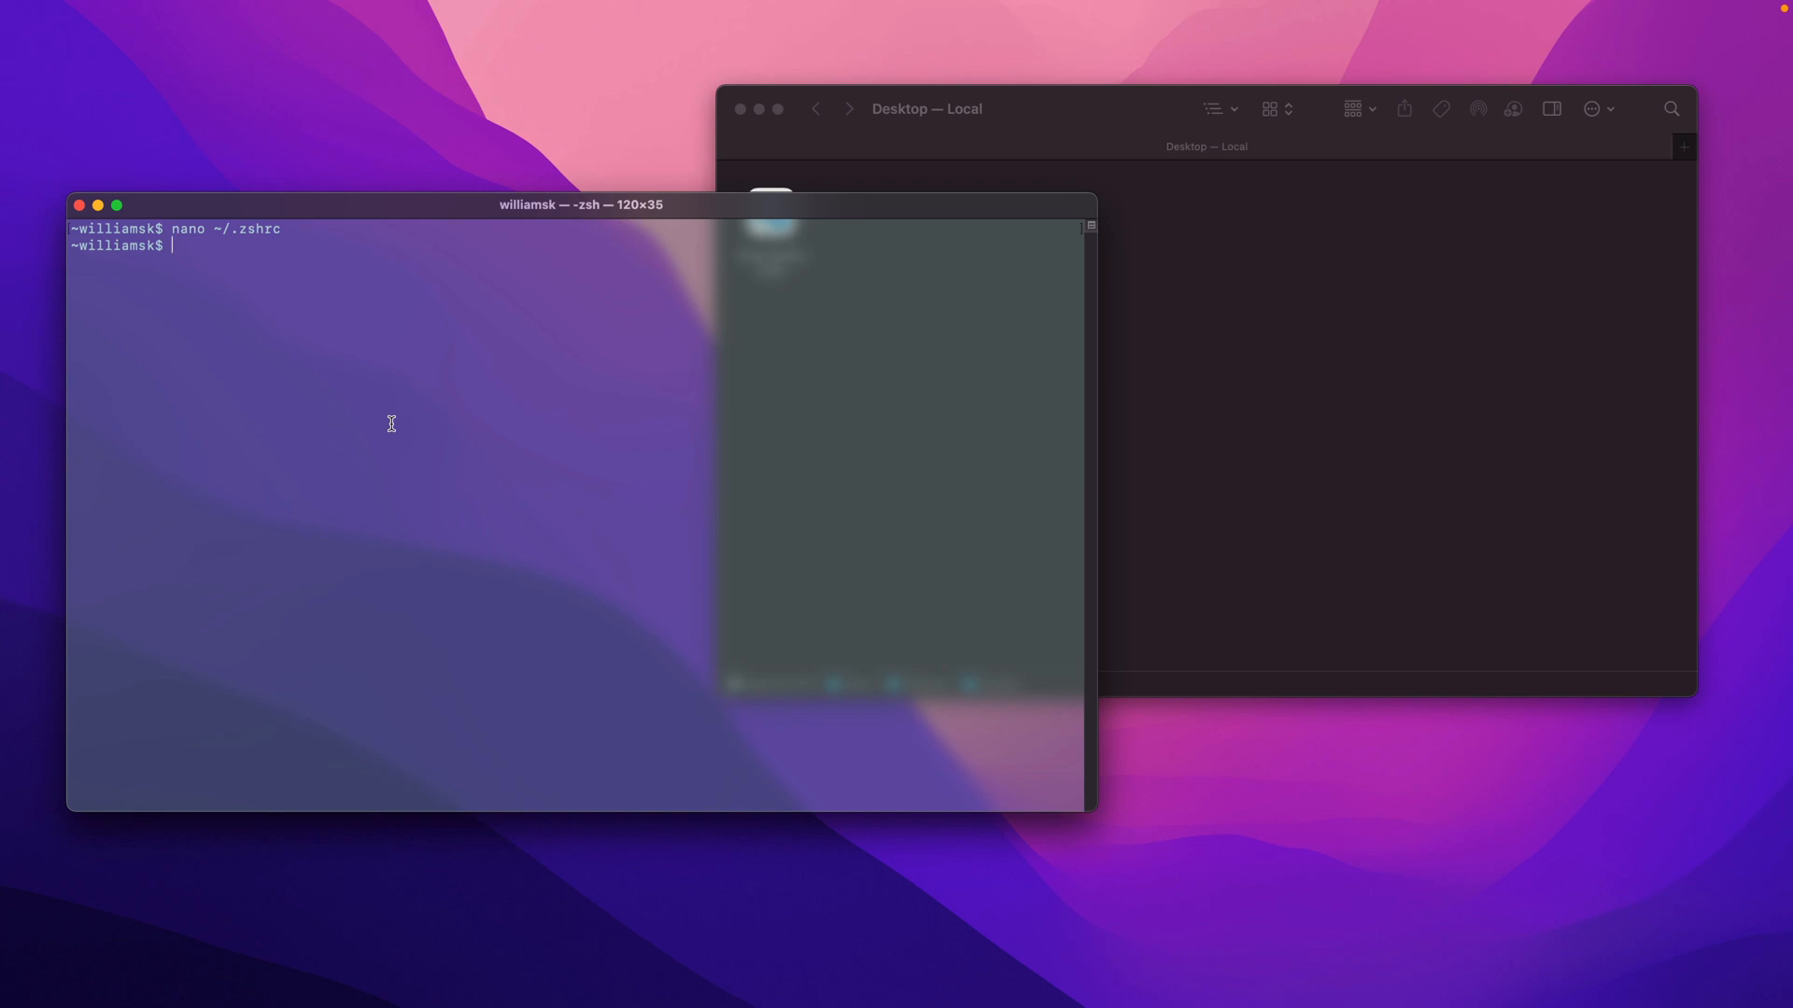
# Run 'code ~/.zshrc' in Terminal to open the file in VS Code.
pyautogui.write('code')
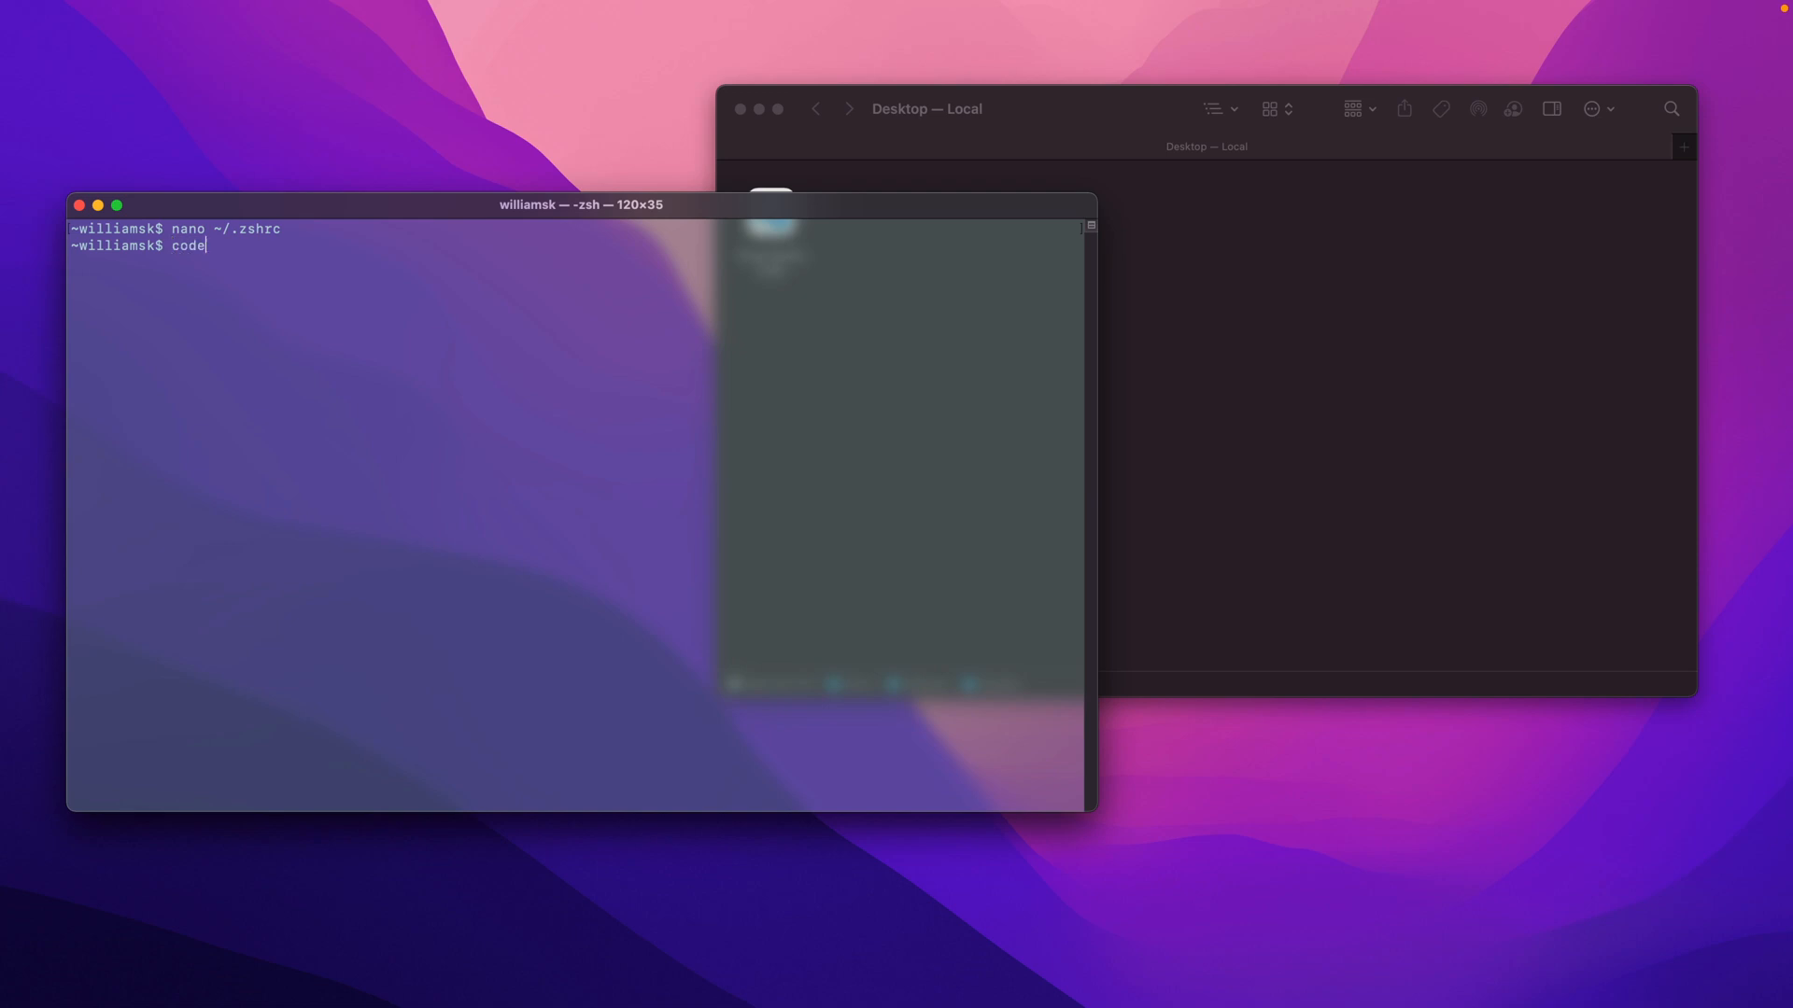
pyautogui.write('~')
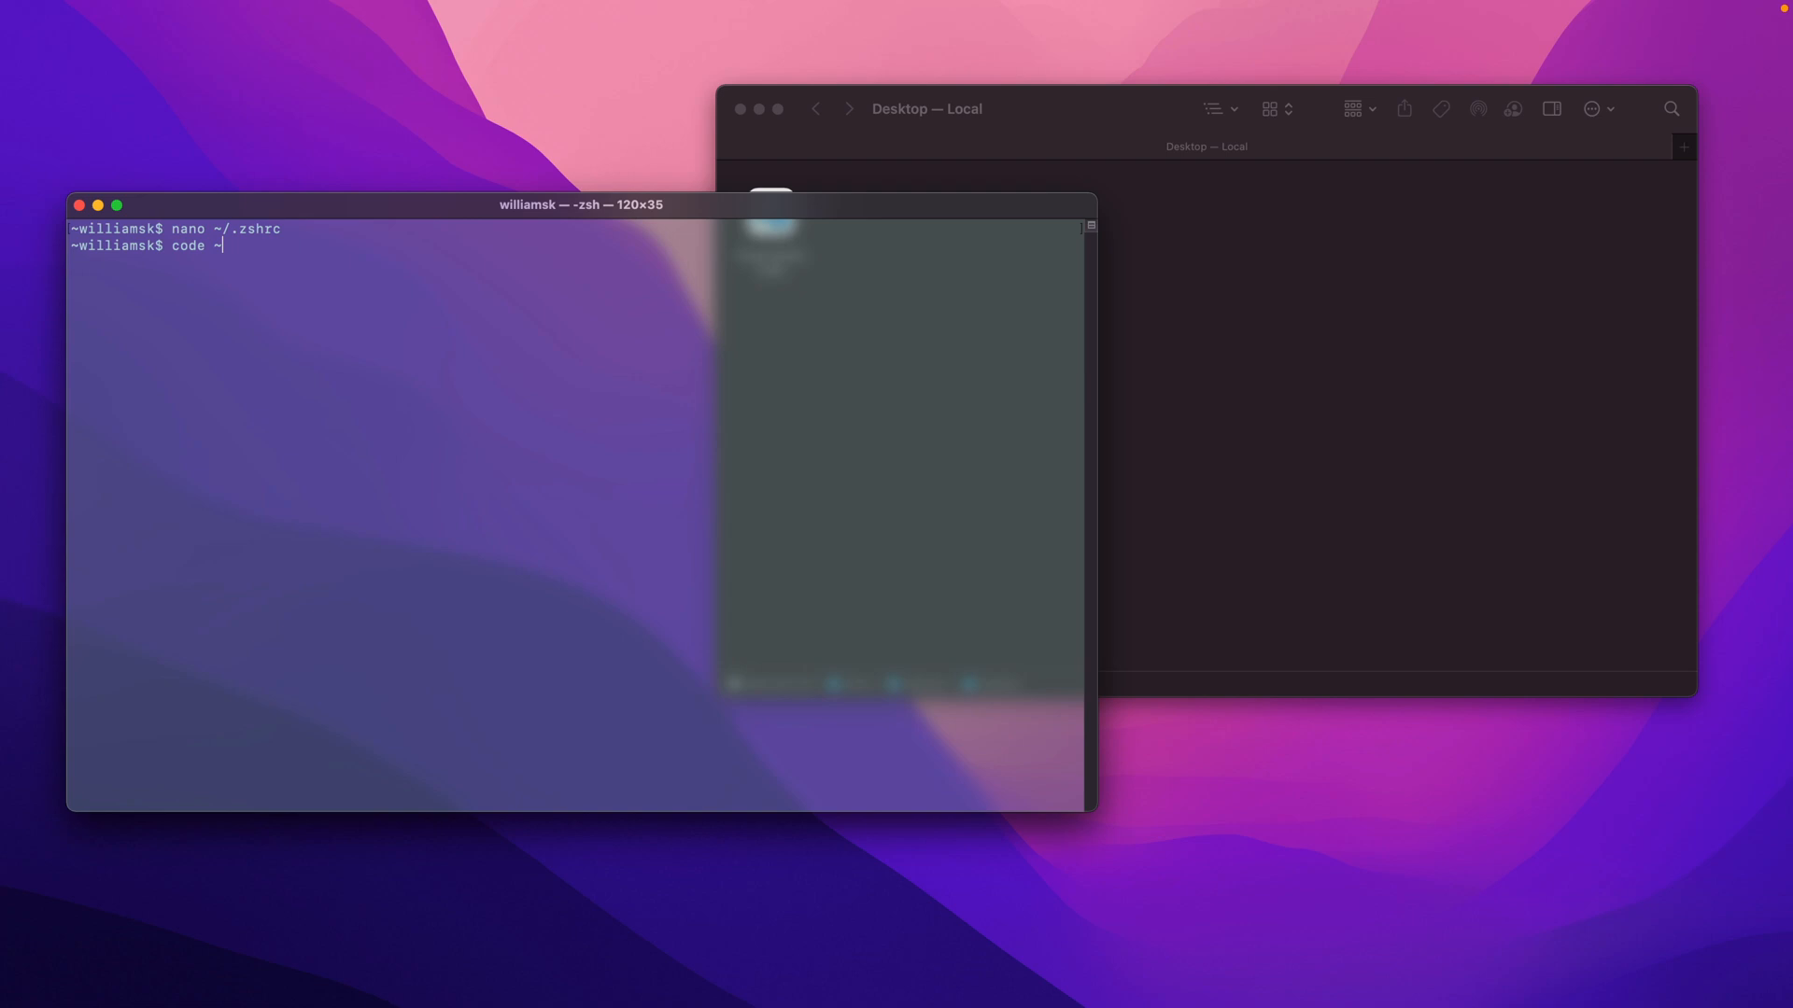
pyautogui.write('/')
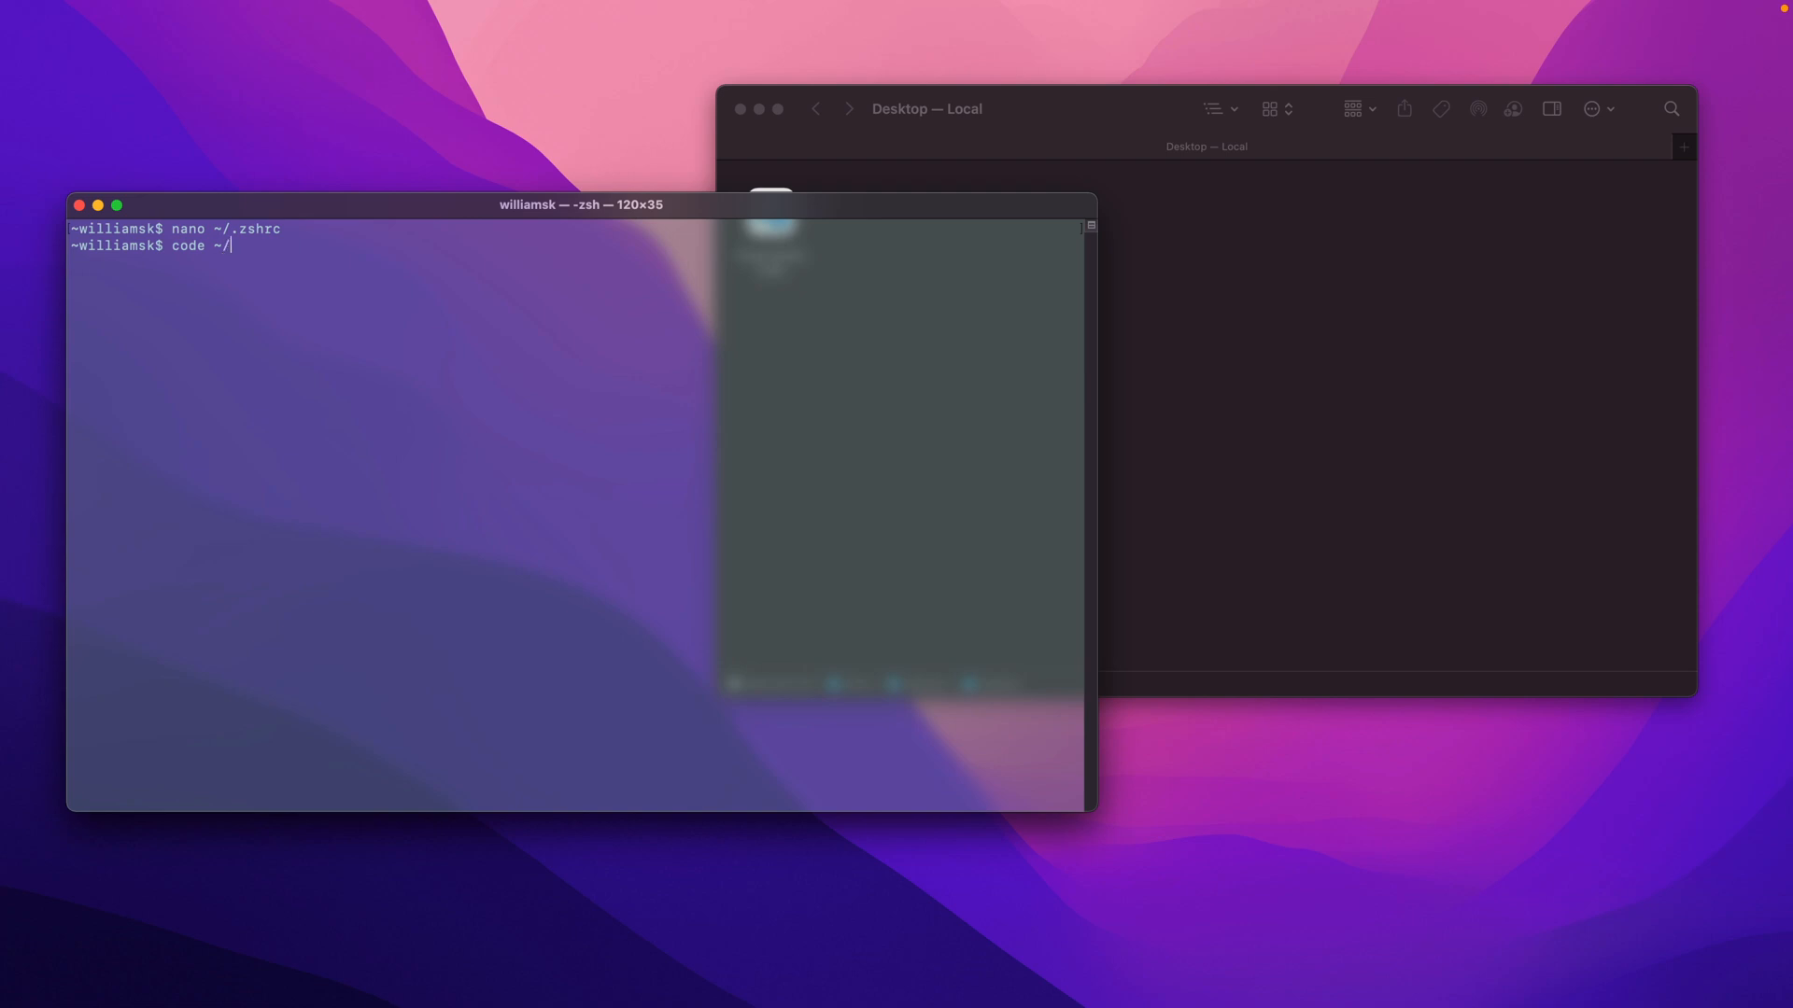
pyautogui.write('.zshrc')
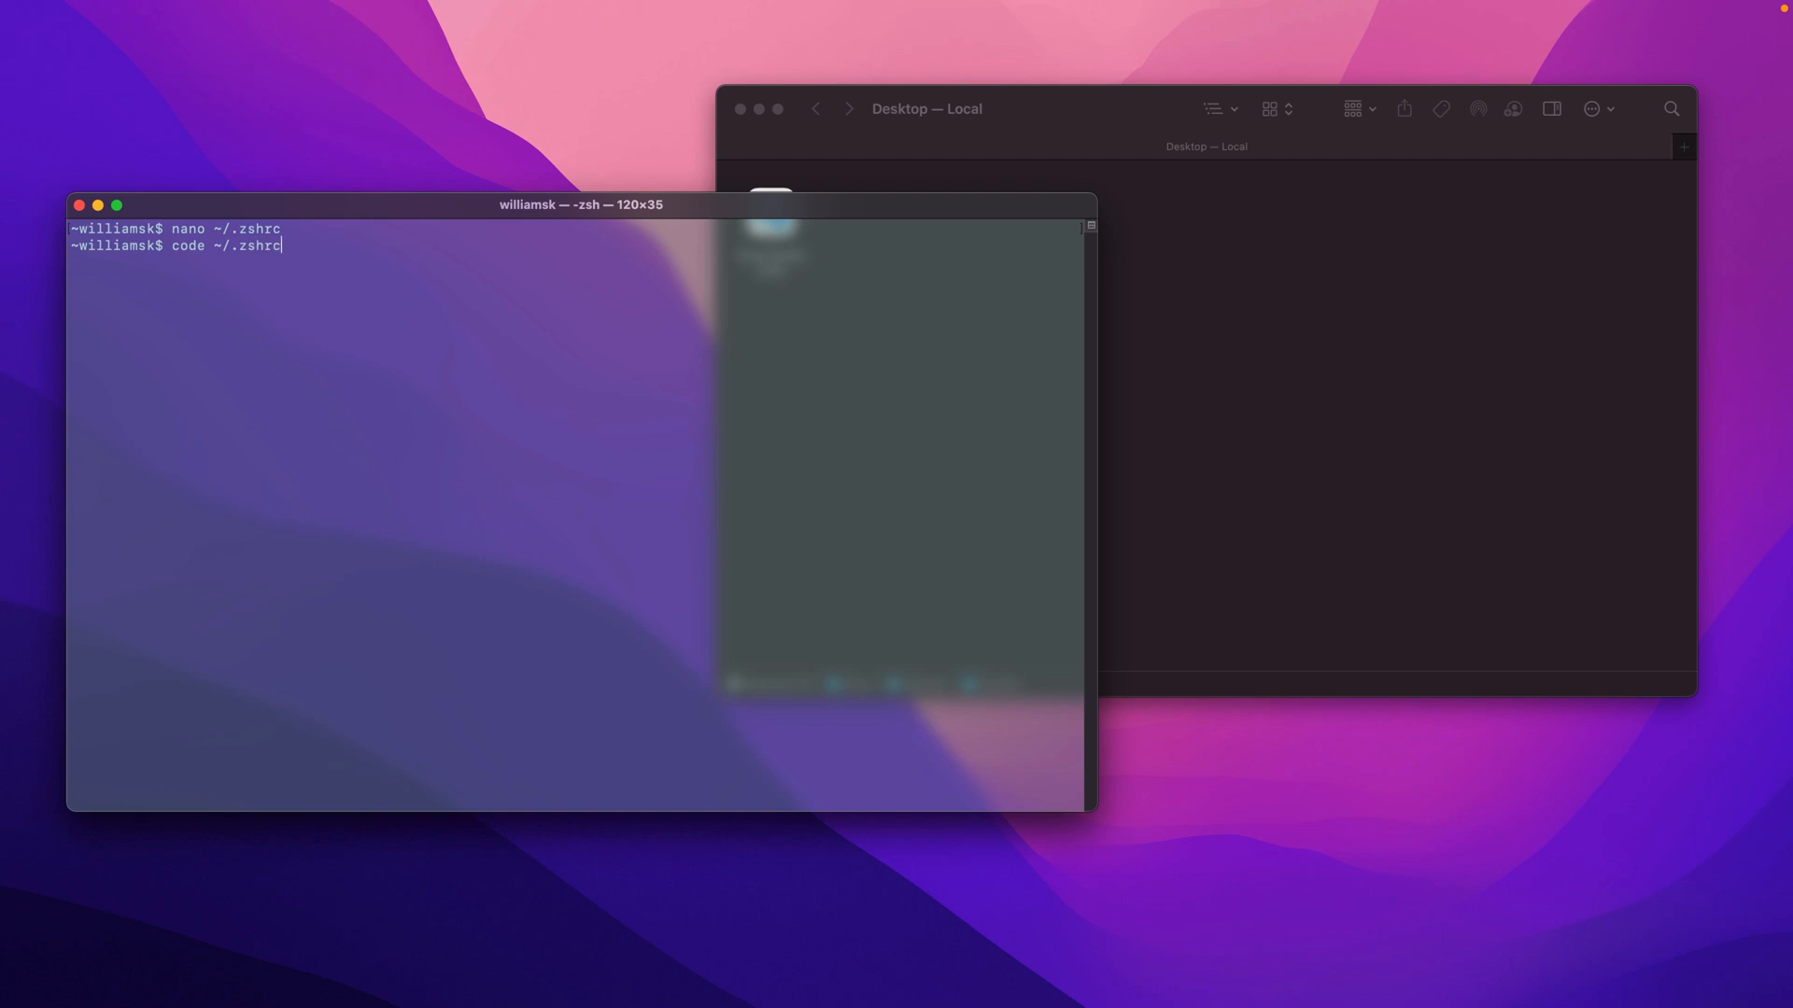
pyautogui.press('Return')
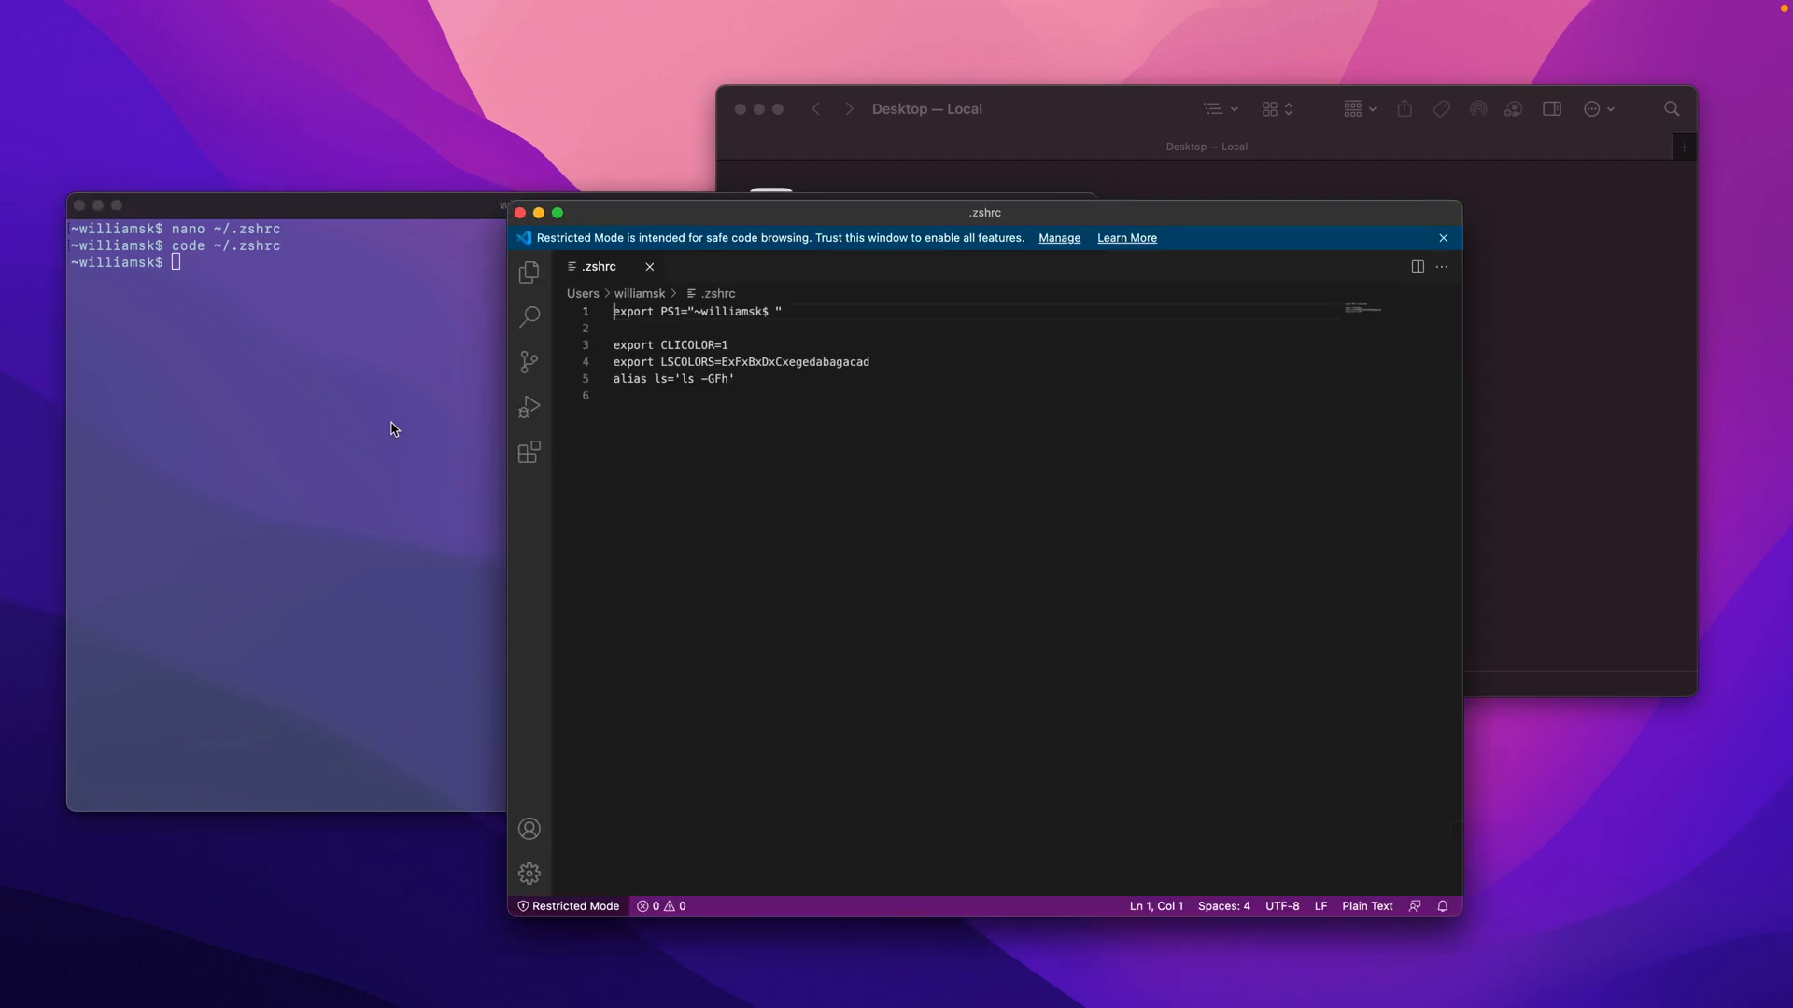
# Review the .zshrc export and alias lines, then close the Restricted Mode banner.
pyautogui.click(1367, 906)
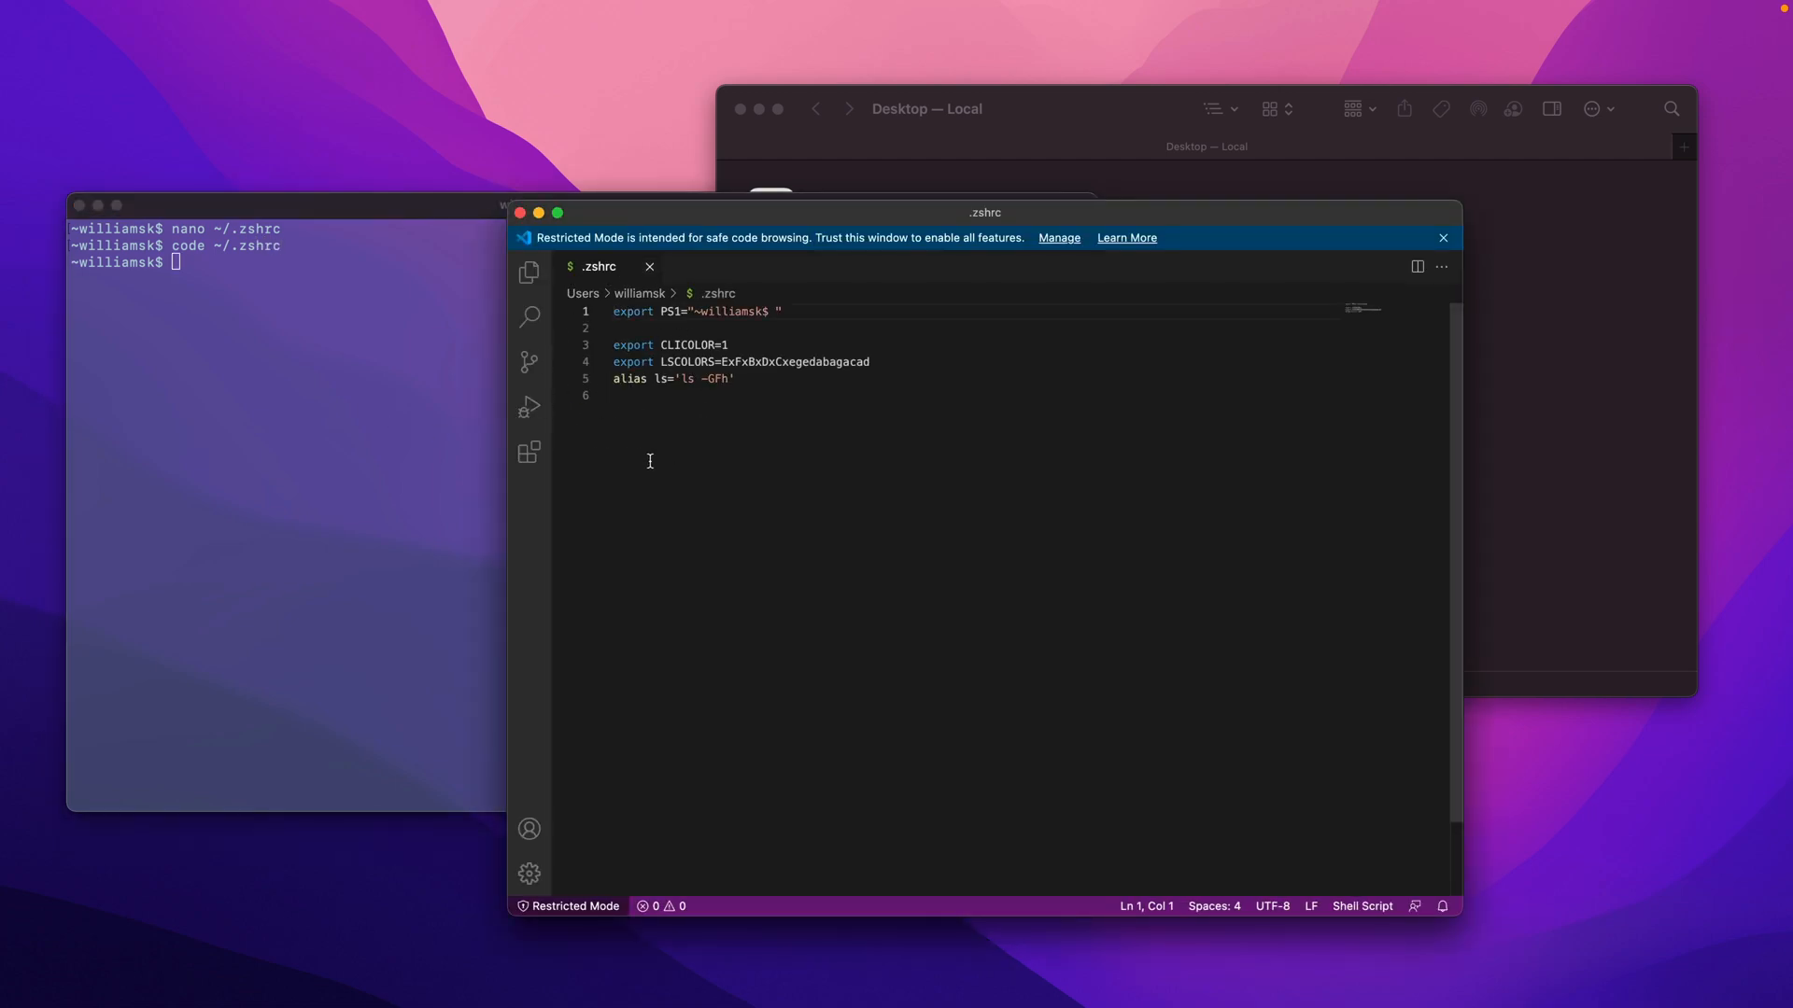
pyautogui.moveTo(1040, 430)
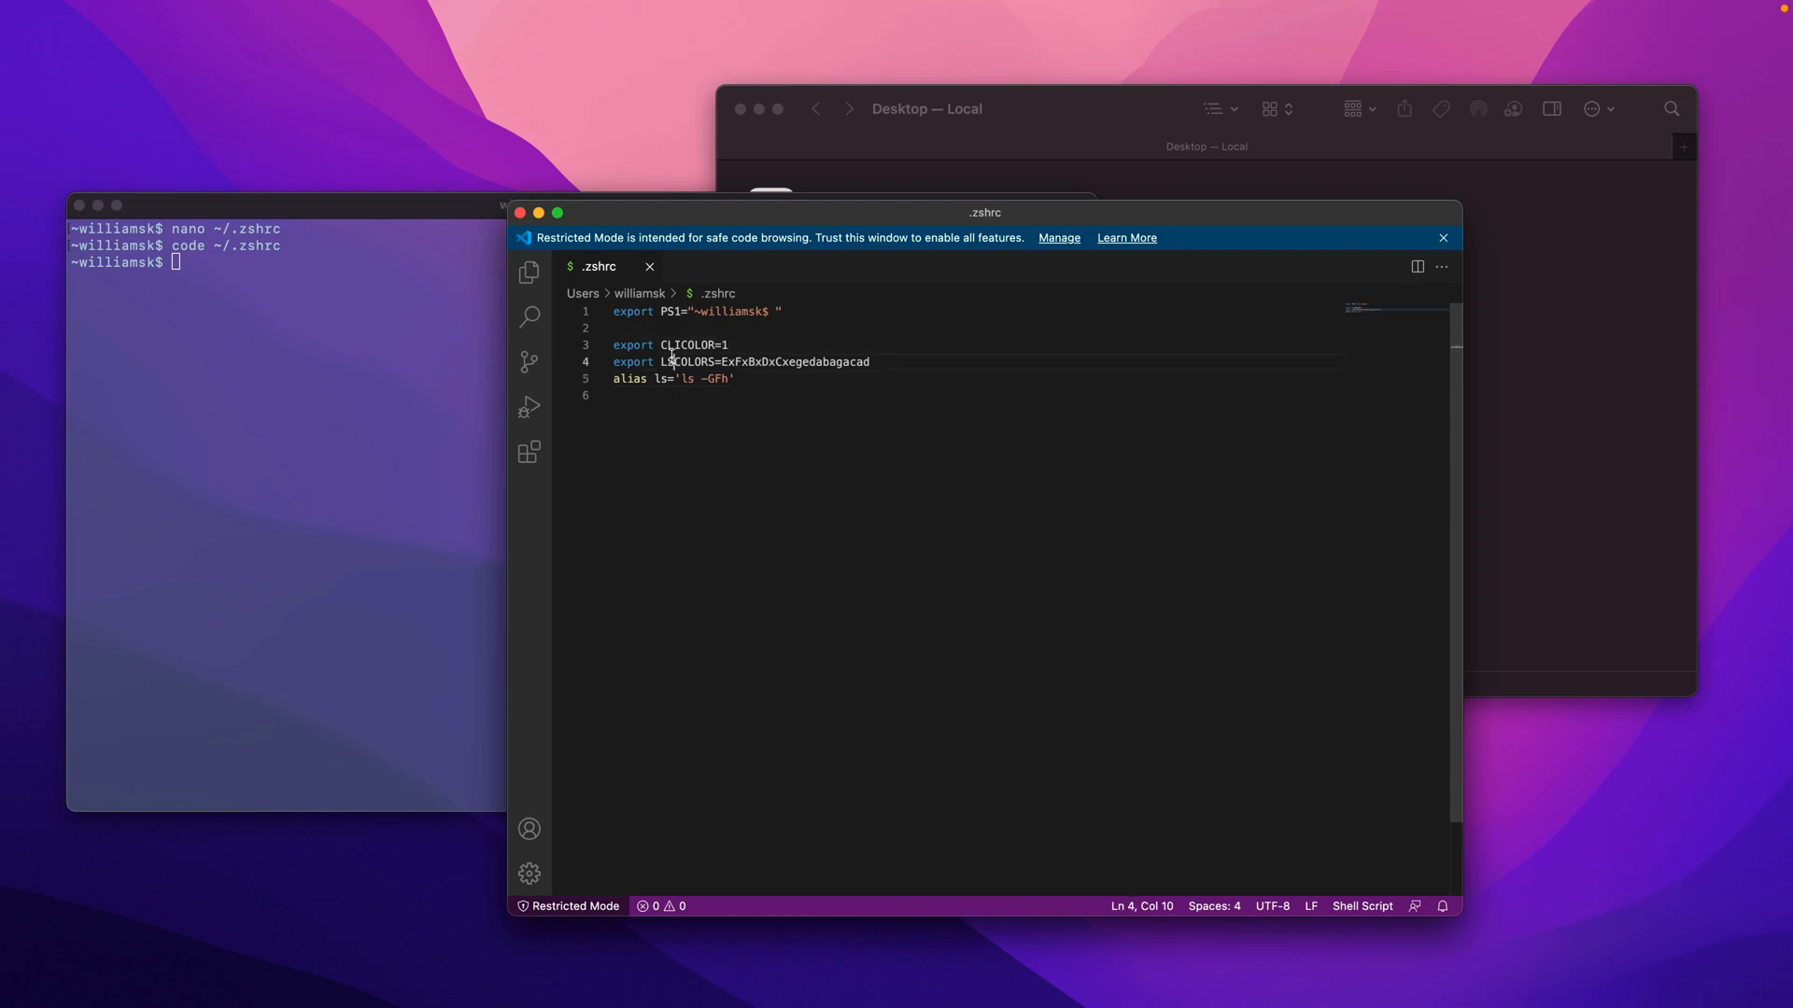
pyautogui.click(718, 311)
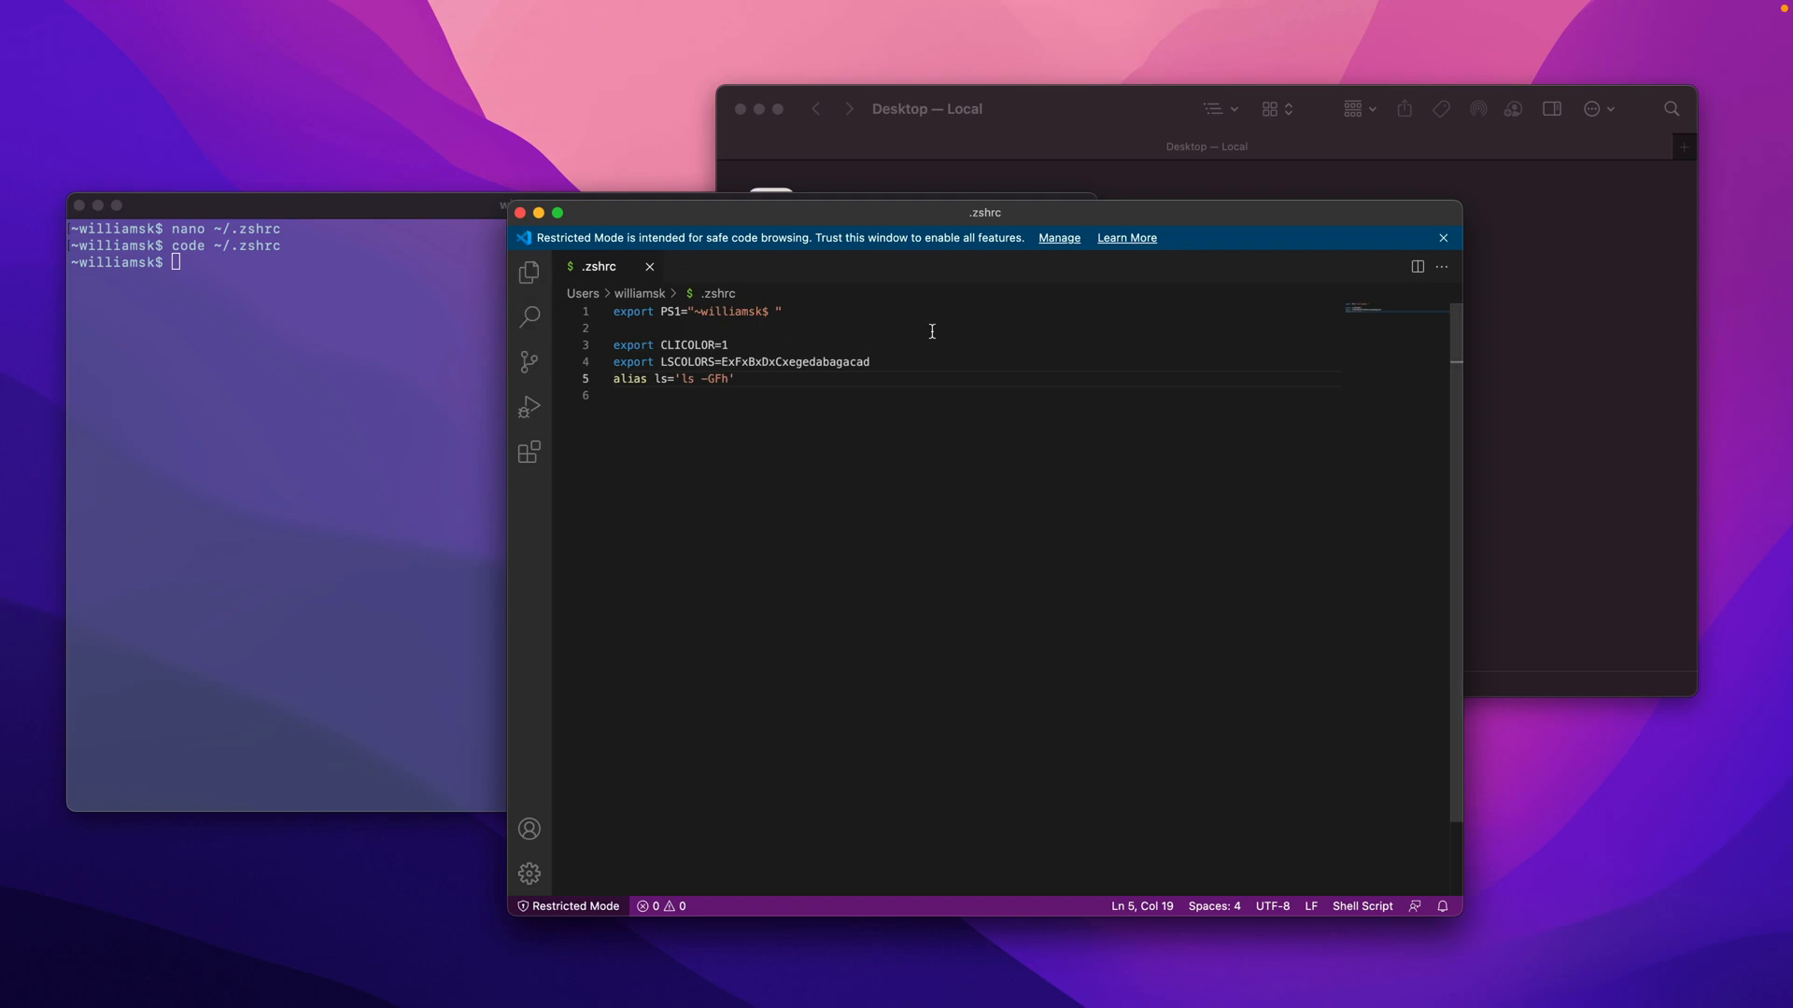
pyautogui.moveTo(252, 297)
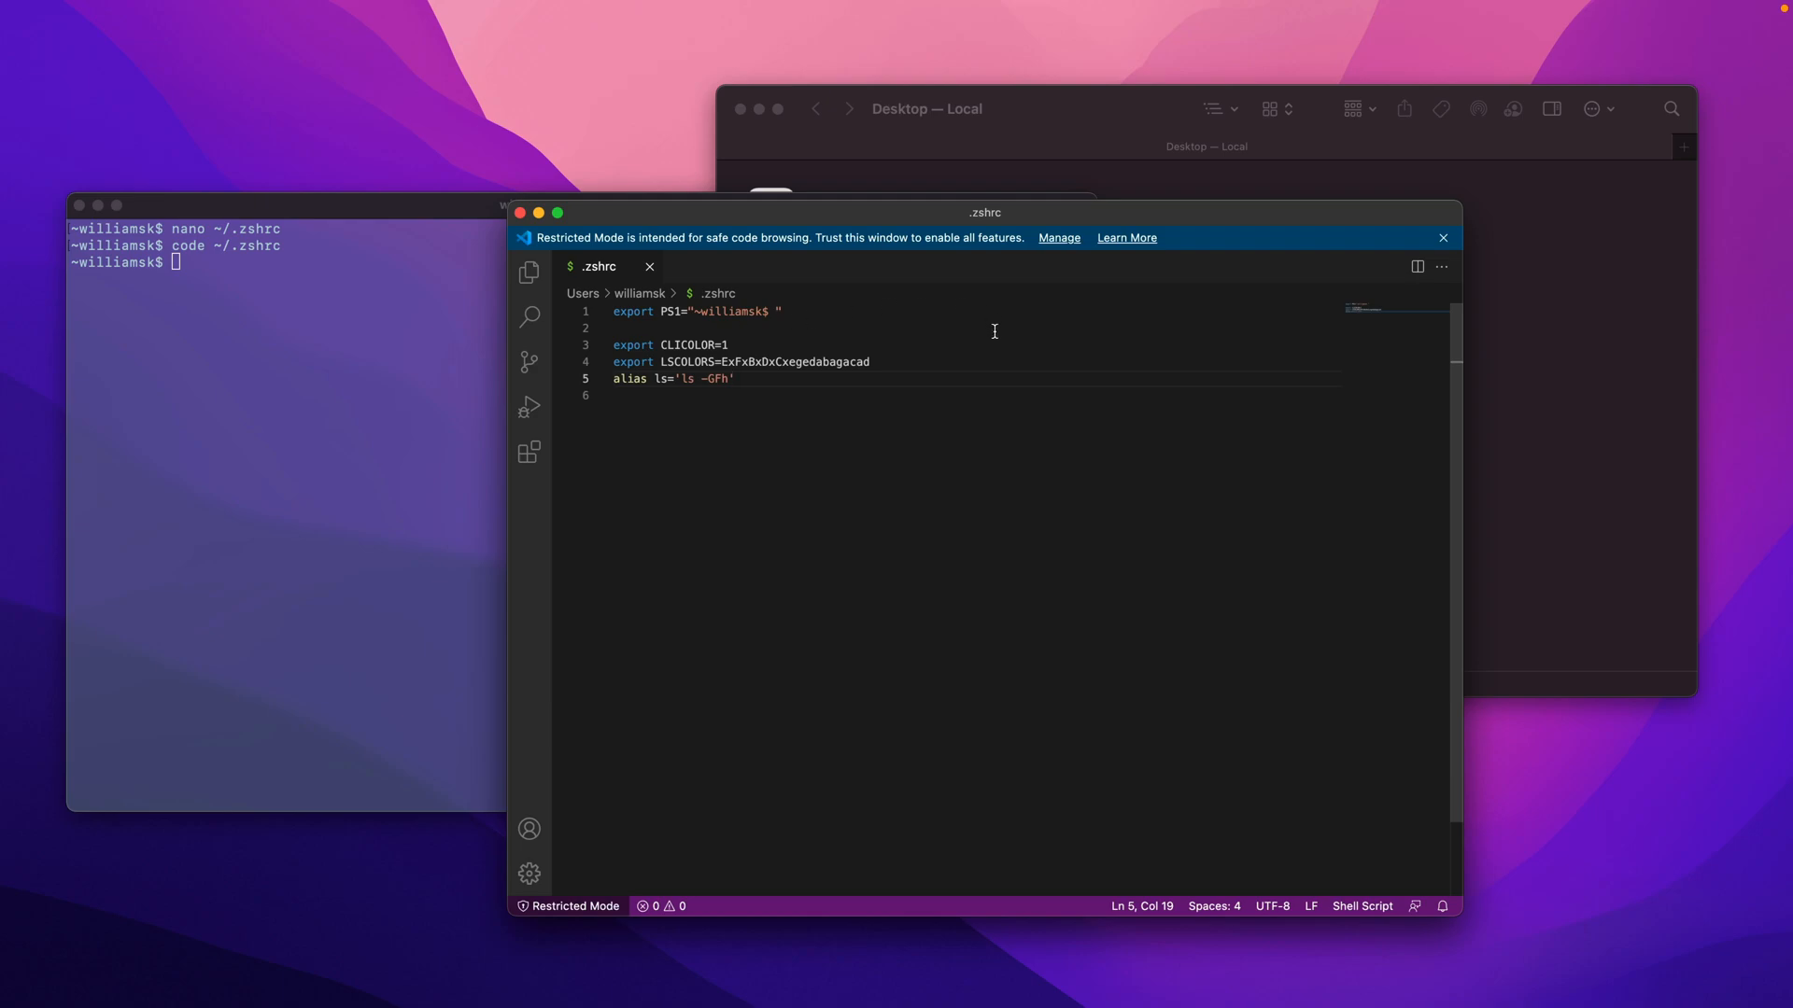
pyautogui.moveTo(1121, 335)
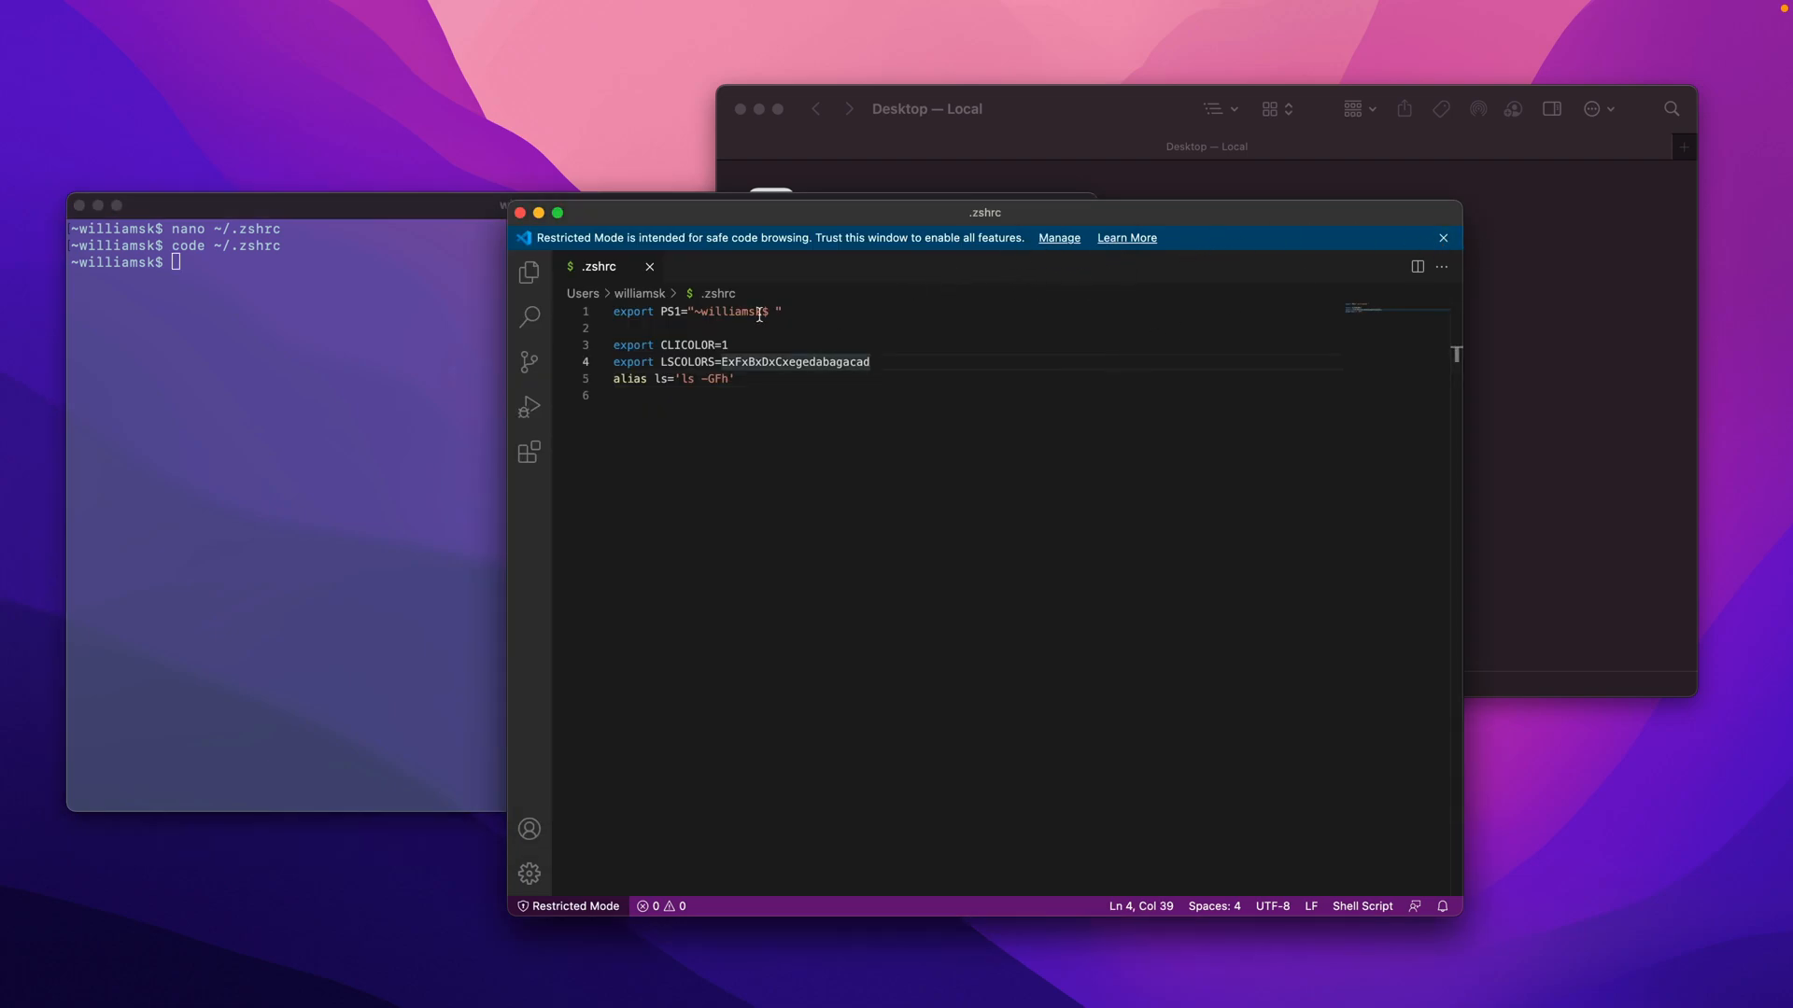
pyautogui.moveTo(1077, 267)
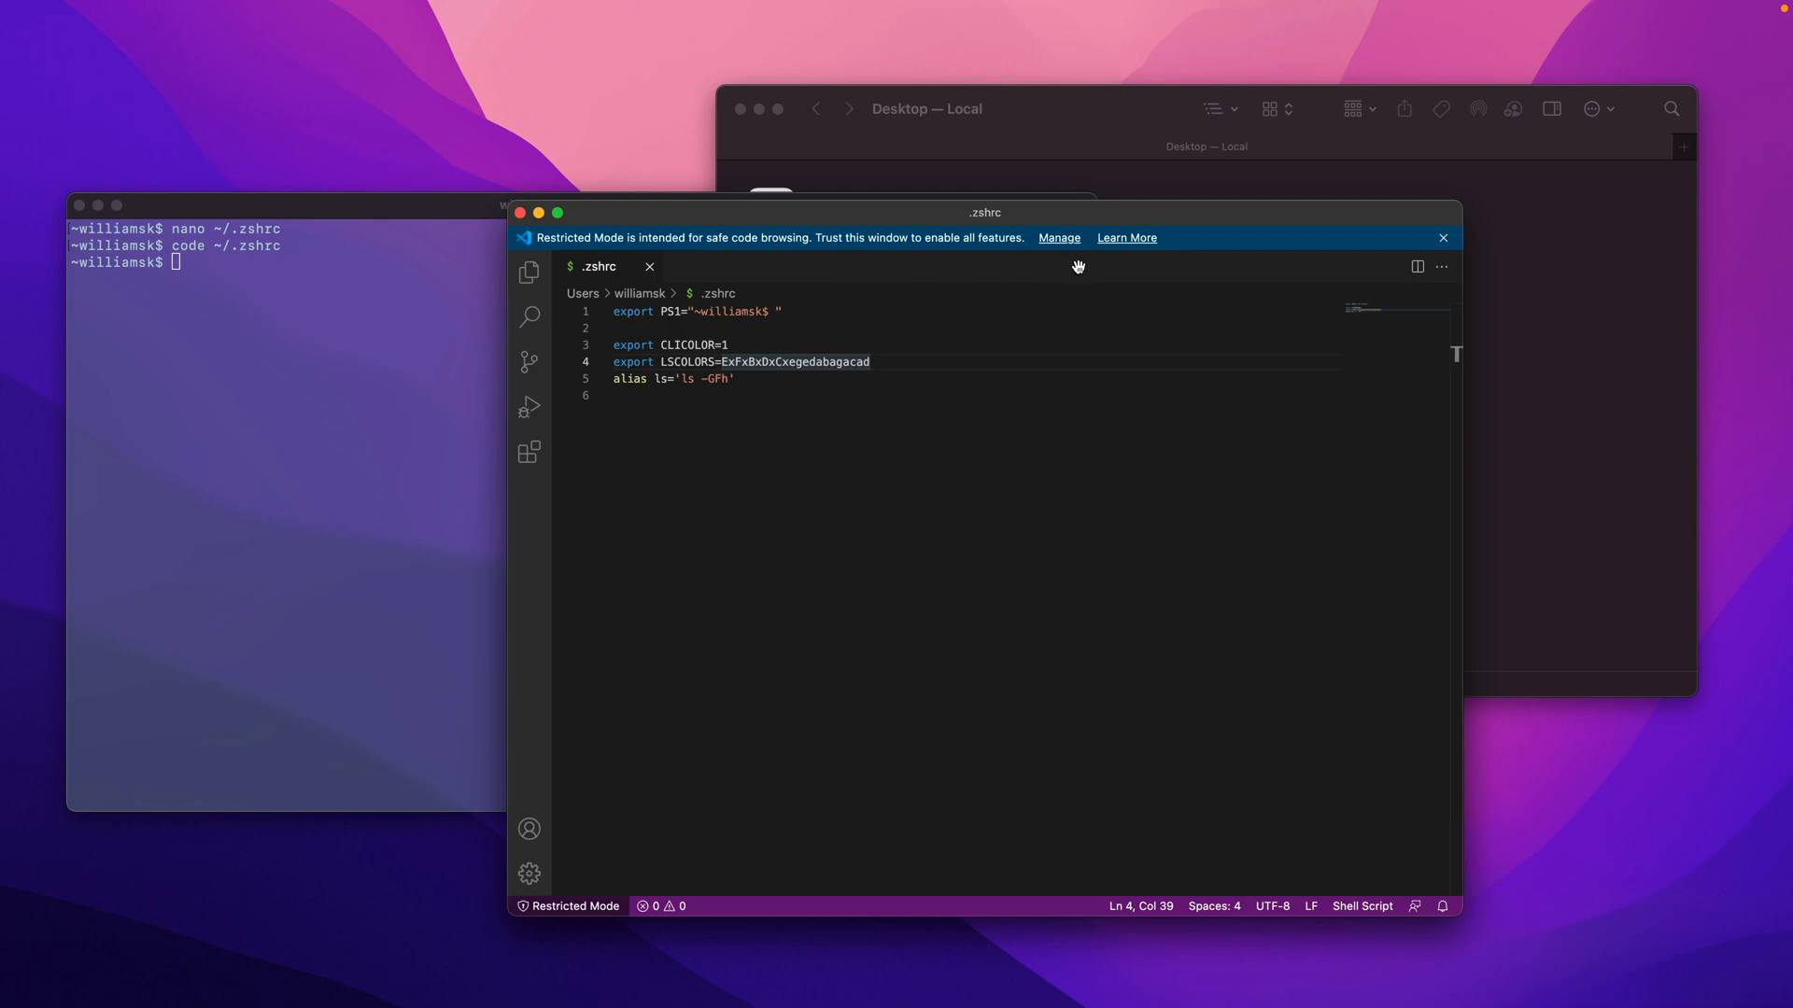
pyautogui.moveTo(1401, 255)
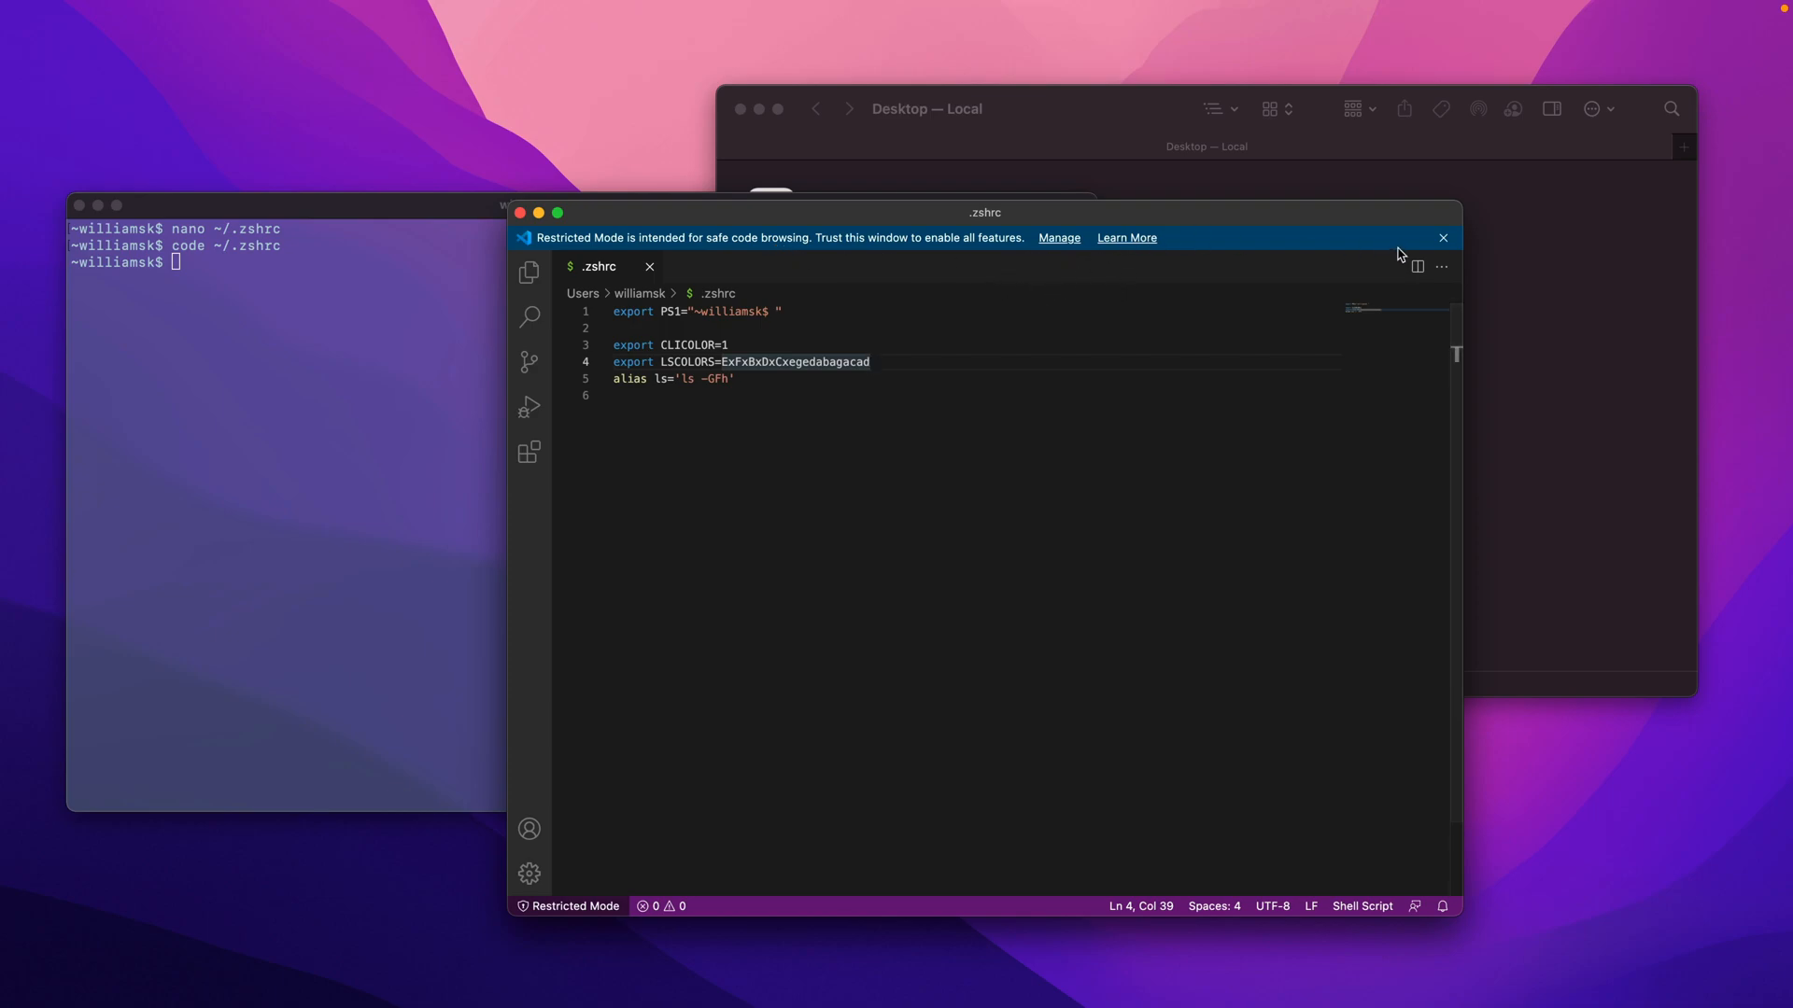
pyautogui.click(1442, 237)
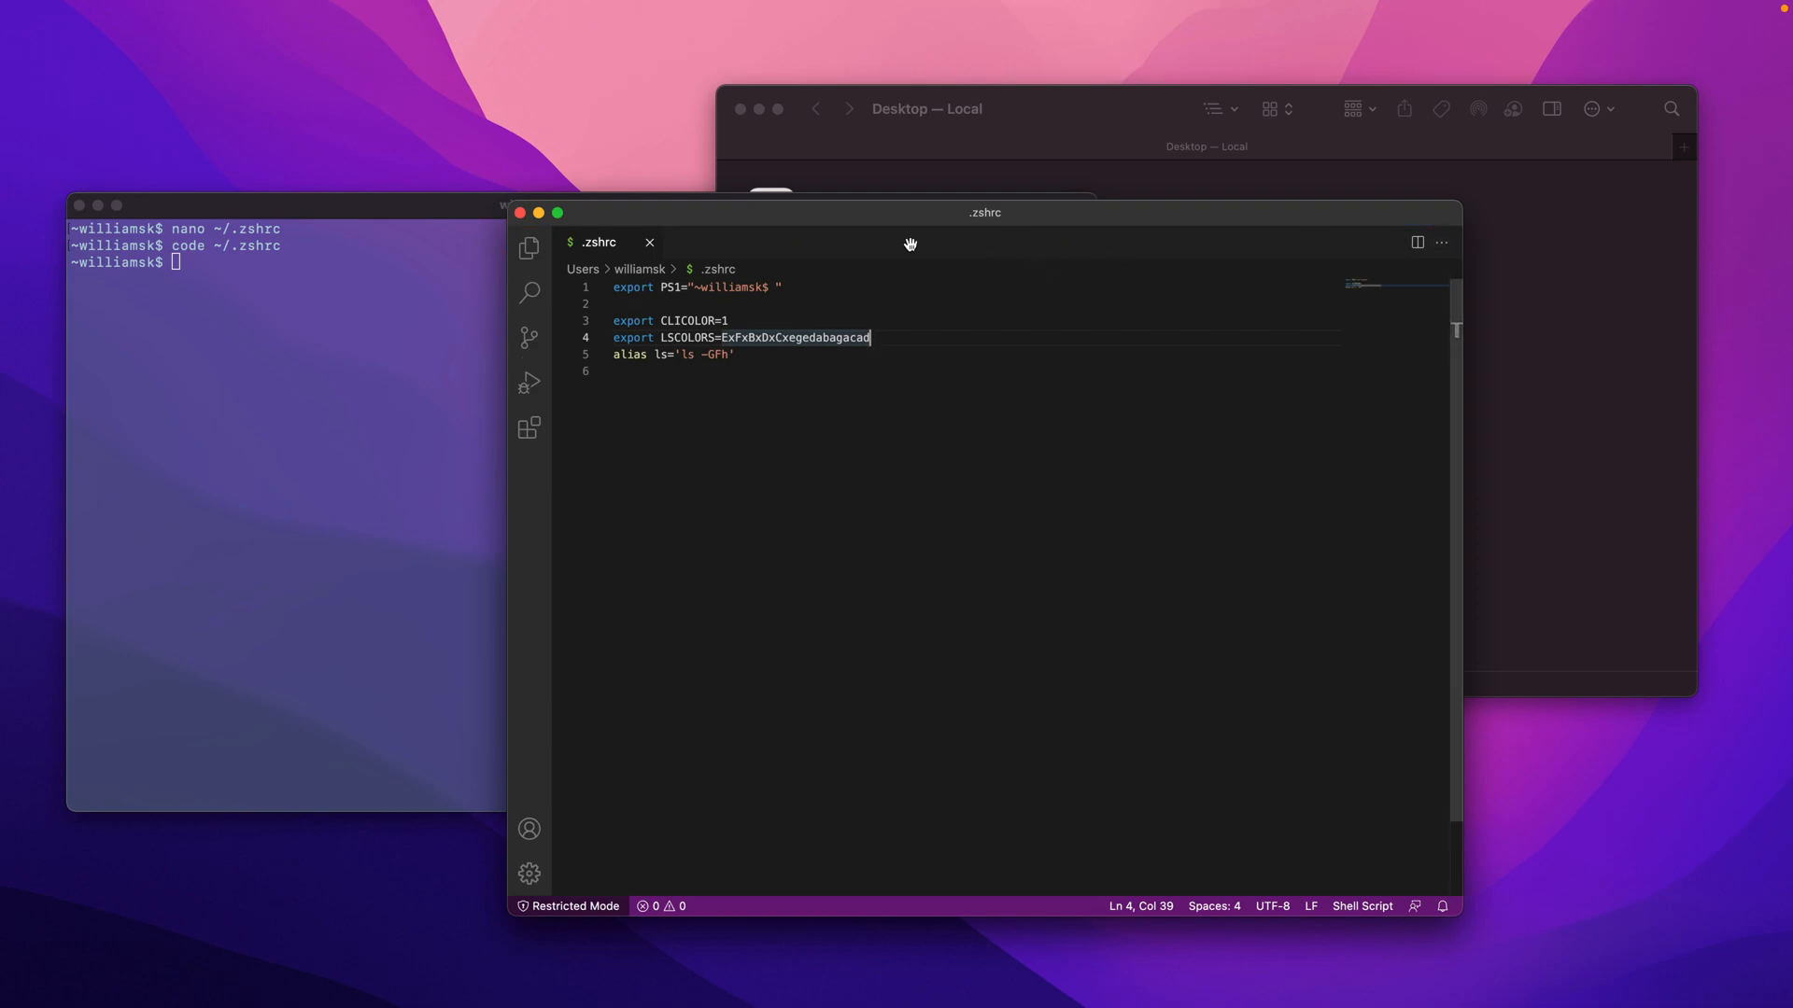